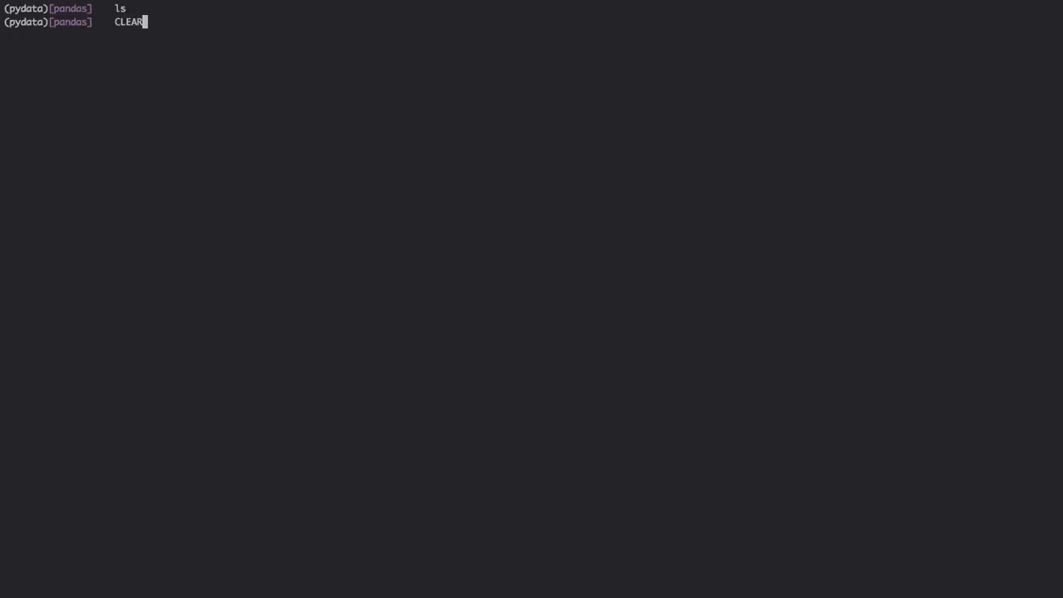
Step: Install numpy with pip into the pydata virtual environment, then begin the pandas install
text(pip install numpy)
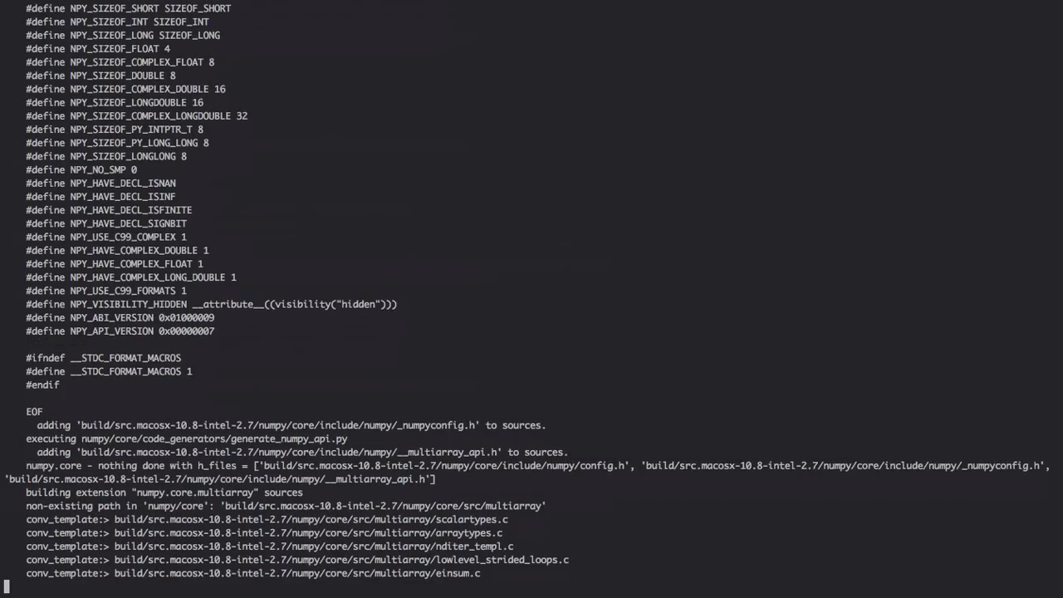
scroll(down, 3)
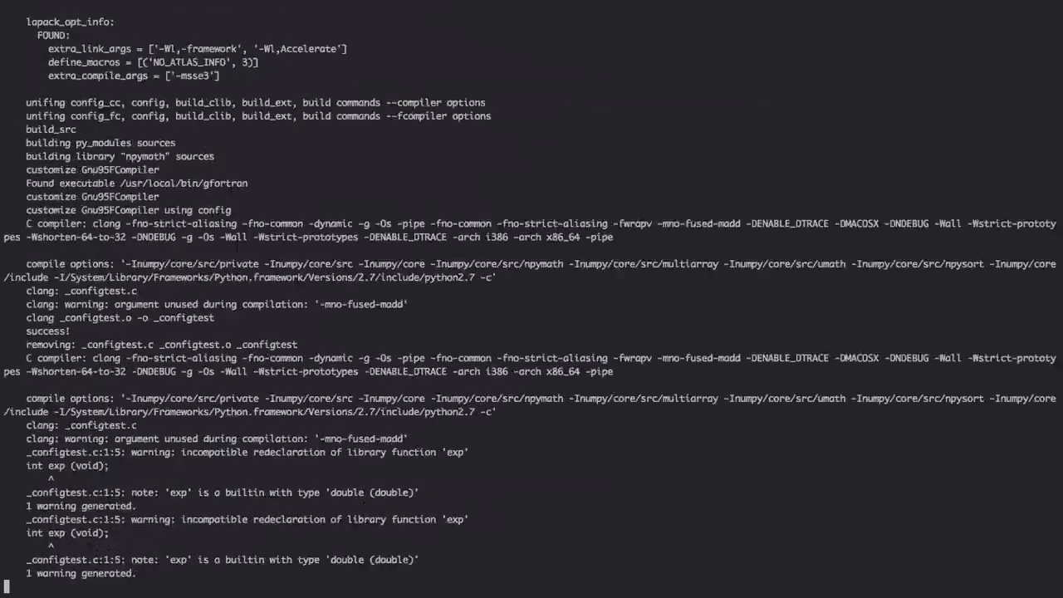
scroll(down, 3)
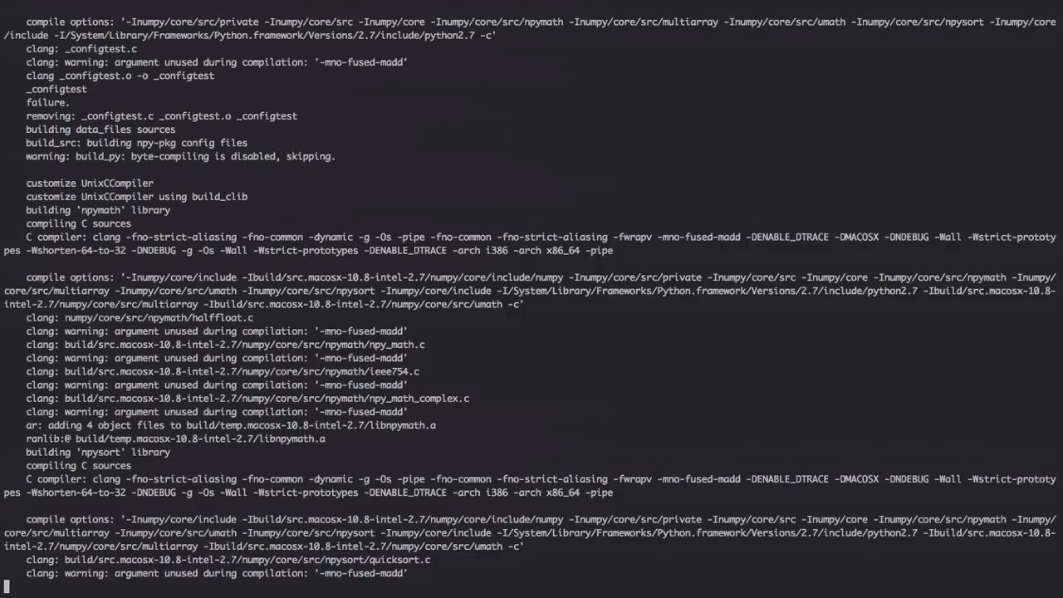
scroll(down, 3)
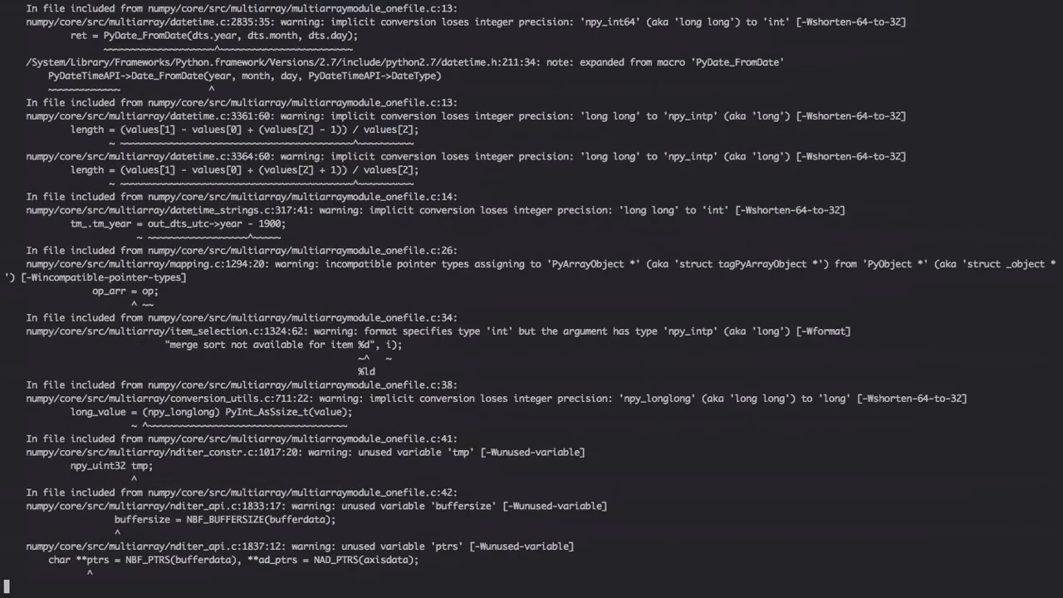
scroll(down, 3)
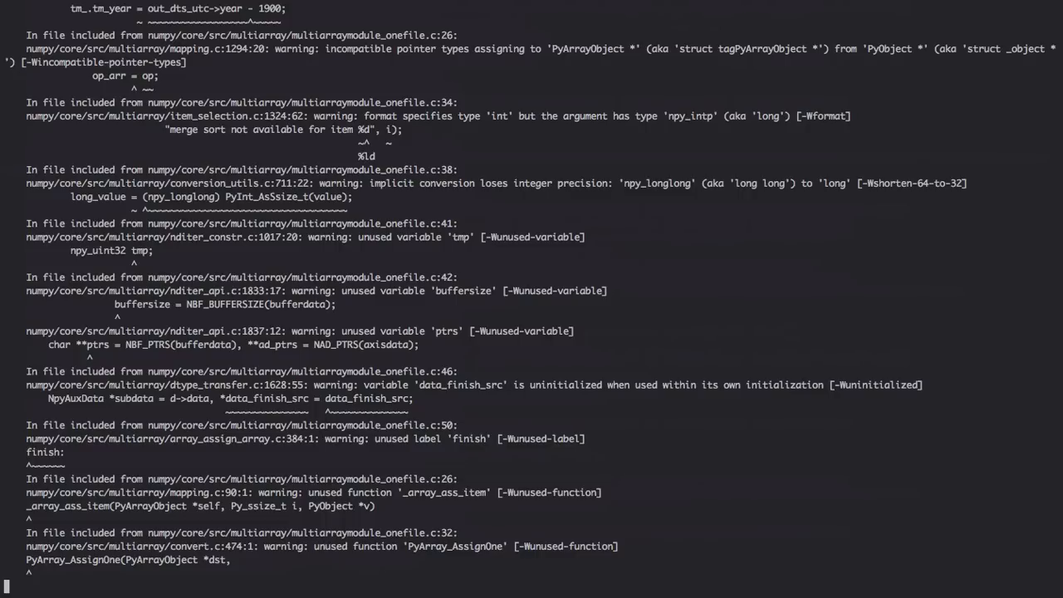
scroll(down, 3)
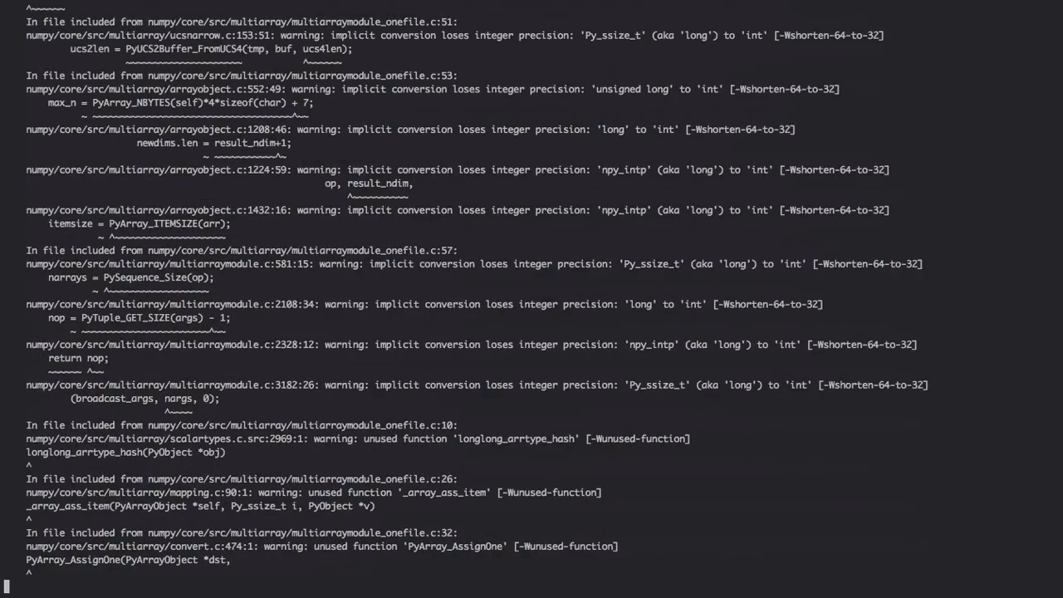
scroll(down, 3)
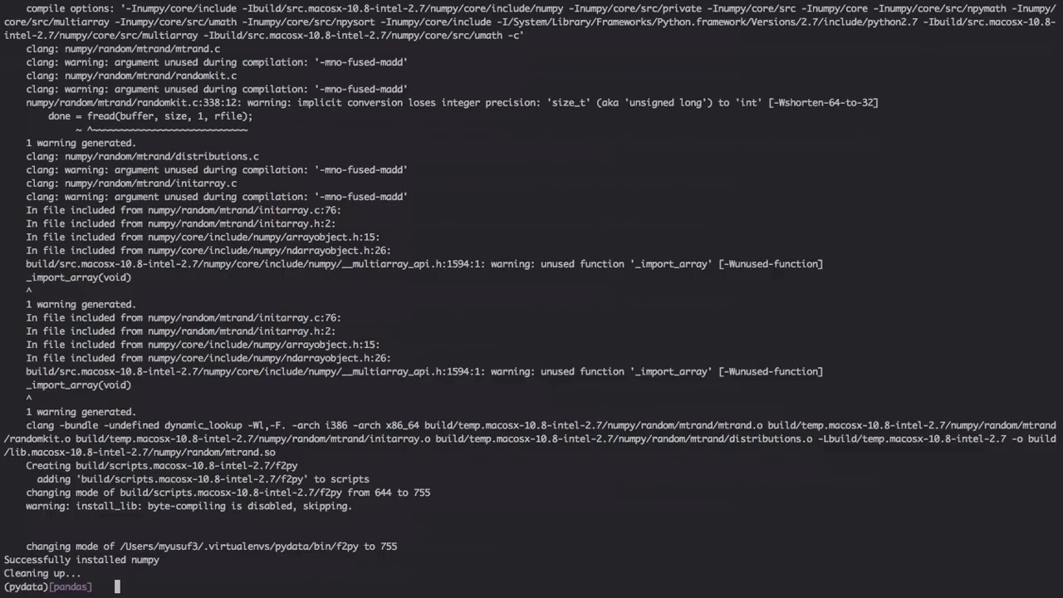
text(pip install pandas)
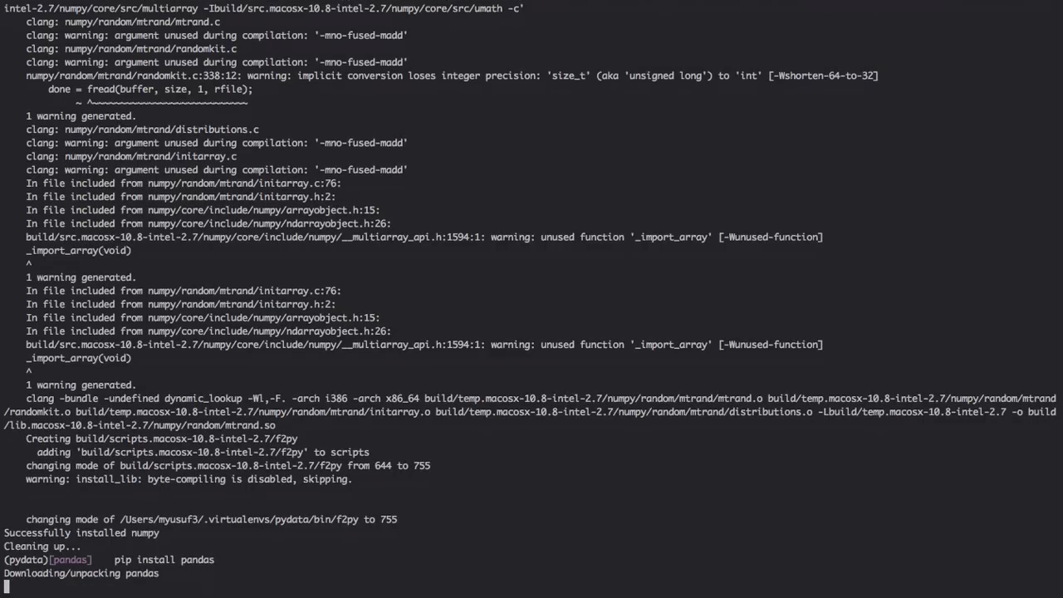
Step: Follow the pandas build until python-dateutil, pytz and six install successfully
scroll(down, 3)
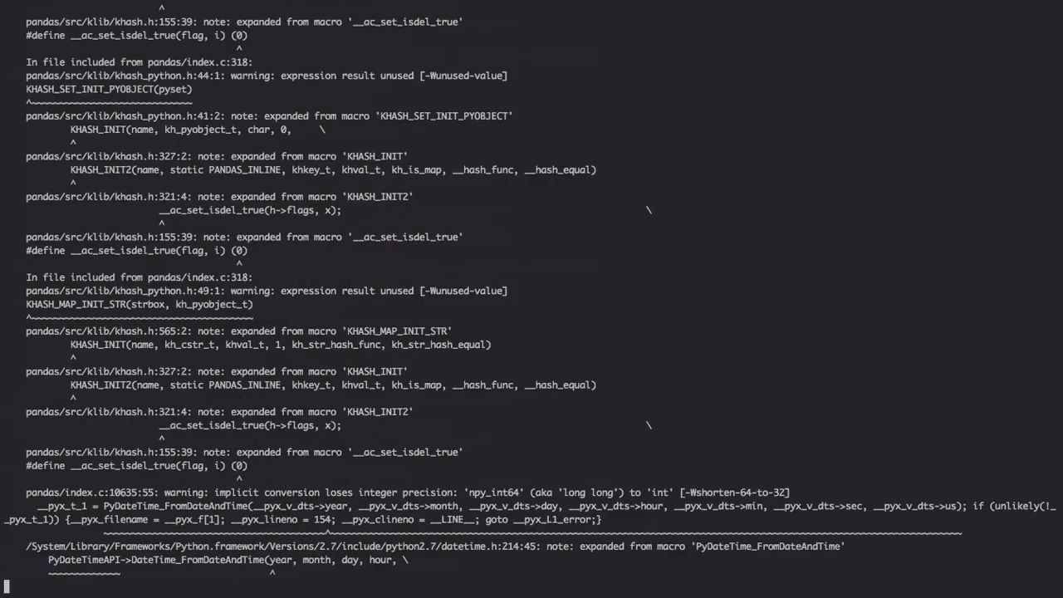
scroll(down, 3)
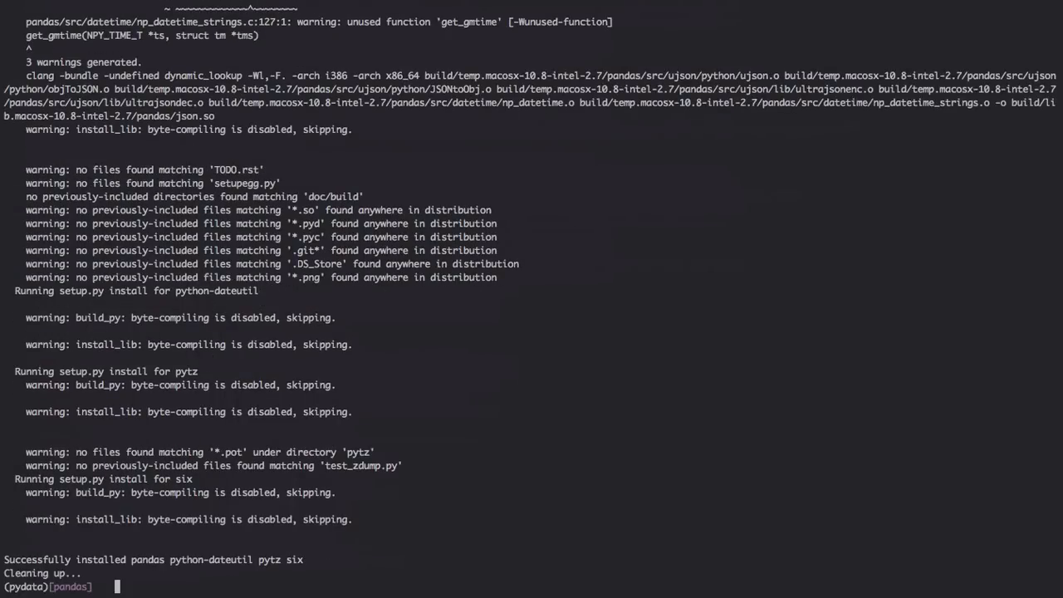
Step: Run pip install for ipython, tornado and pyzmq until completion
text(pip install ipython)
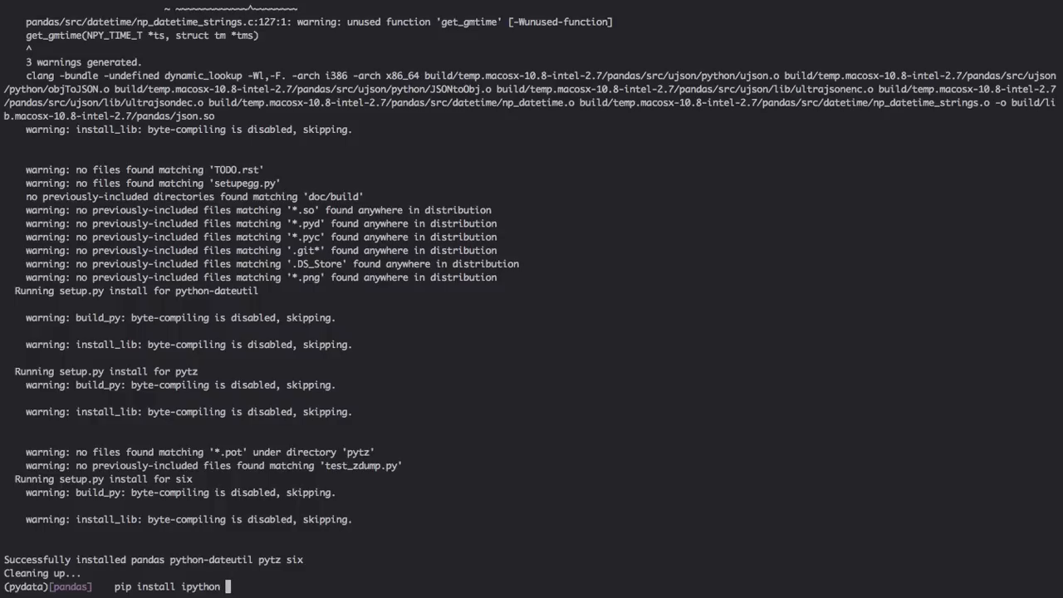
text(toar)
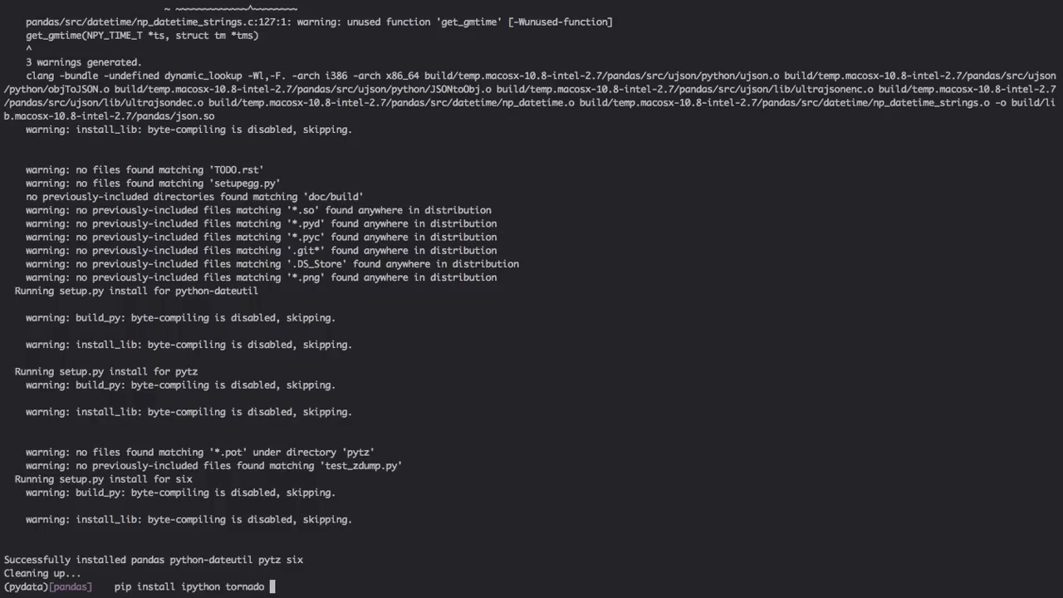
text(py)
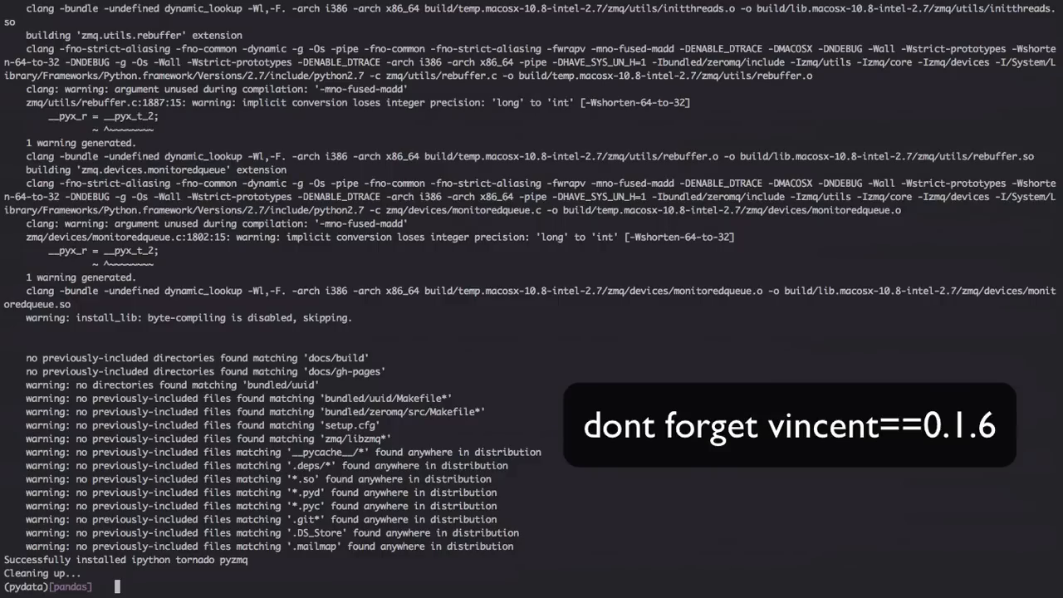
Step: Start the server with 'ipython notebook' to open the dashboard in Chrome
text(ip)
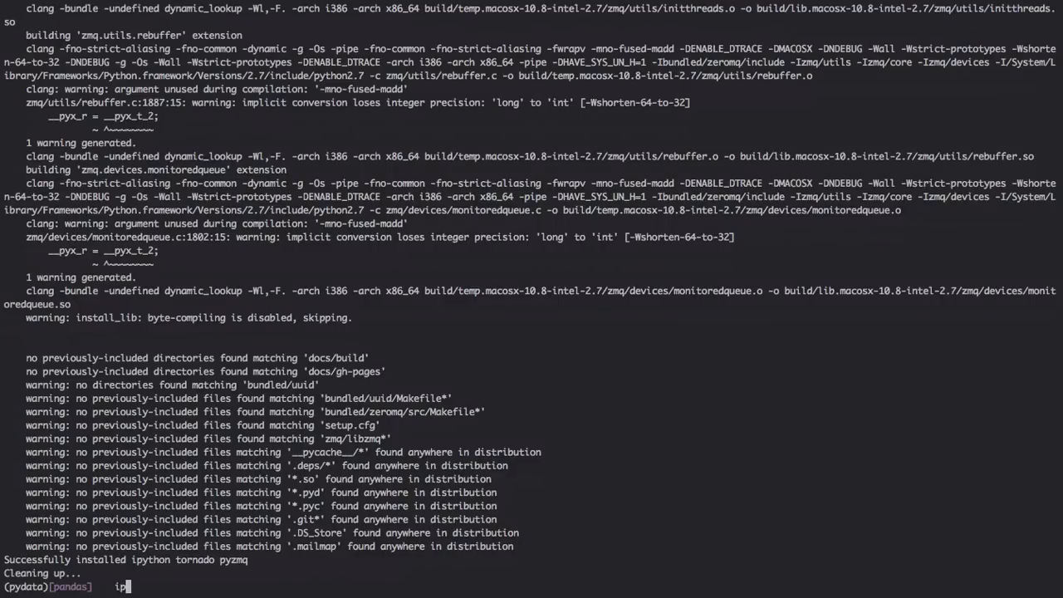
text(y)
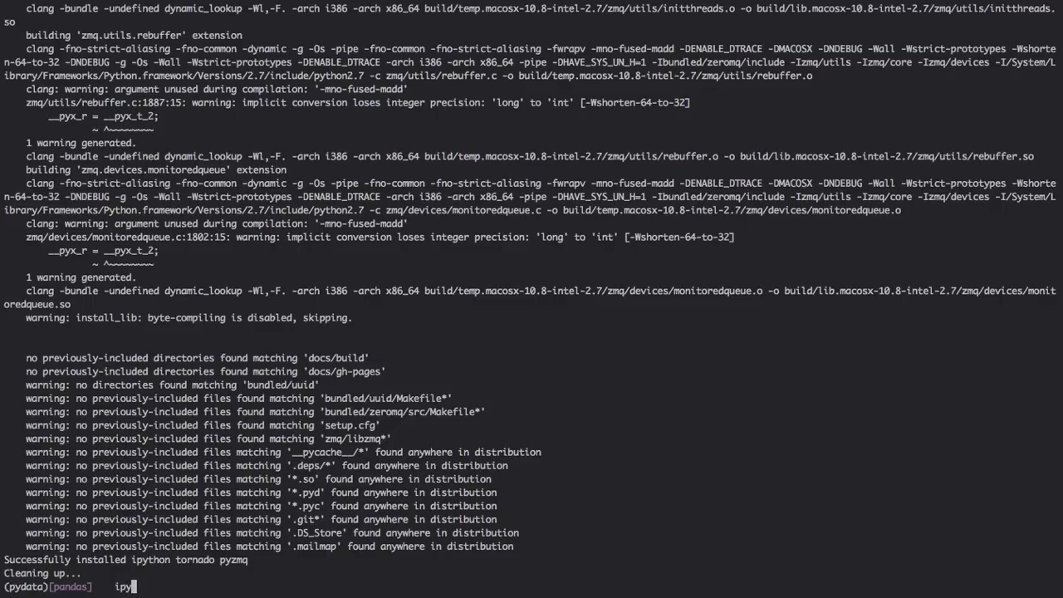
text(thon note)
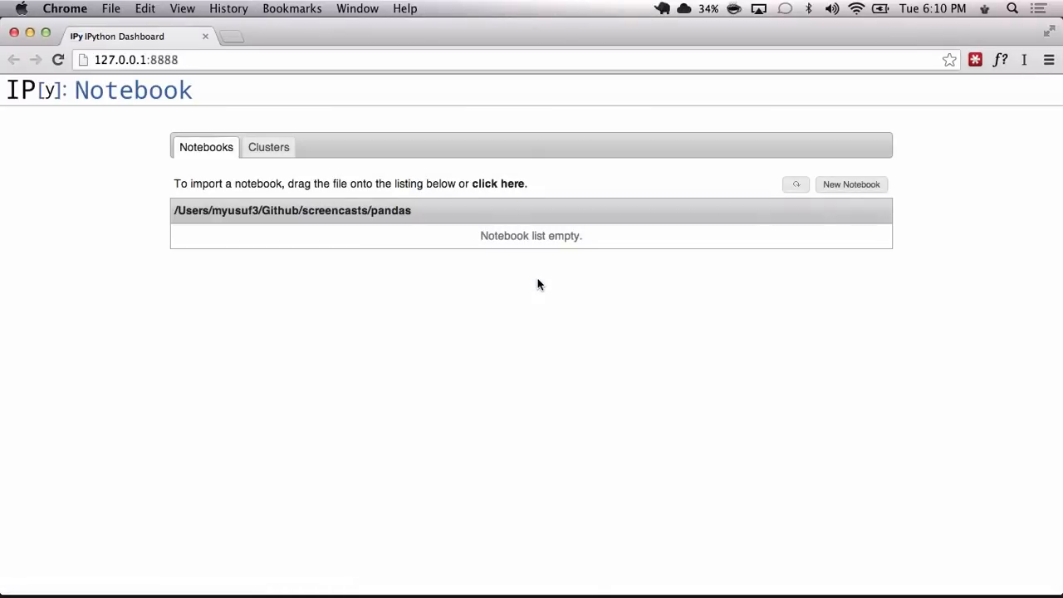
Step: Create a new notebook, rename it Stocks, and make its first cell Markdown
click(850, 183)
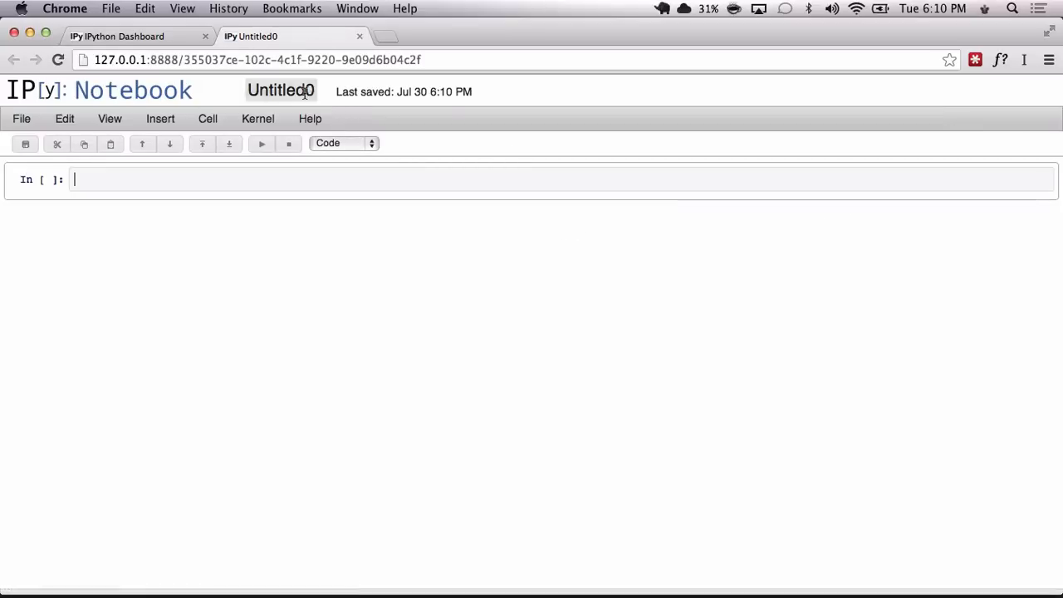
click(281, 91)
text(Stocks)
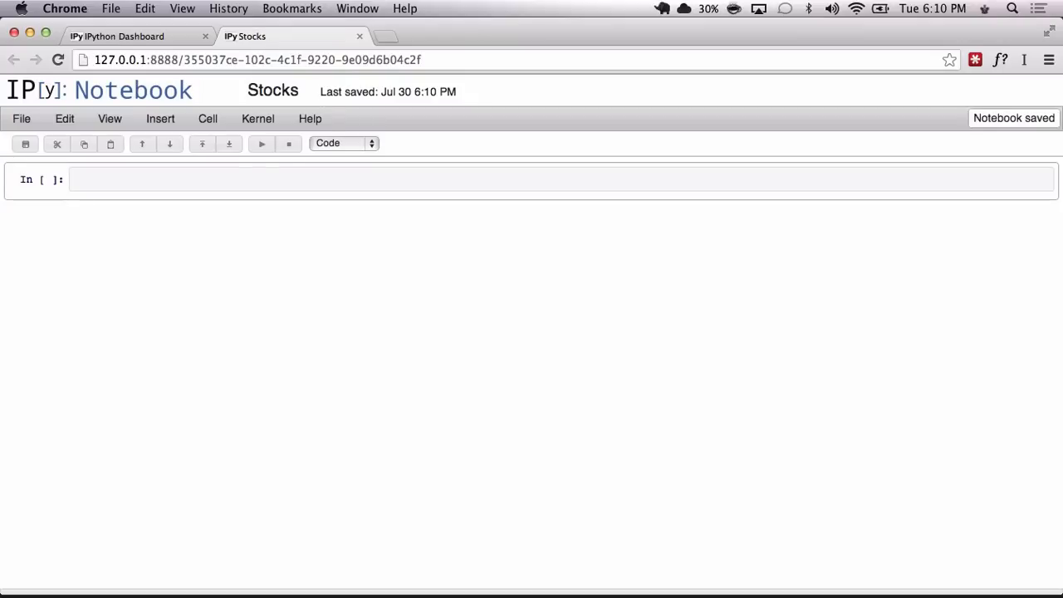
click(341, 142)
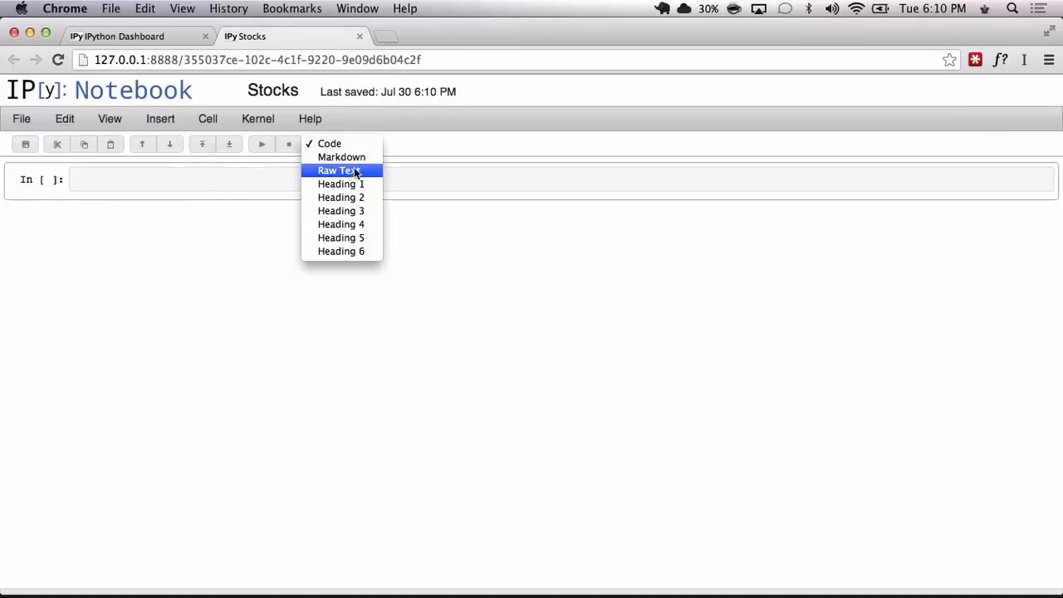
click(341, 157)
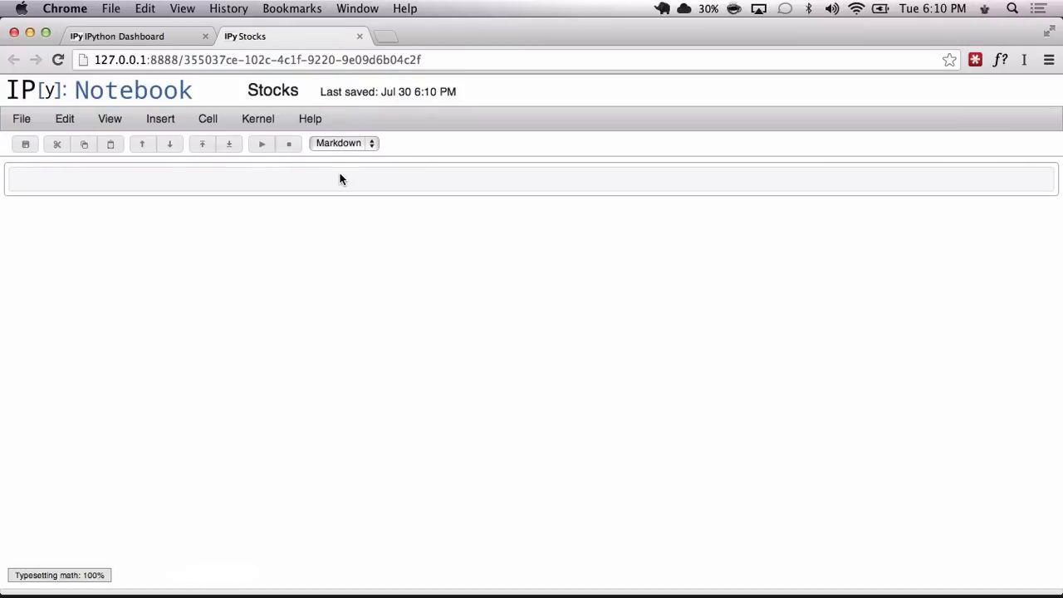
Step: Write the '# Pandas' heading in the Markdown cell
click(332, 178)
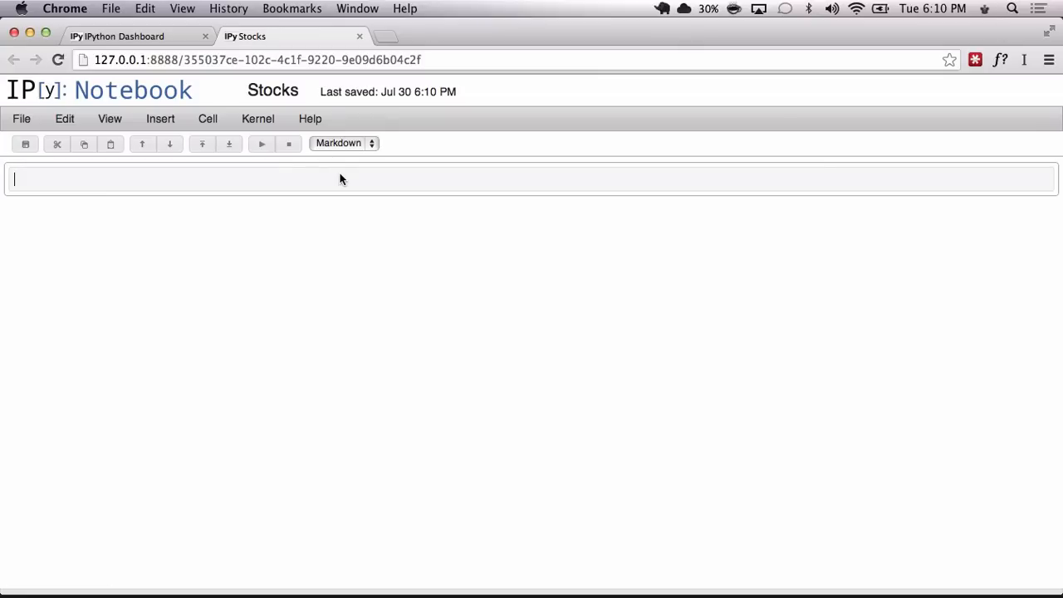
text(#)
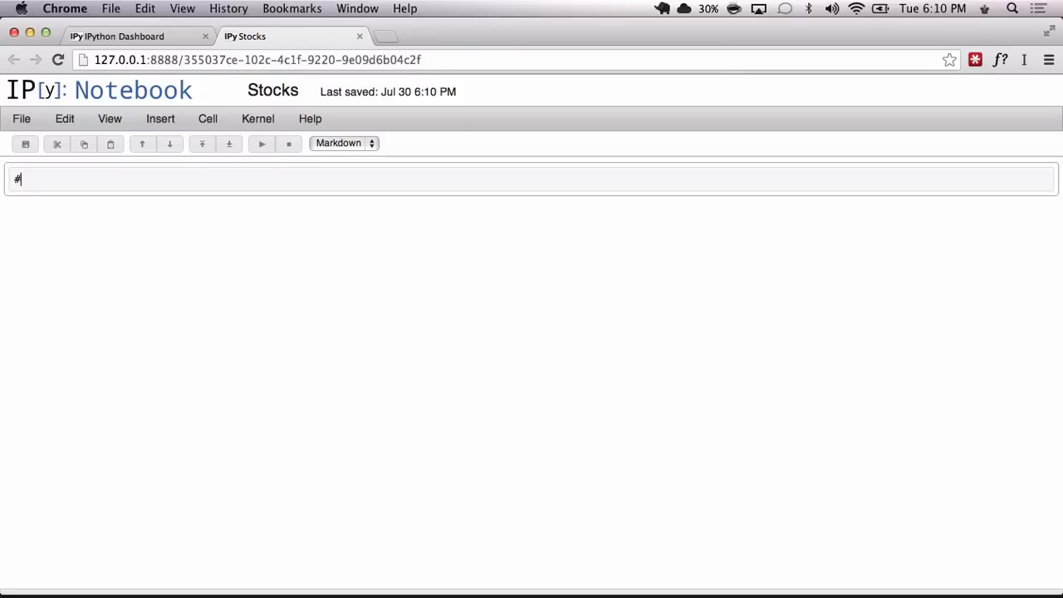
text(Panad)
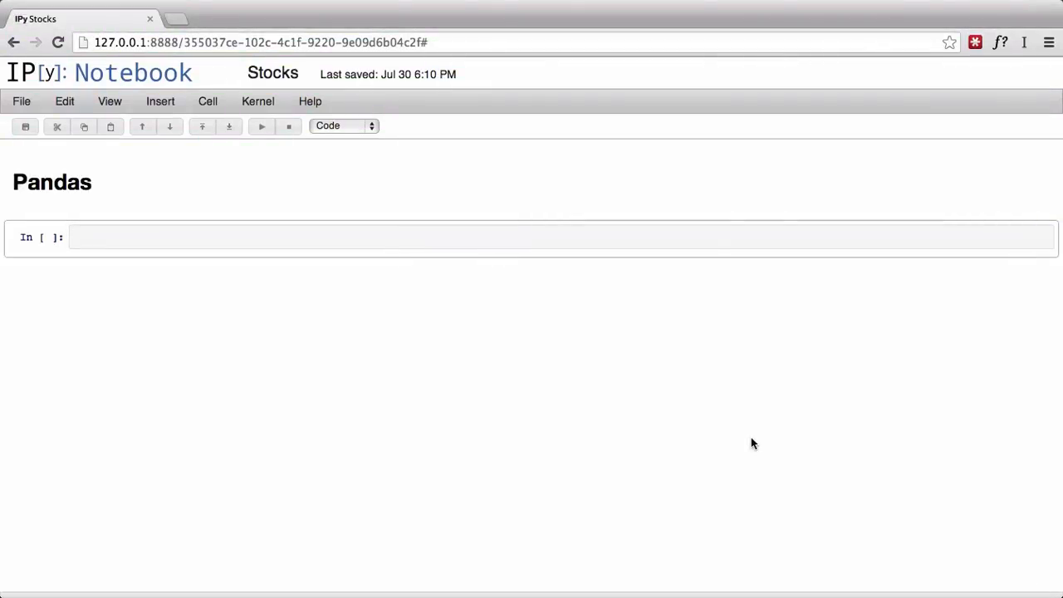
Step: Enter 'from pandas import DataFrame, Series' in the first code cell and run it
text(imp)
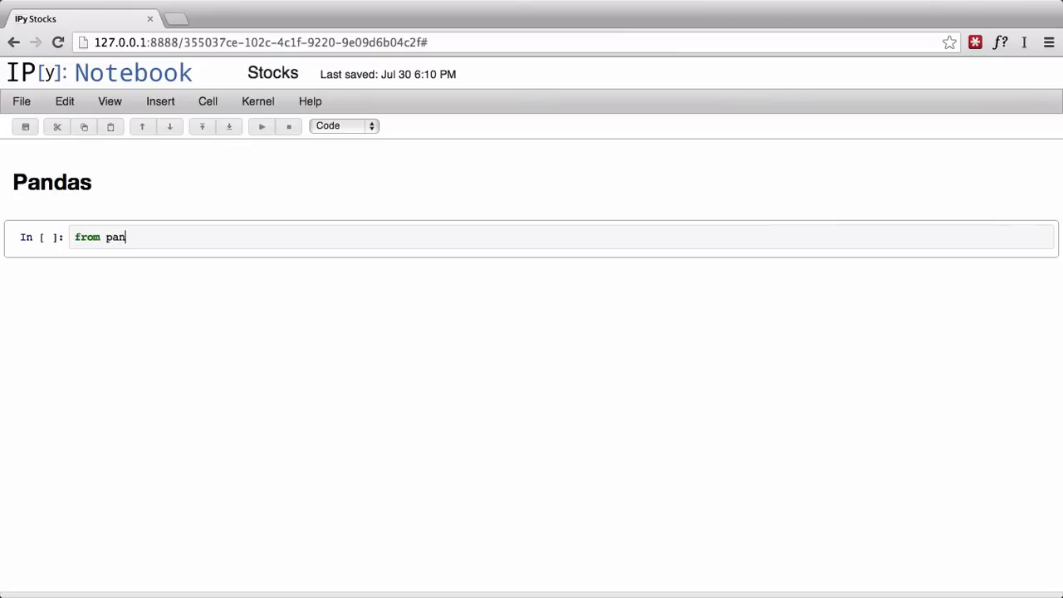
text(das i)
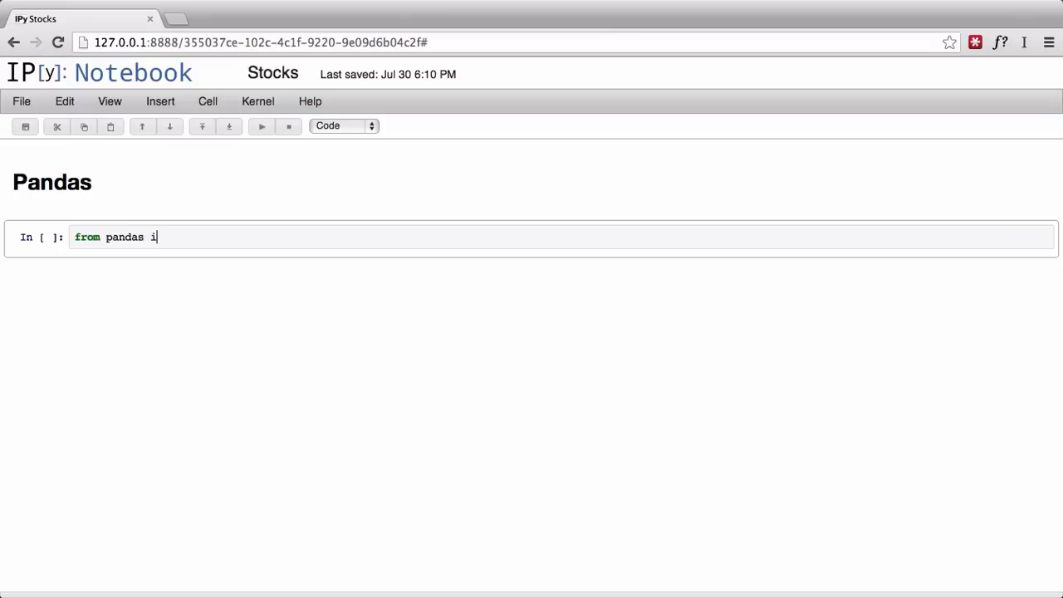
text(mport D)
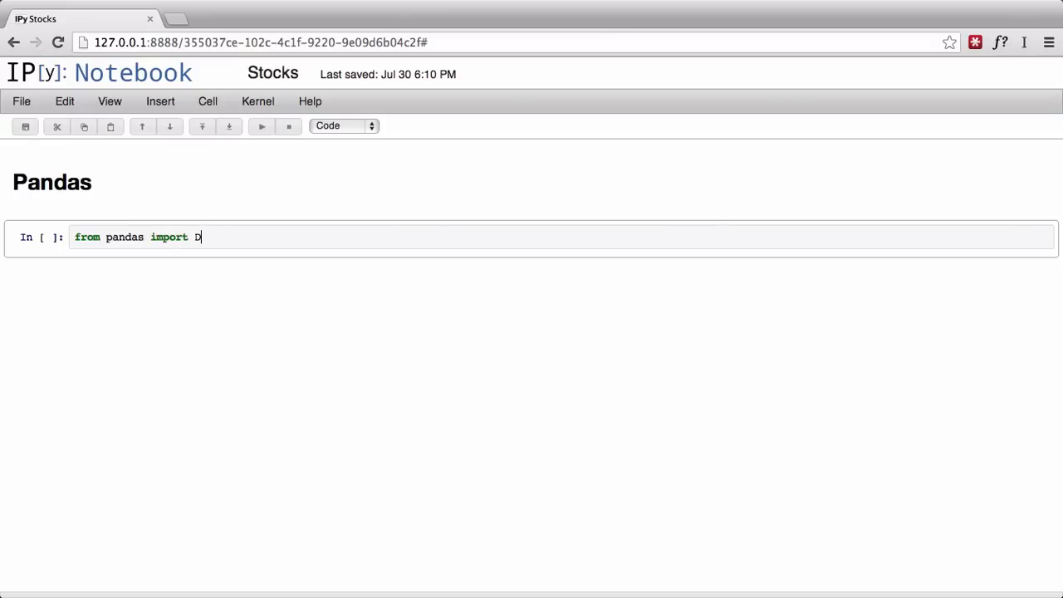
text(ataFrame, Serie)
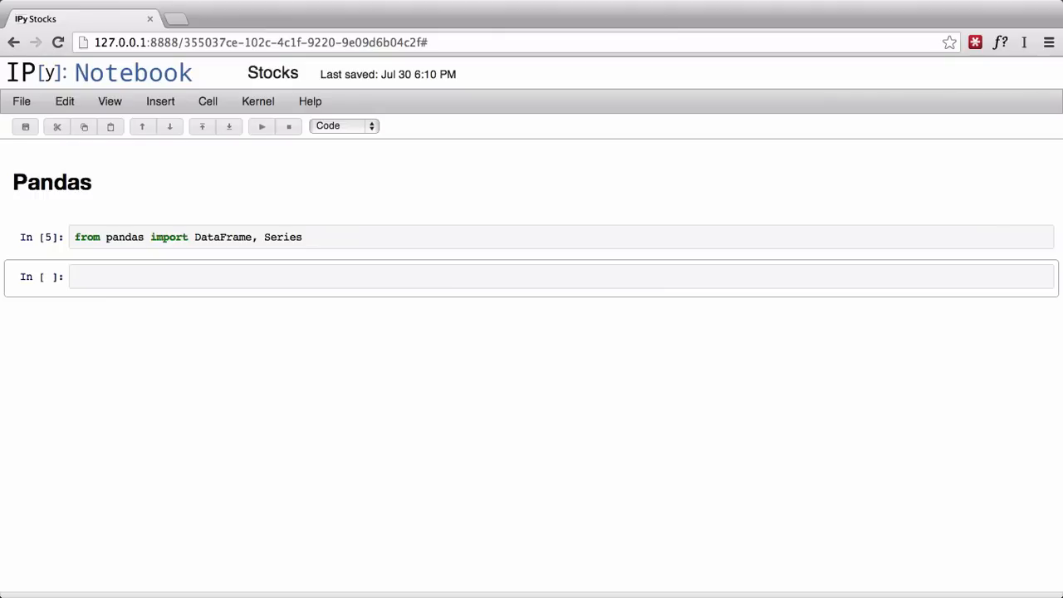
Step: Enter s = Series([1,2,3,4] index=['a','b','c','d']) and run it, getting a SyntaxError
text(s =)
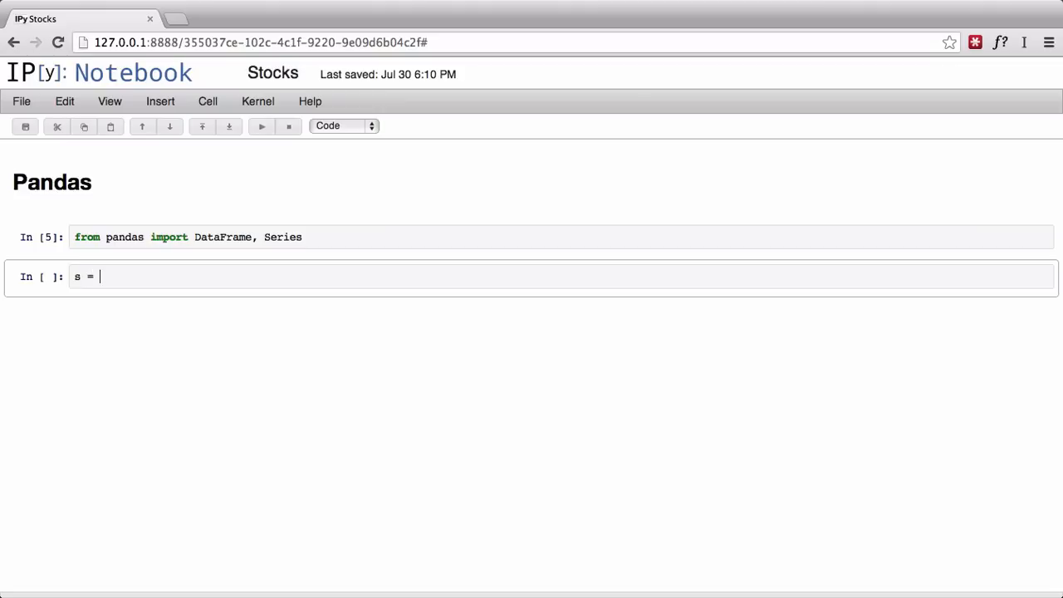
text(Series)
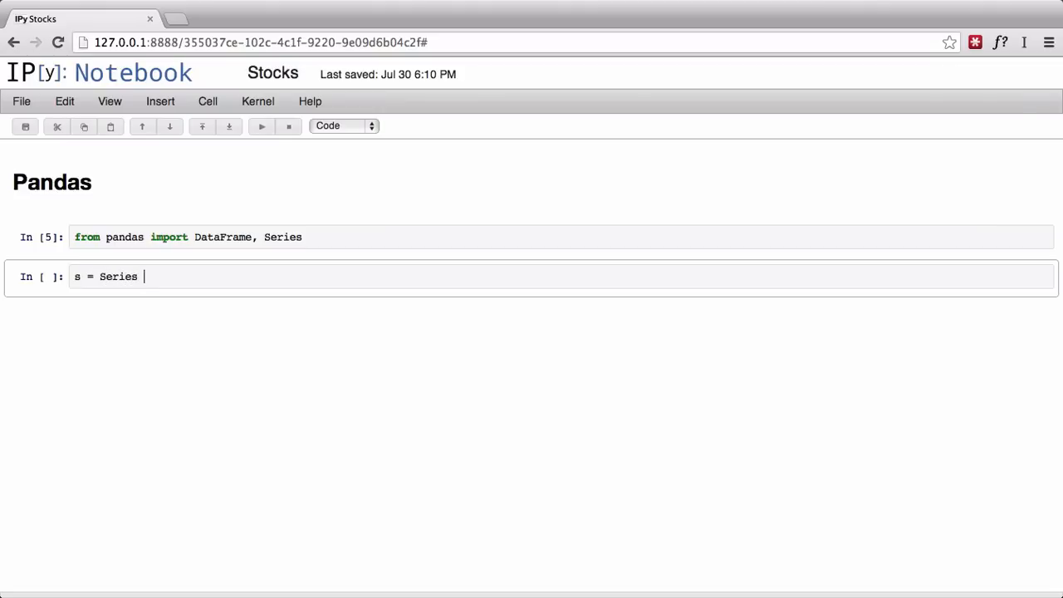
text(()
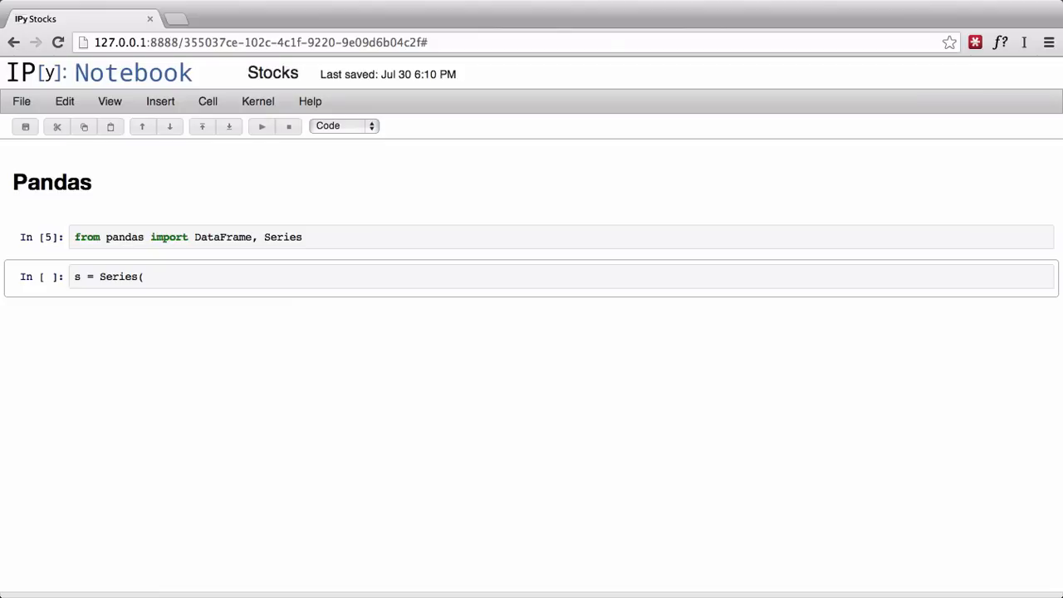
text([)
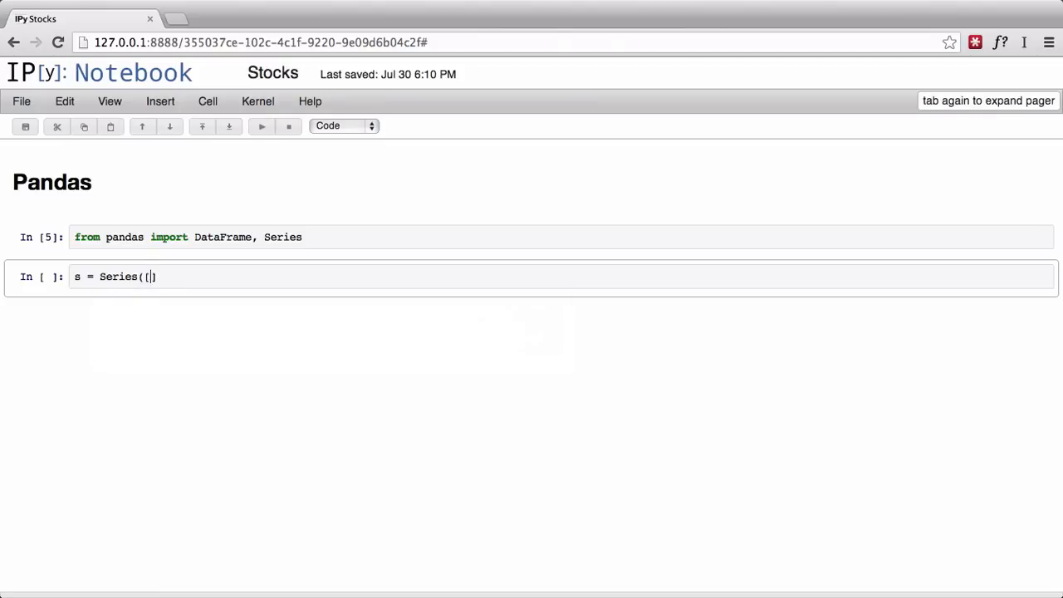
text(1,2)
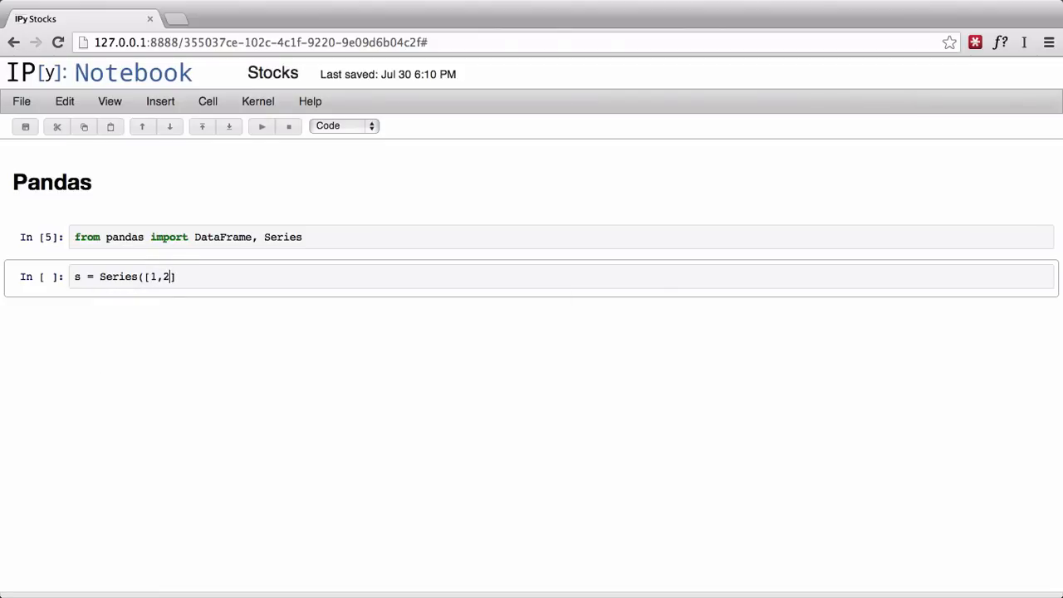
text(,3,)
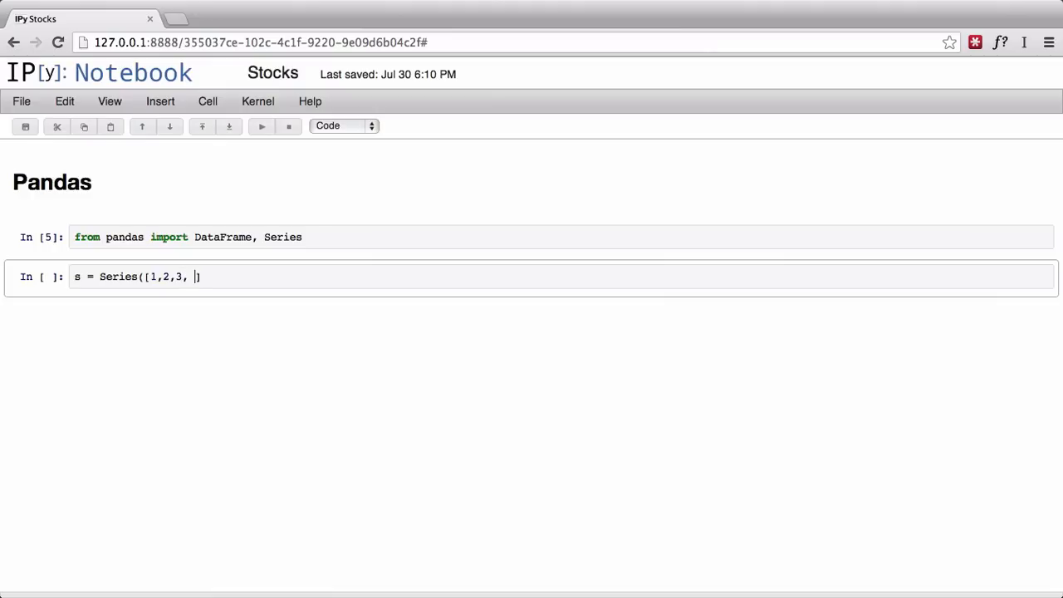
text(4] index)
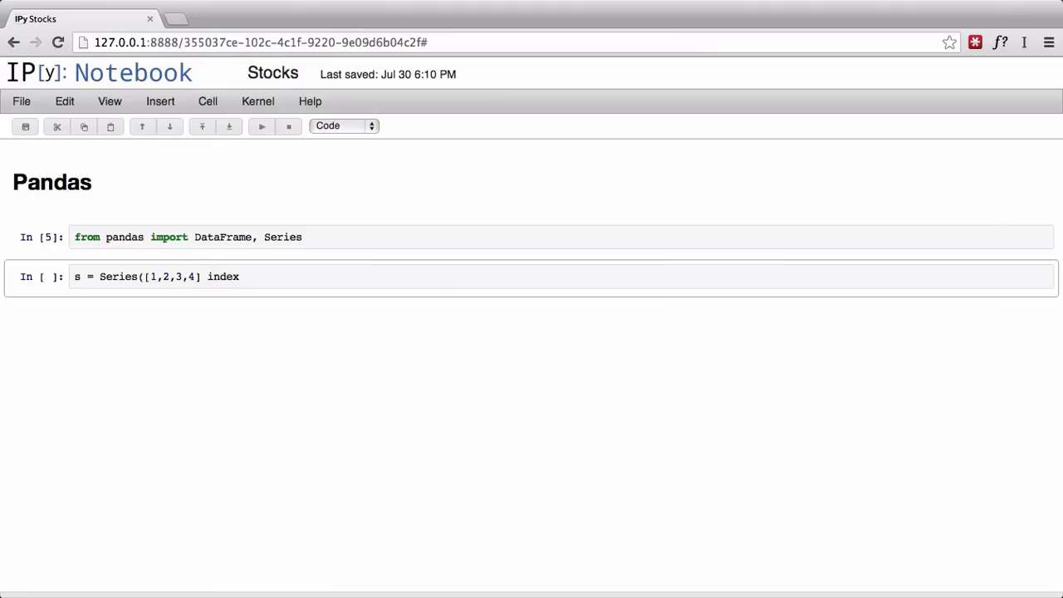
text(=)
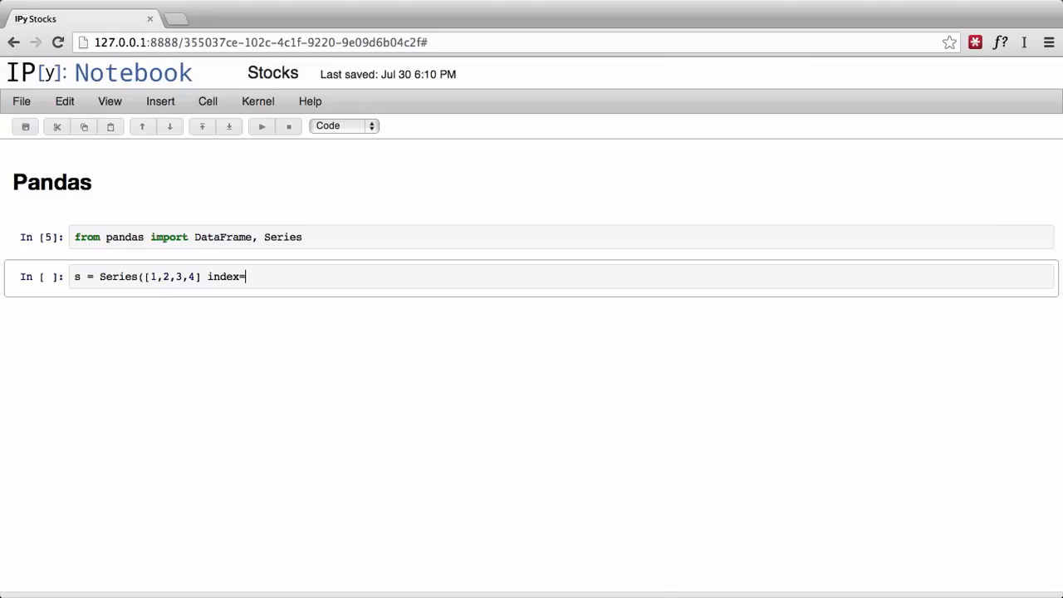
text([''])
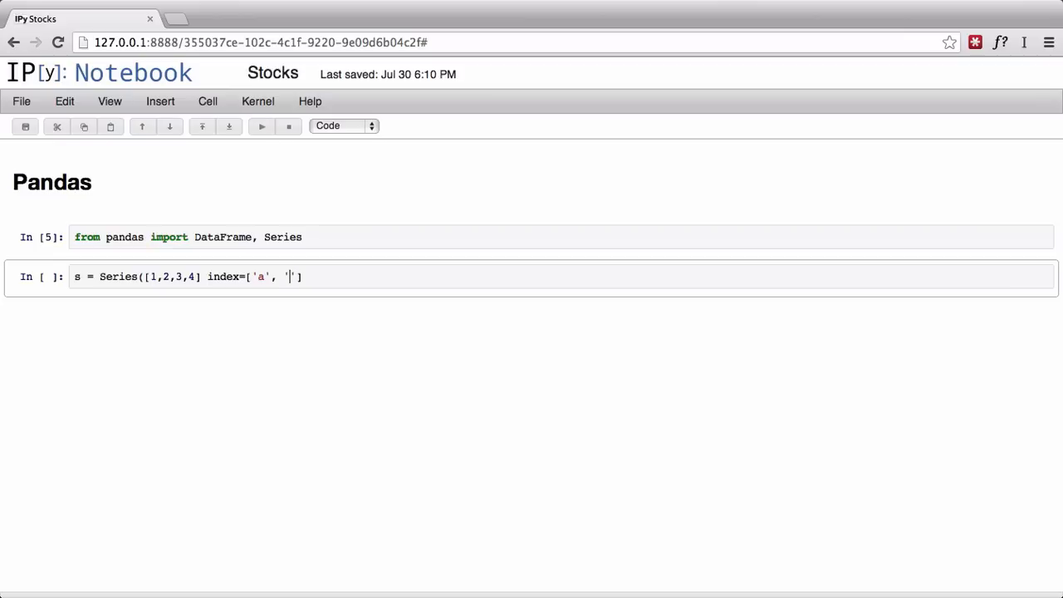
text(b)
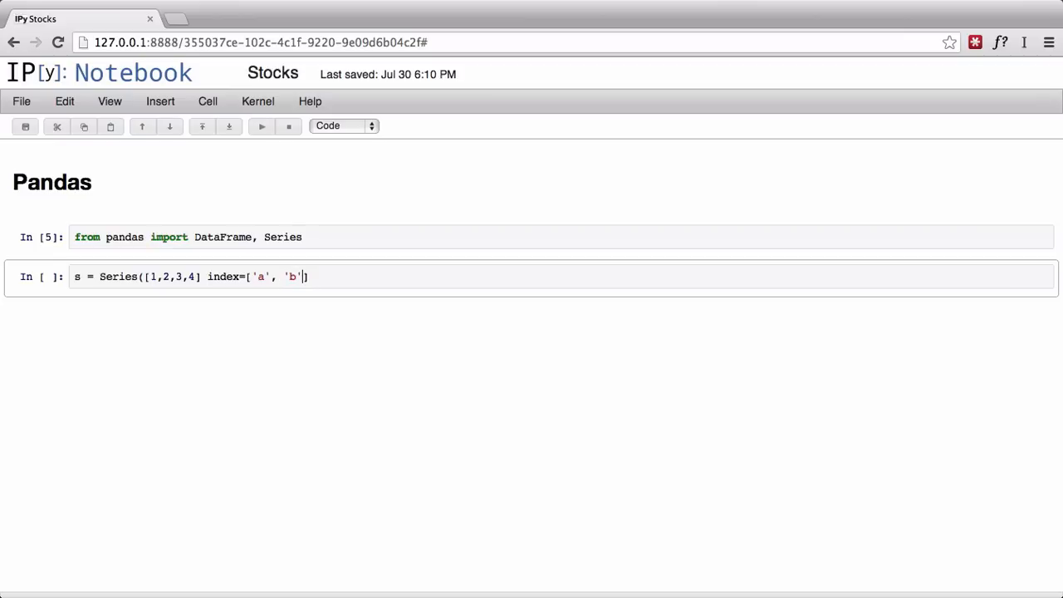
text(, '')
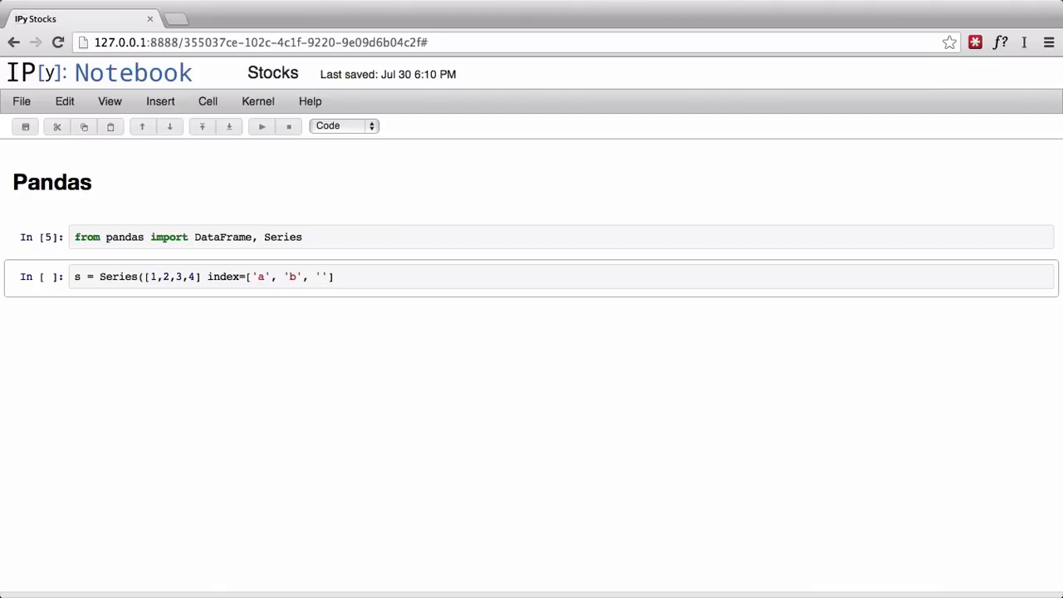
text('c',)
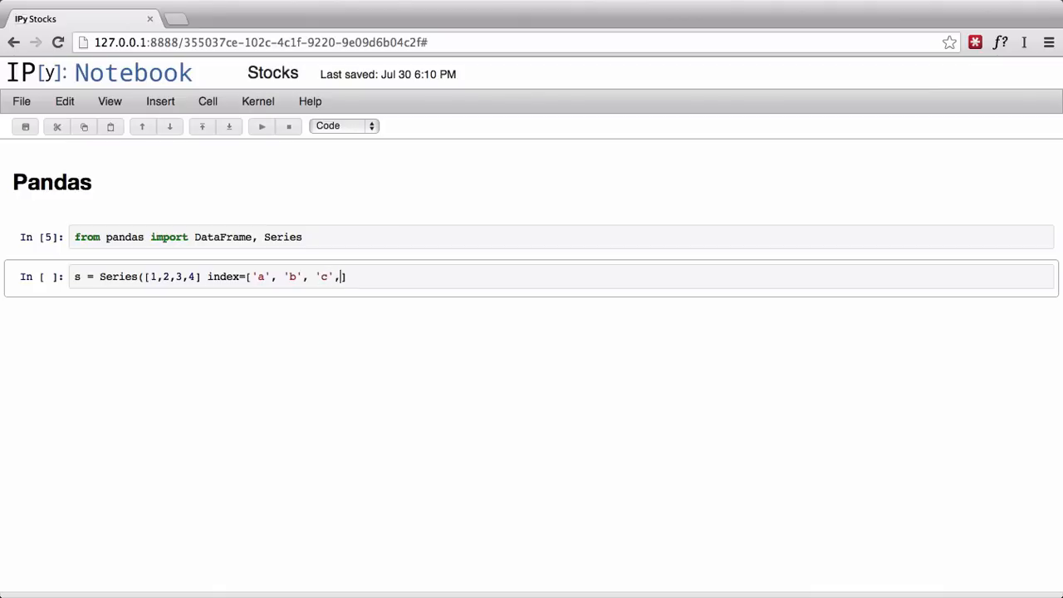
text('')
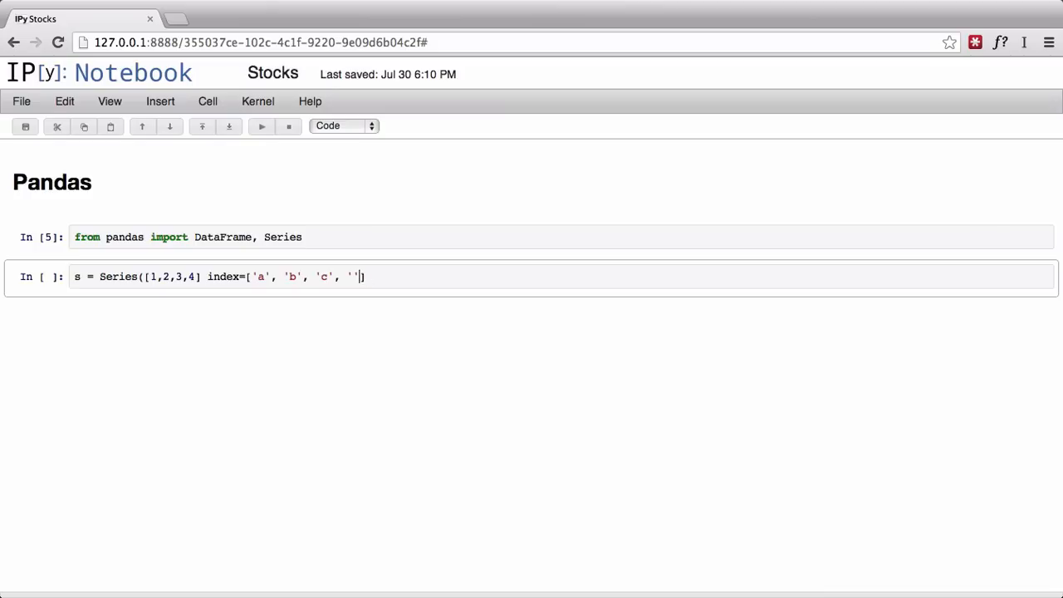
text(d)
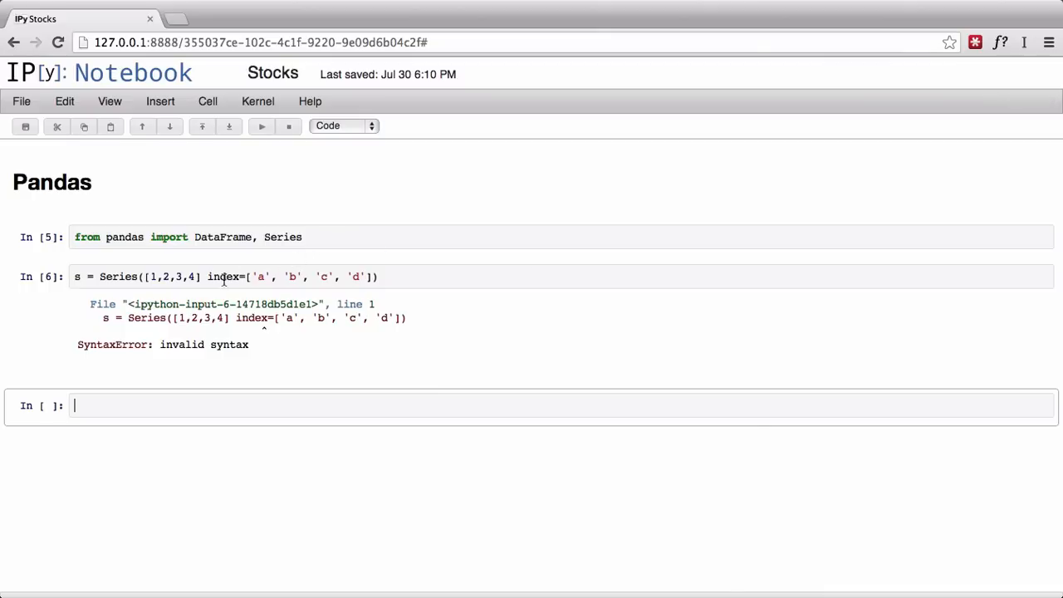
Step: Add the missing comma before index= and a line 's', showing values 1–4 with dtype int64
text(,)
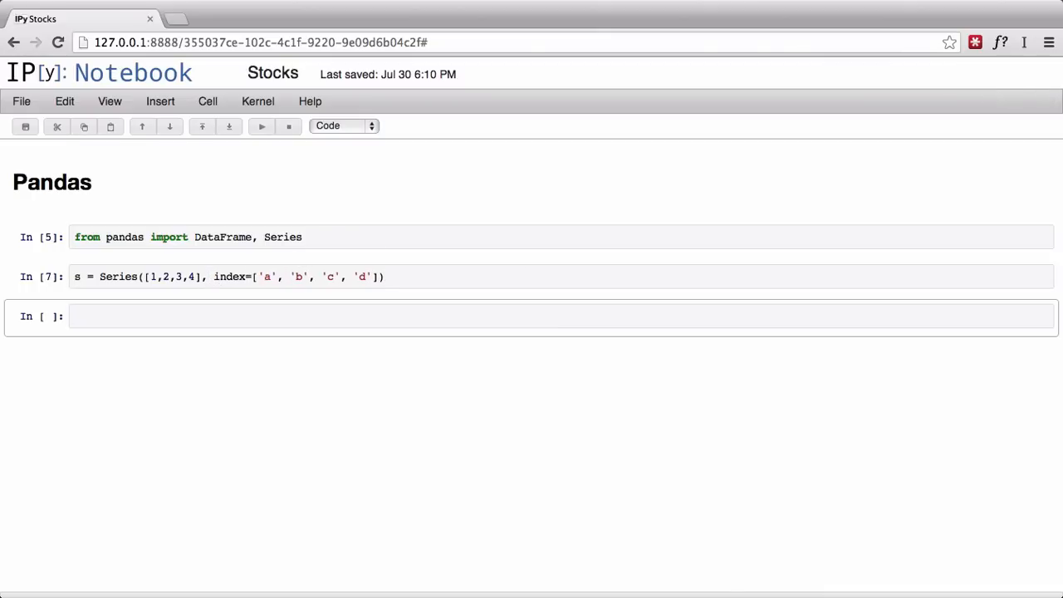
text(s)
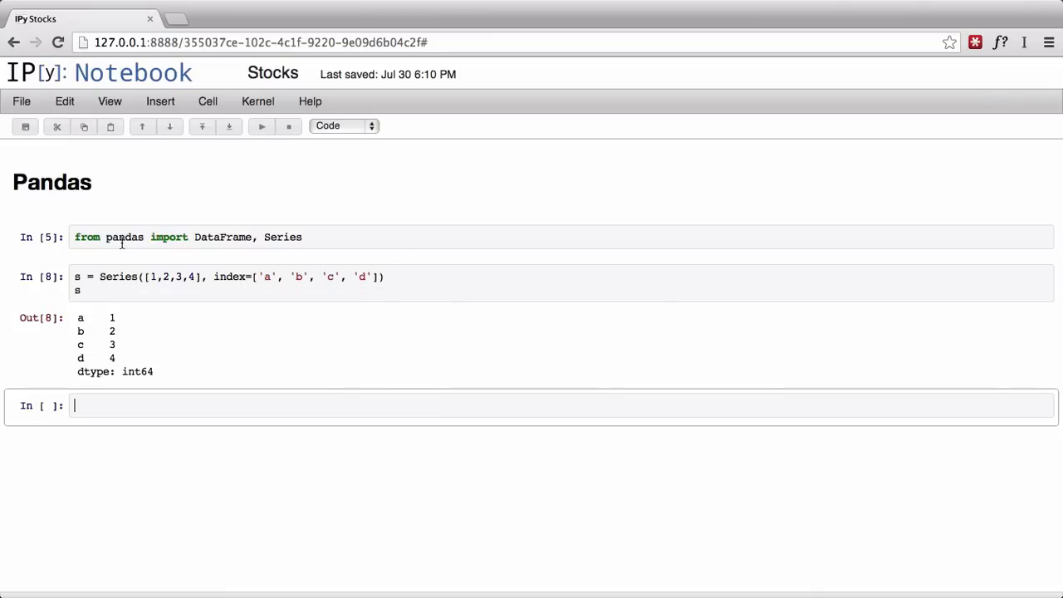
click(116, 282)
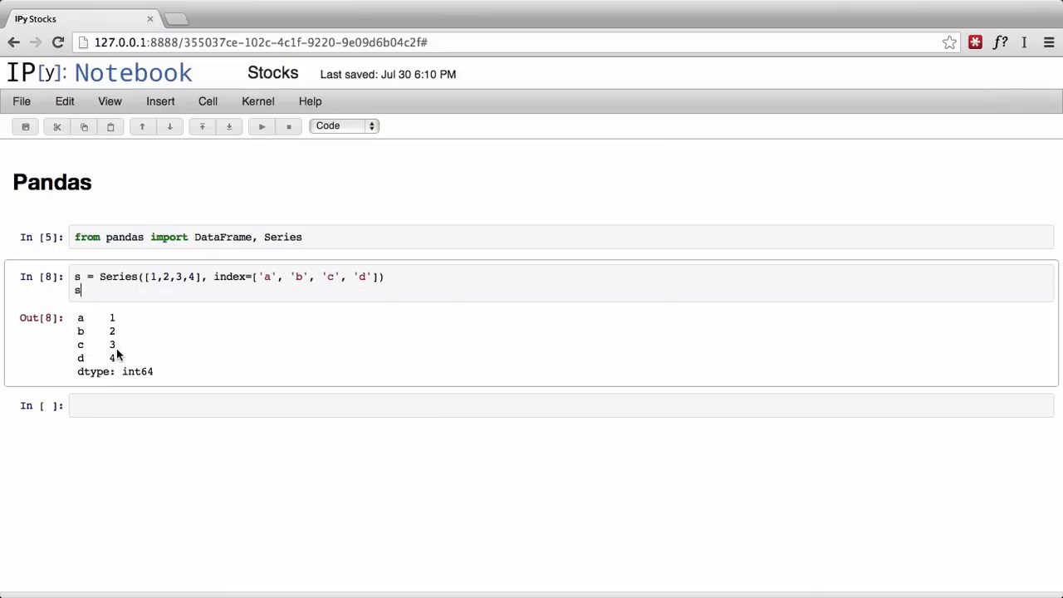
mouse_move(151, 366)
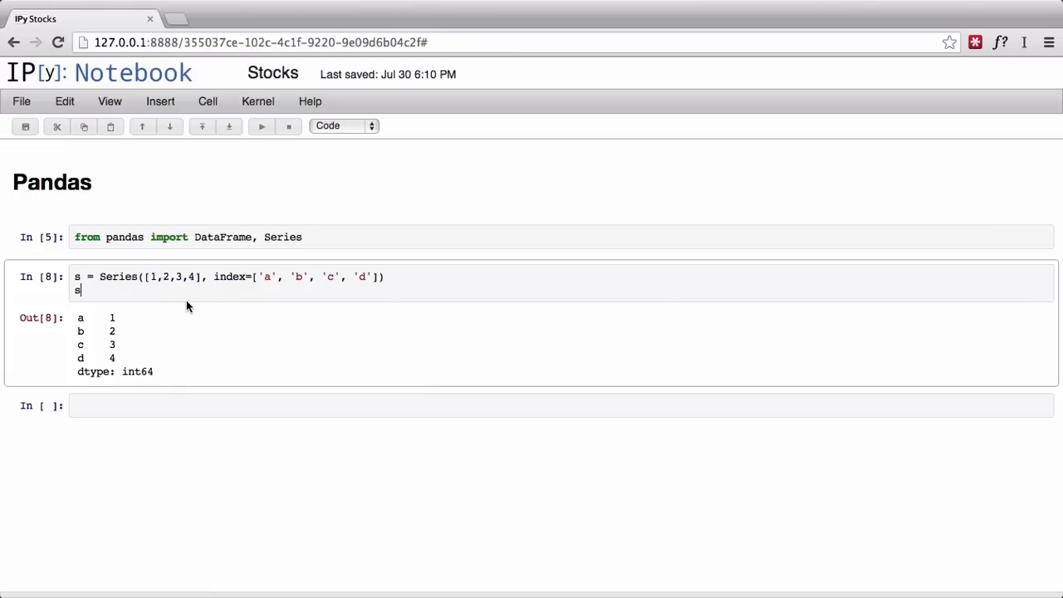
double_click(136, 372)
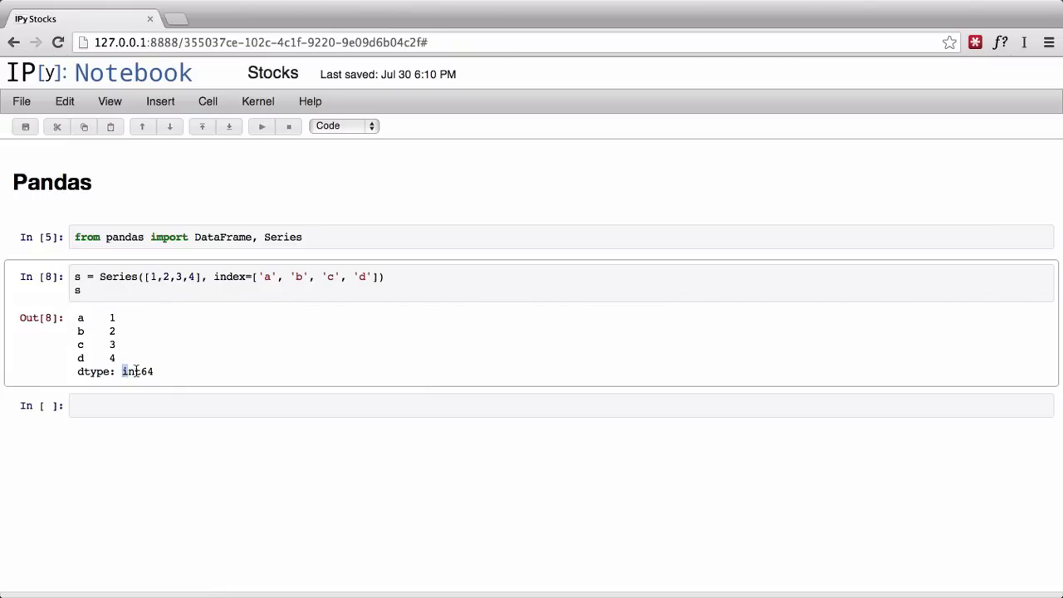
double_click(136, 372)
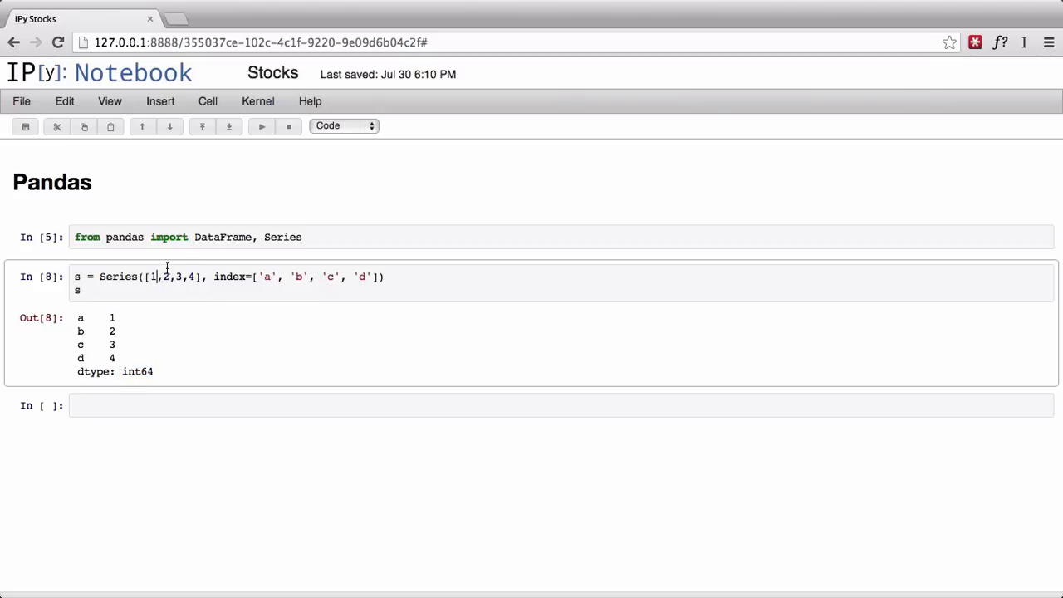
Step: Change the Series values to 1.0–4.0 and display s.index (a, b, c, d)
text(.0)
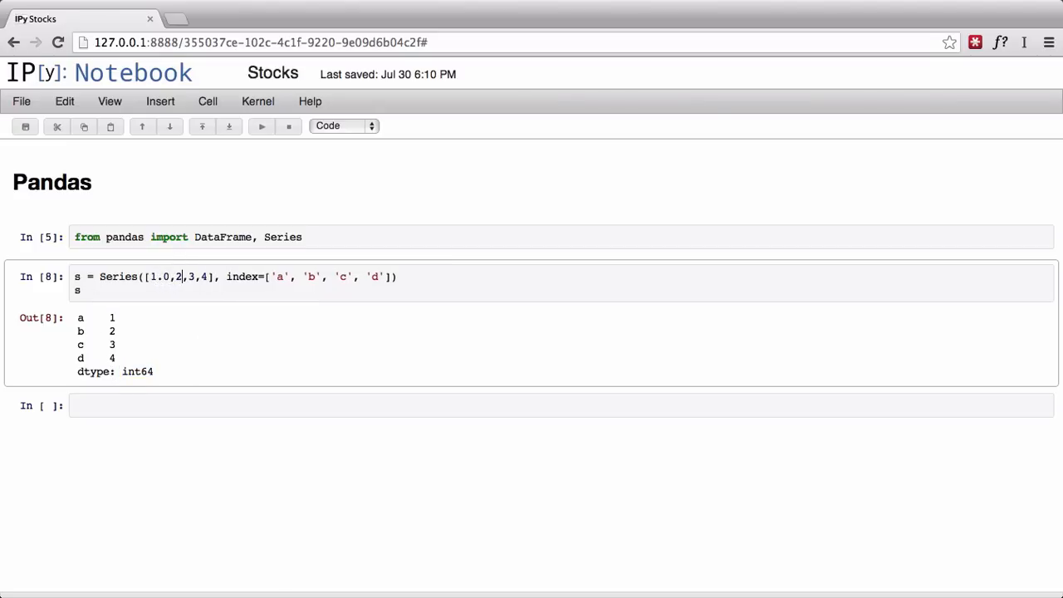
text(.0,3.0)
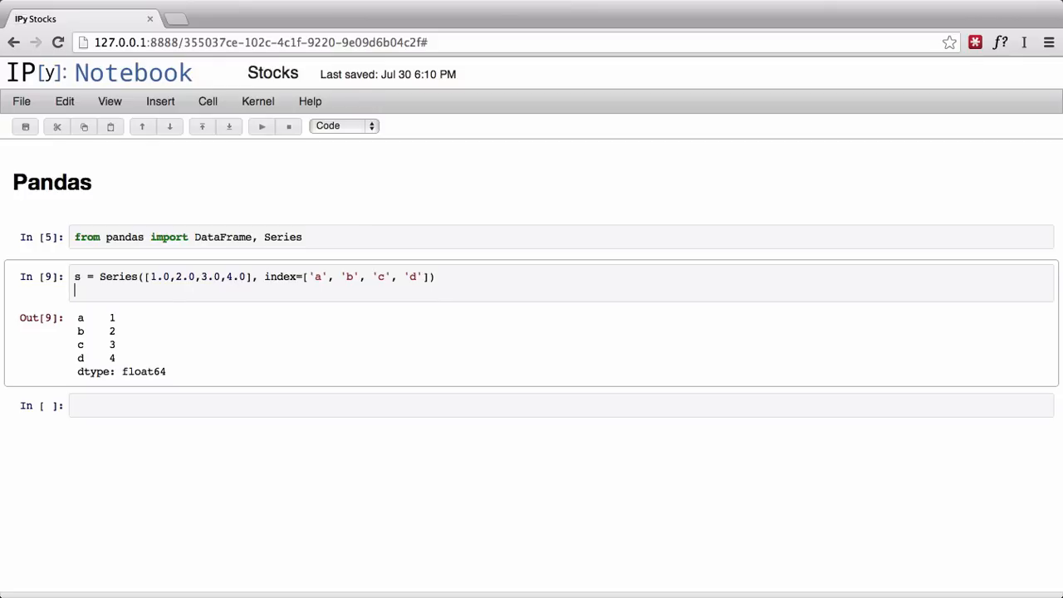
text(s.index)
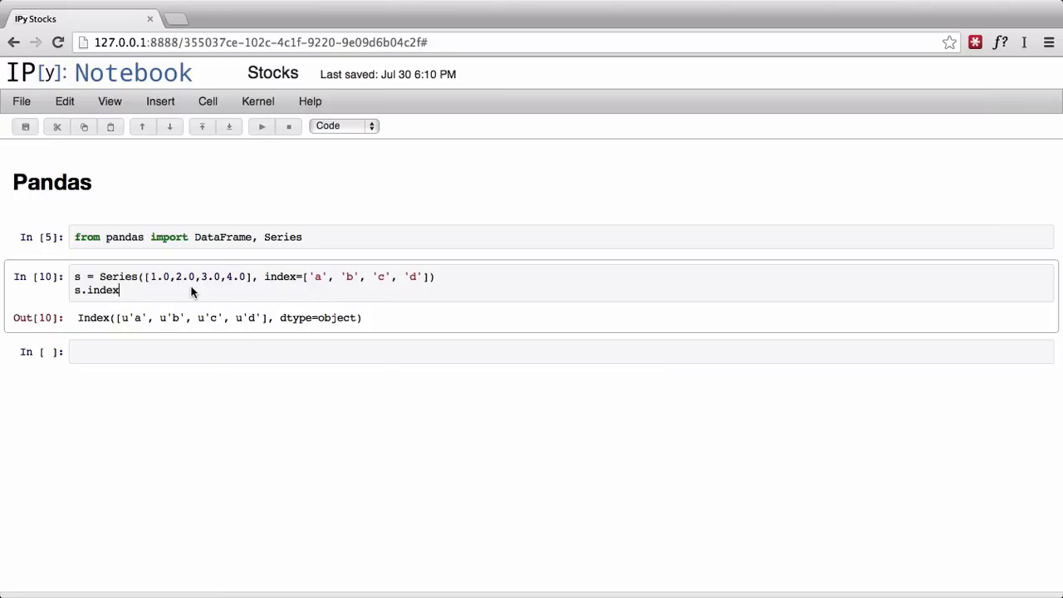
Step: Replace s.index with s.mean() and run it, outputting 2.5
key(BackSpace)
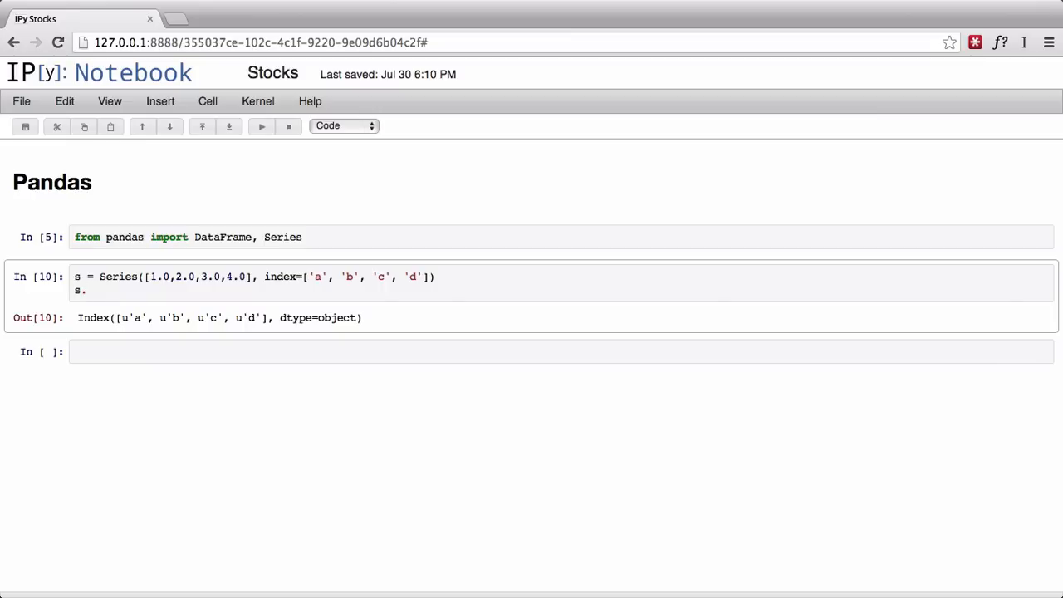
text(mean())
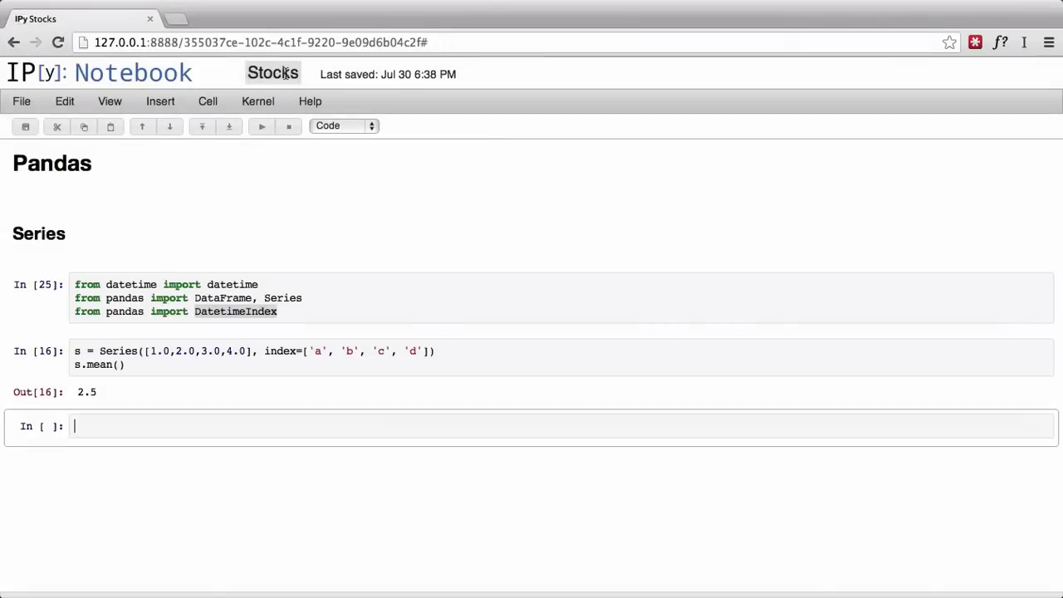
Step: Write import random and data = [random.randint(0,10000) for x in xrange(10000)], then begin the next line
text(import d)
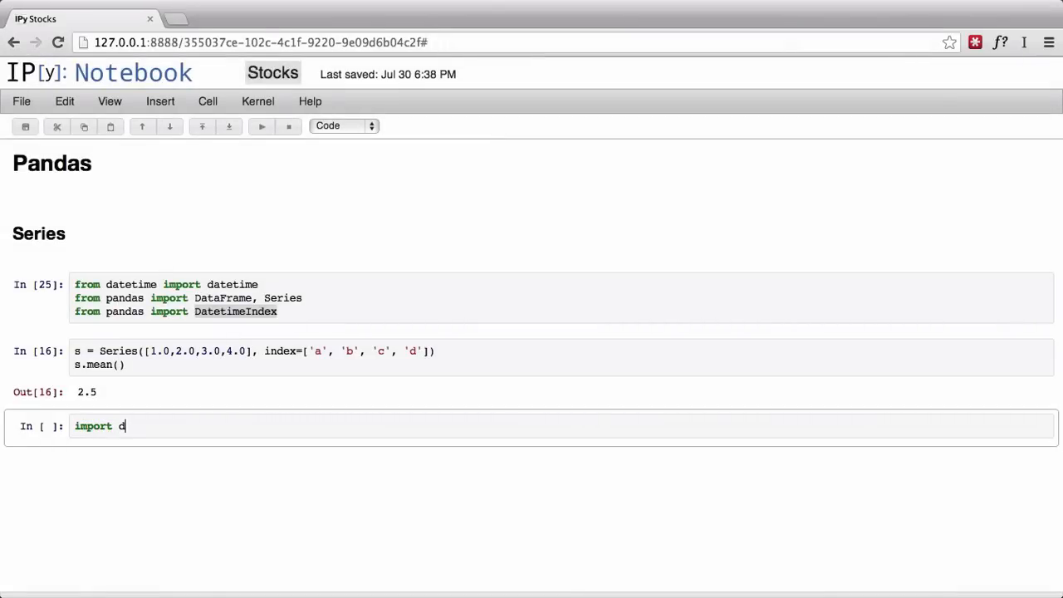
text(random)
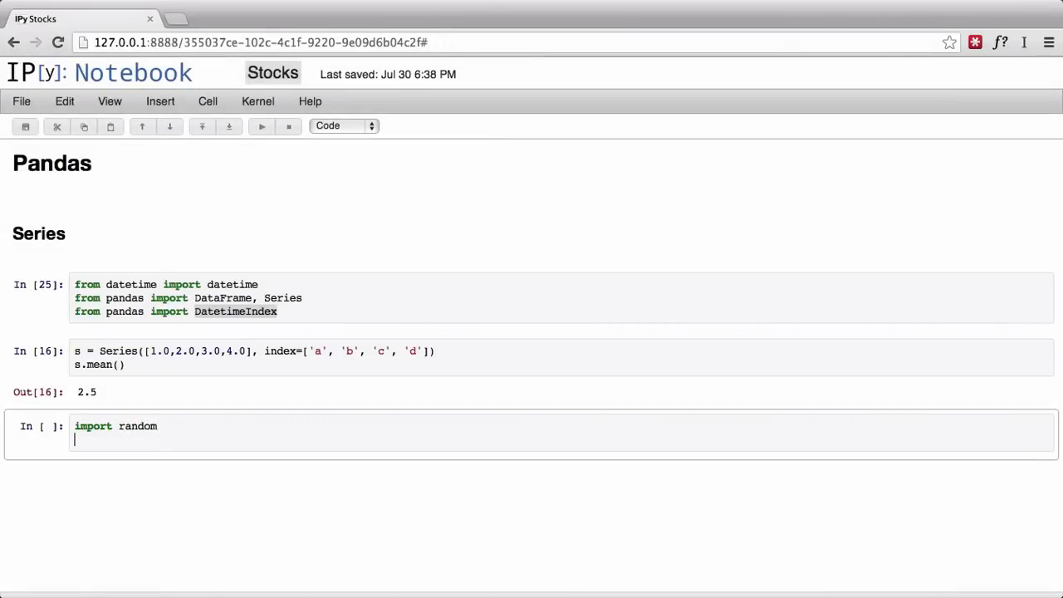
text(data)
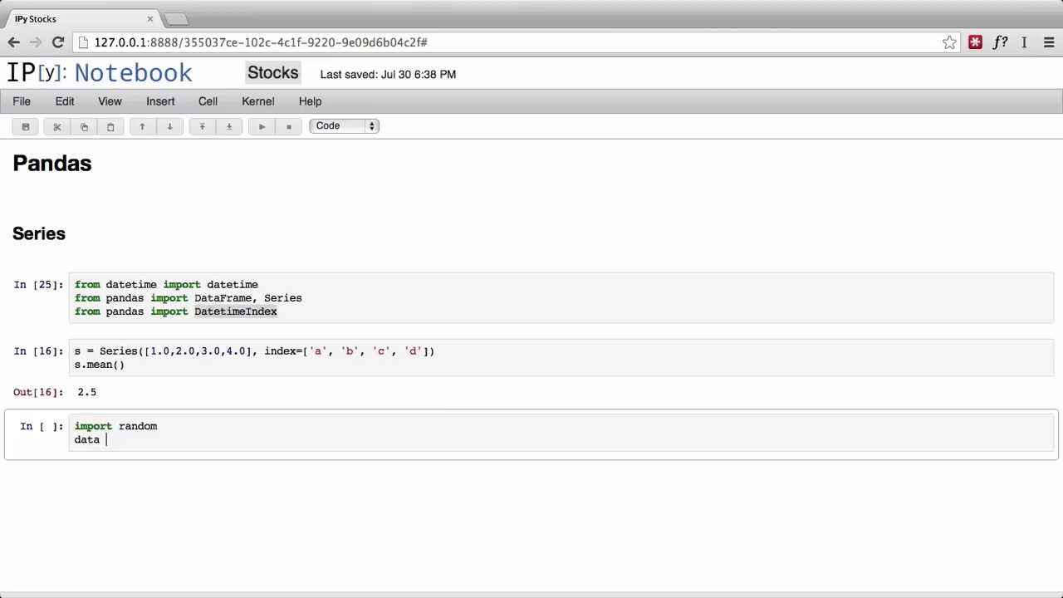
text(= ran)
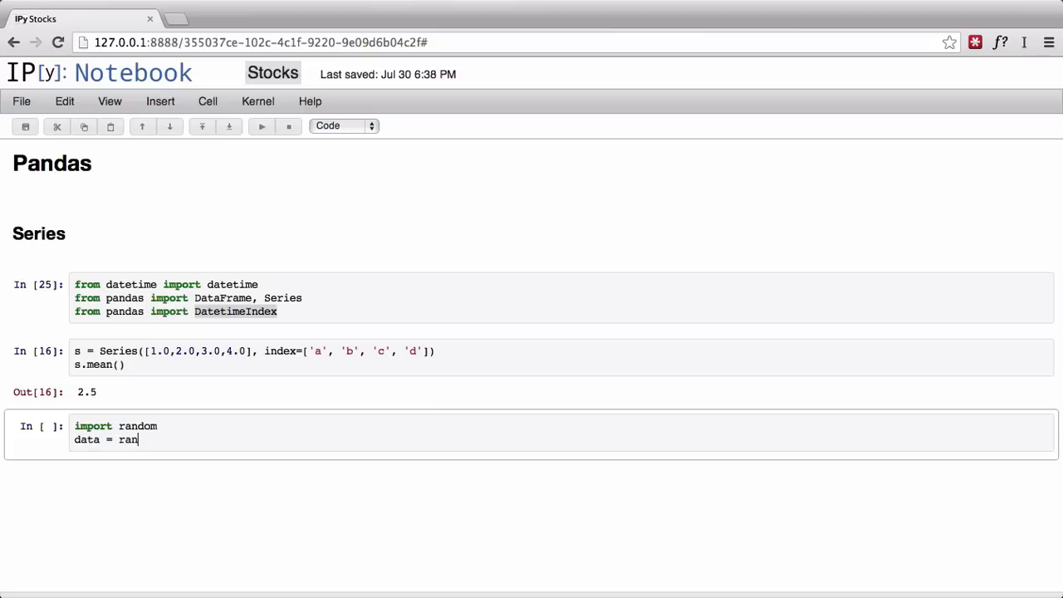
text([ra])
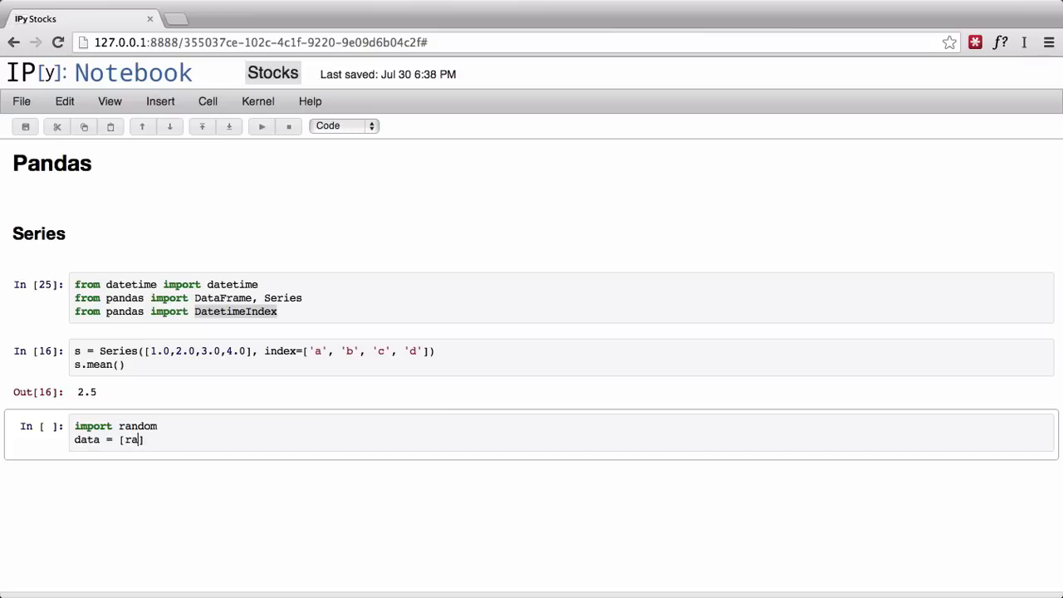
text(ndom.)
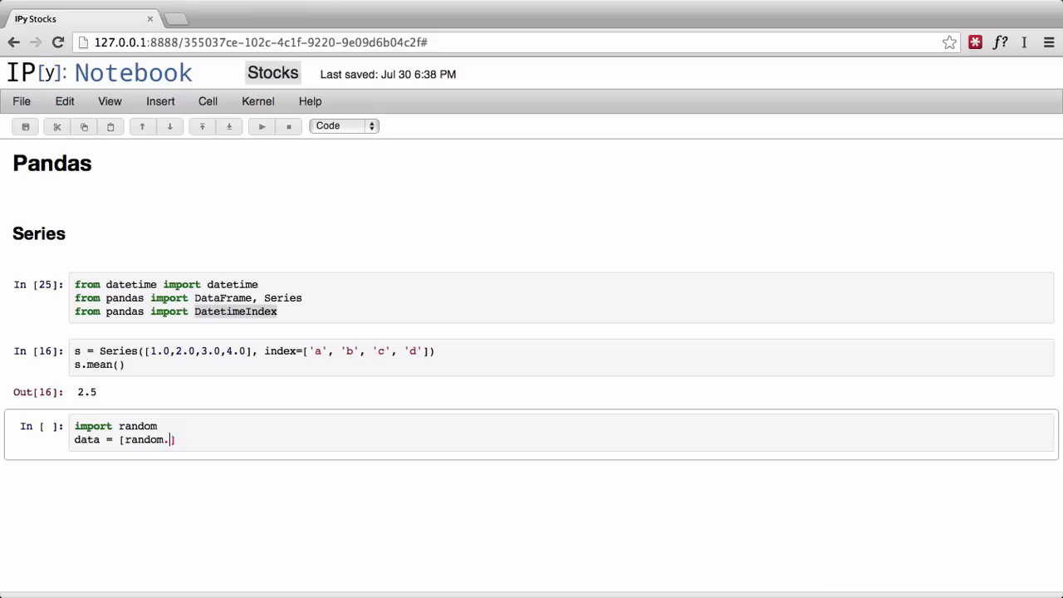
text(randint)
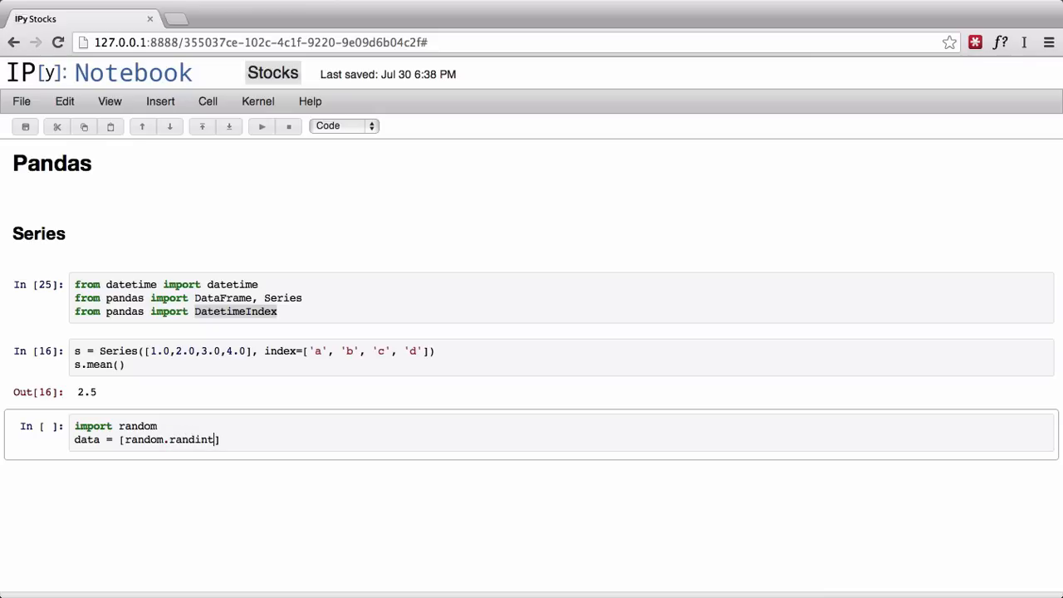
text((0,)
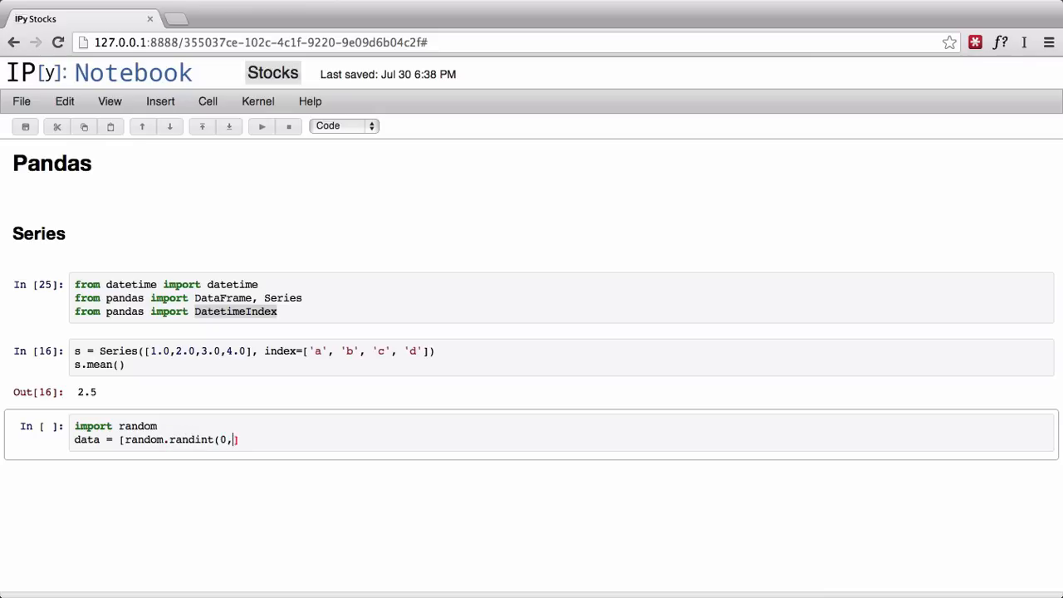
text(10000)
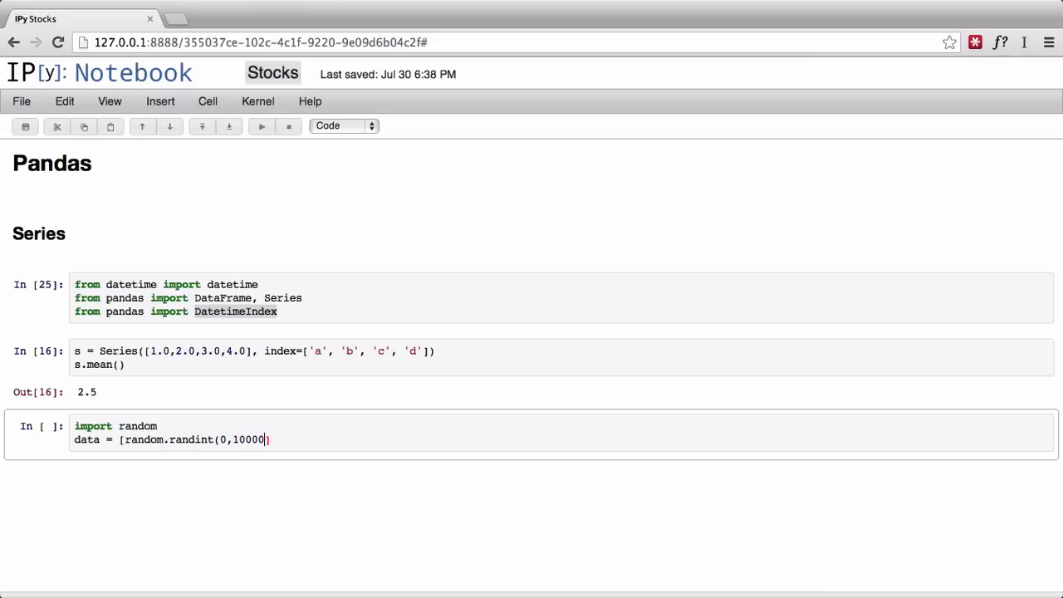
text(fo x)
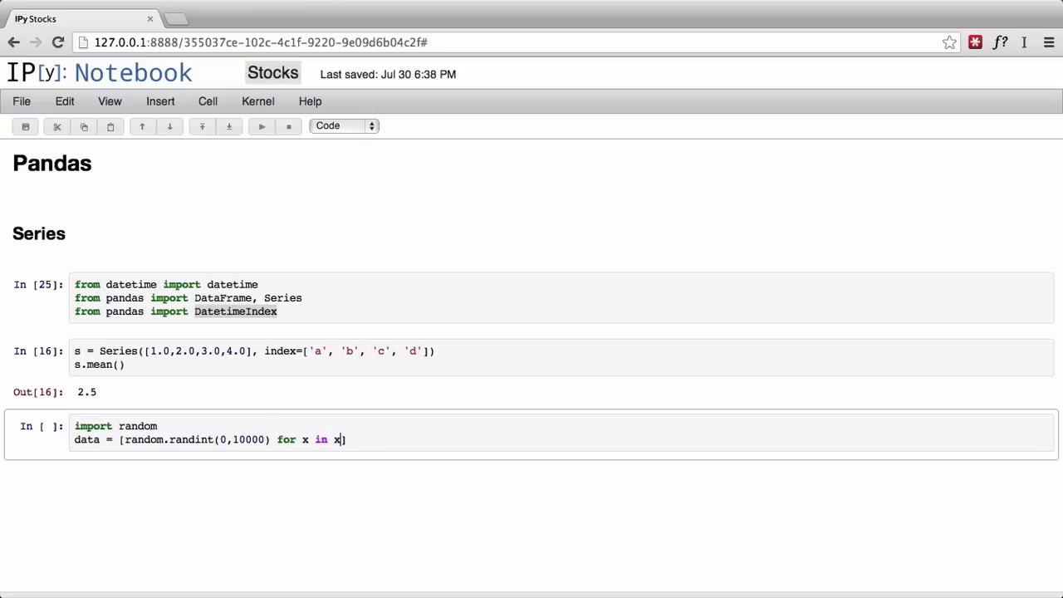
text(range())
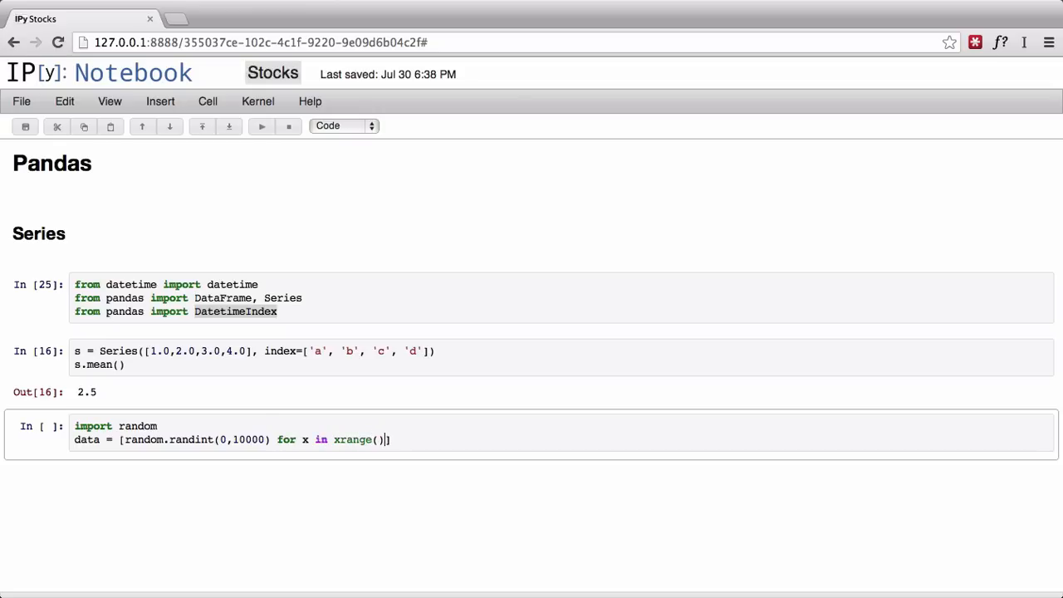
text(10000)
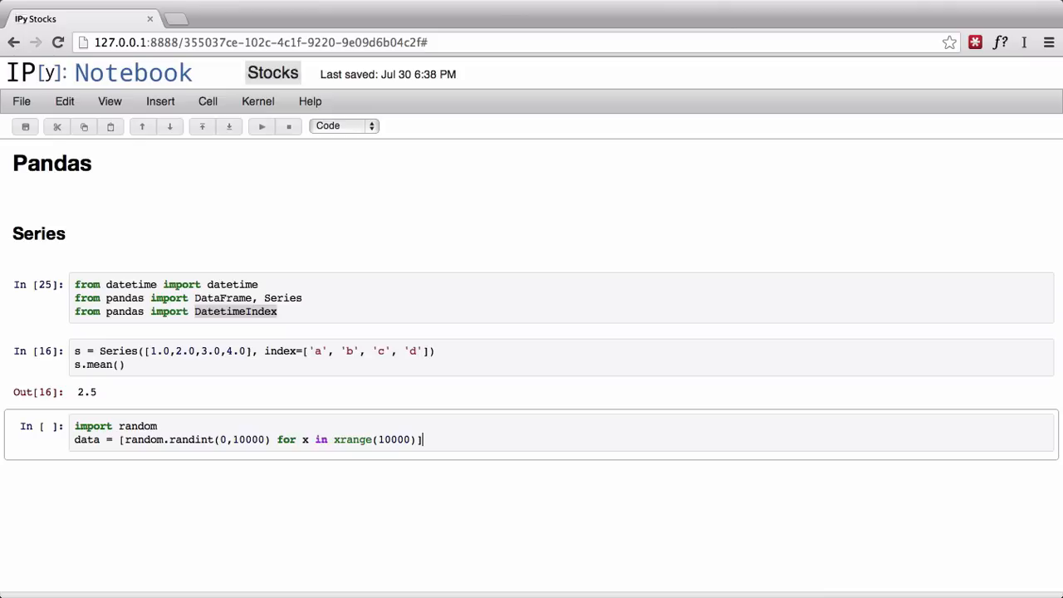
key(enter)
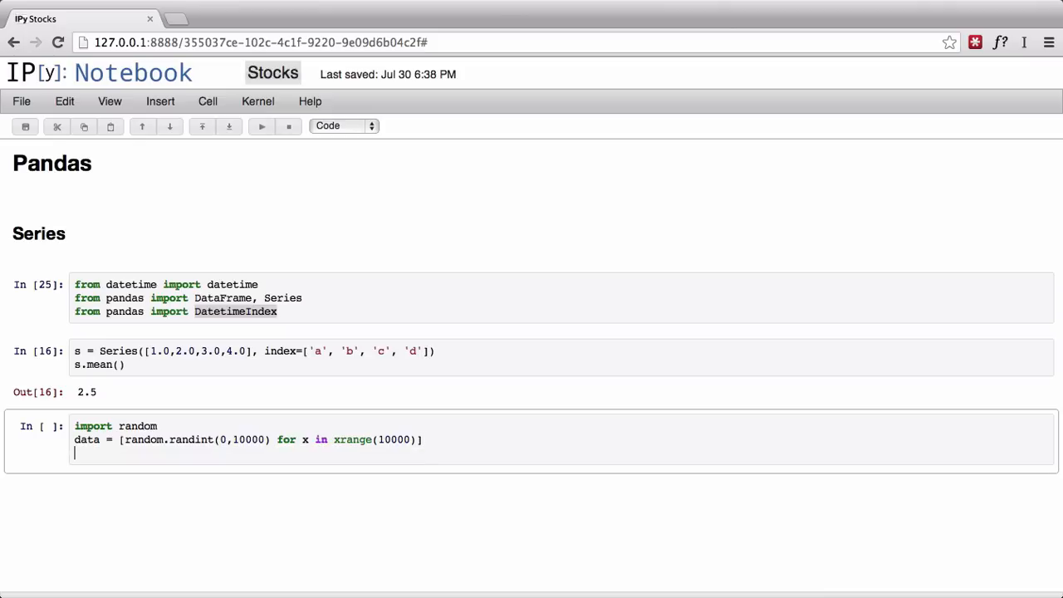
text(index =)
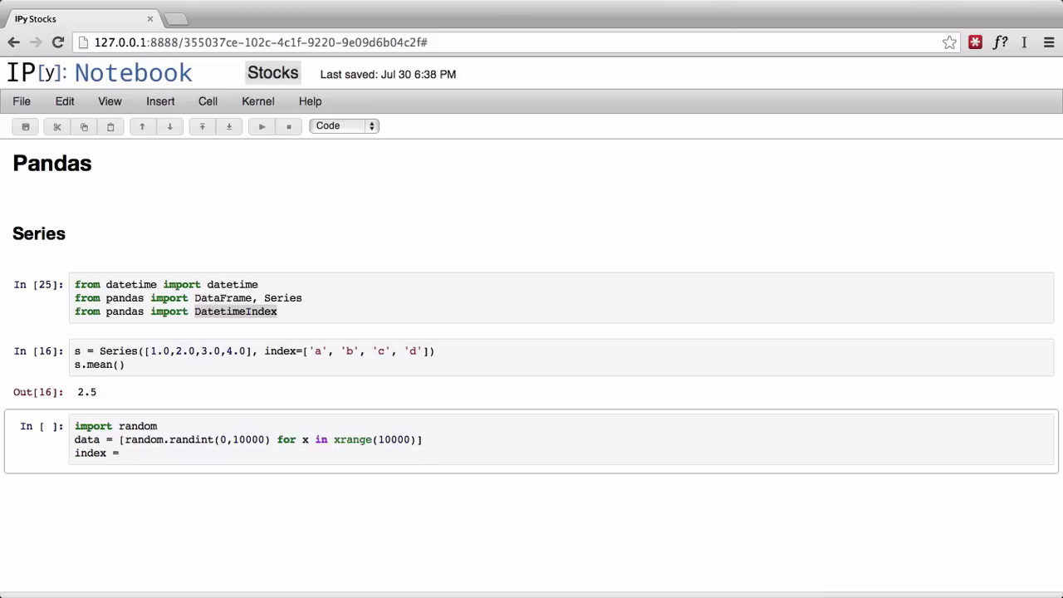
Step: Write index = DatetimeIndex(start='01-01-2013', periods=len(data), freq='T')
text(DatetimeIndex)
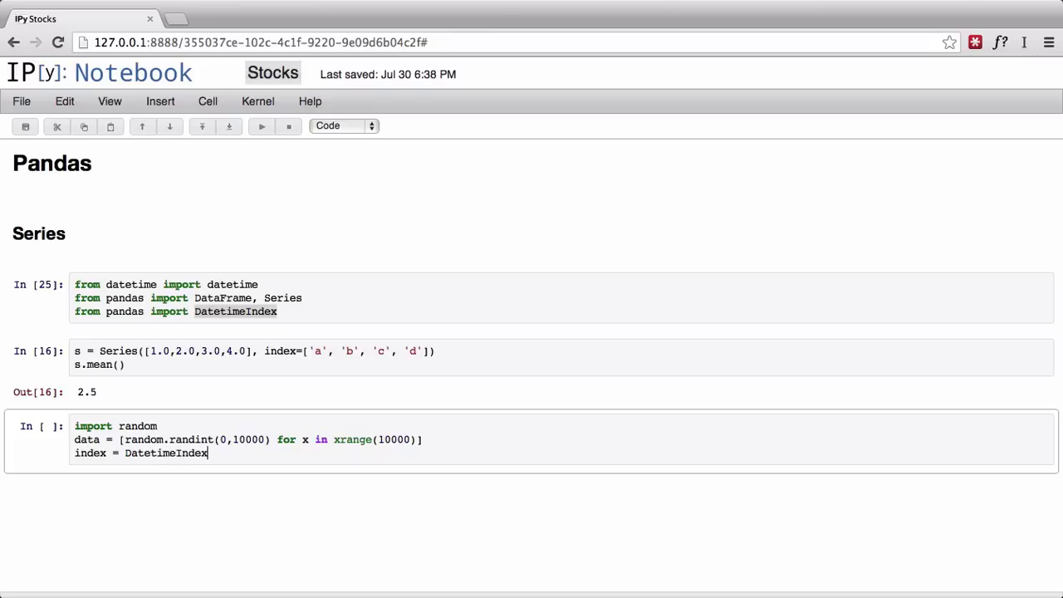
text((sta)
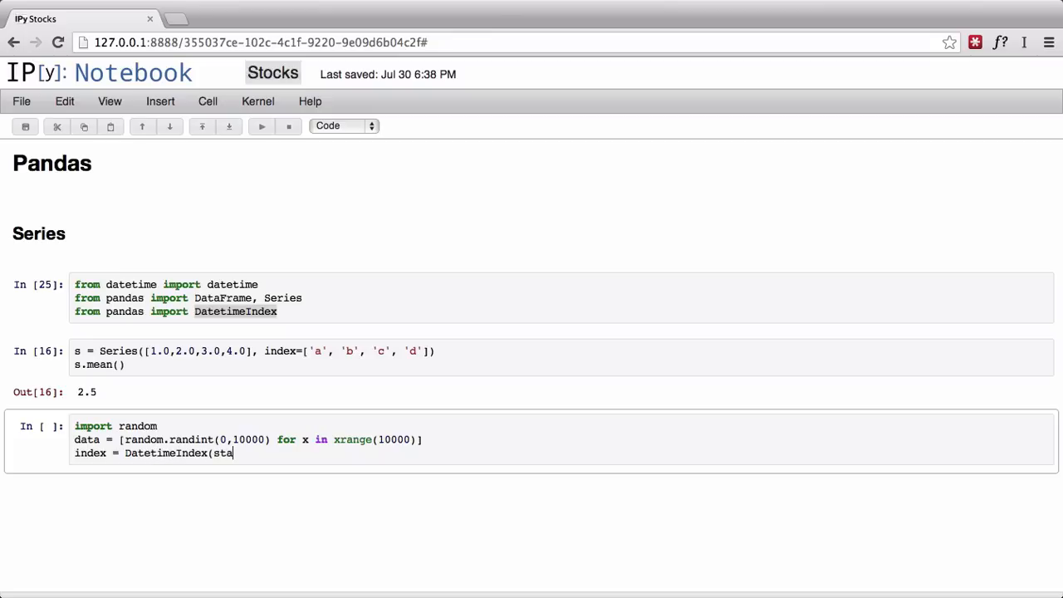
text(rt=')
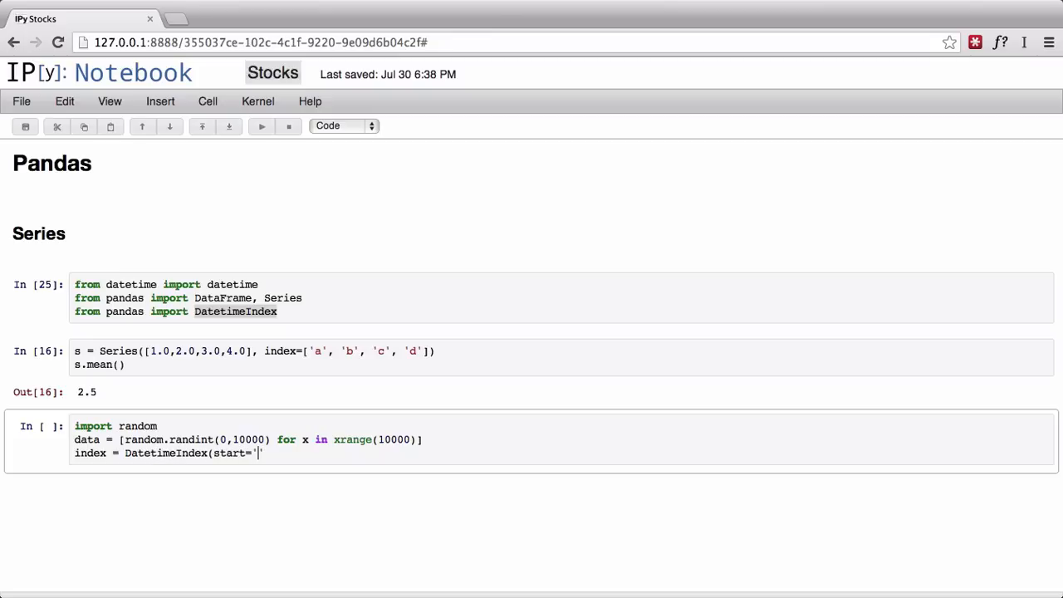
text(01)
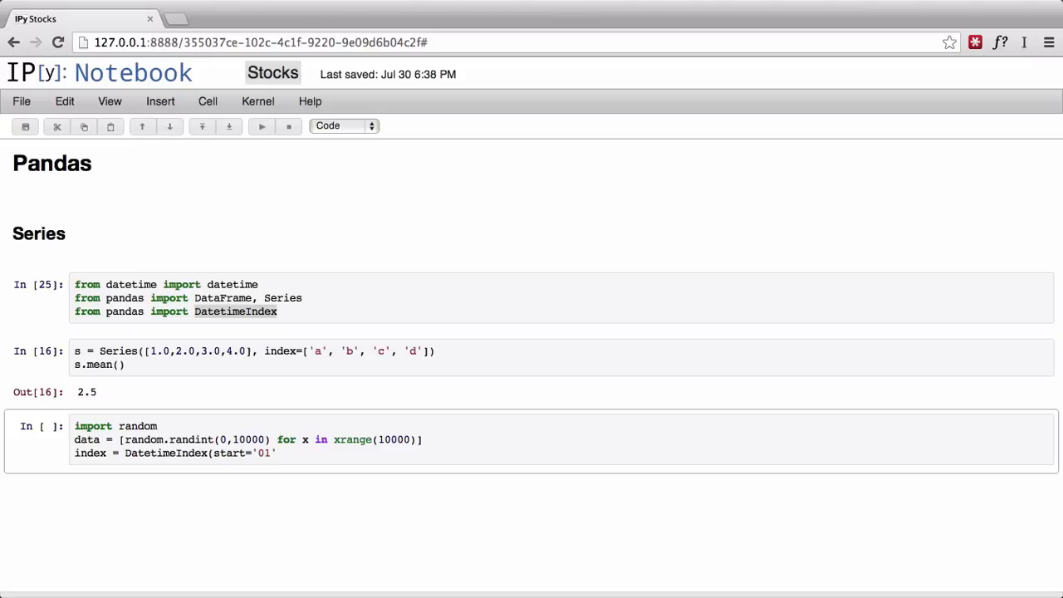
text(-01-)
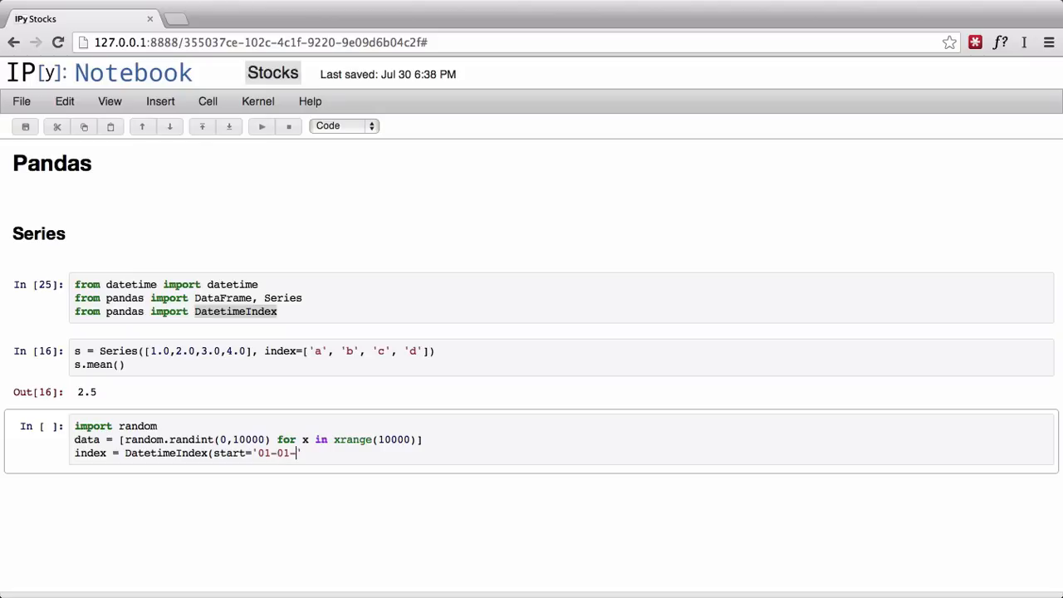
text(2013',)
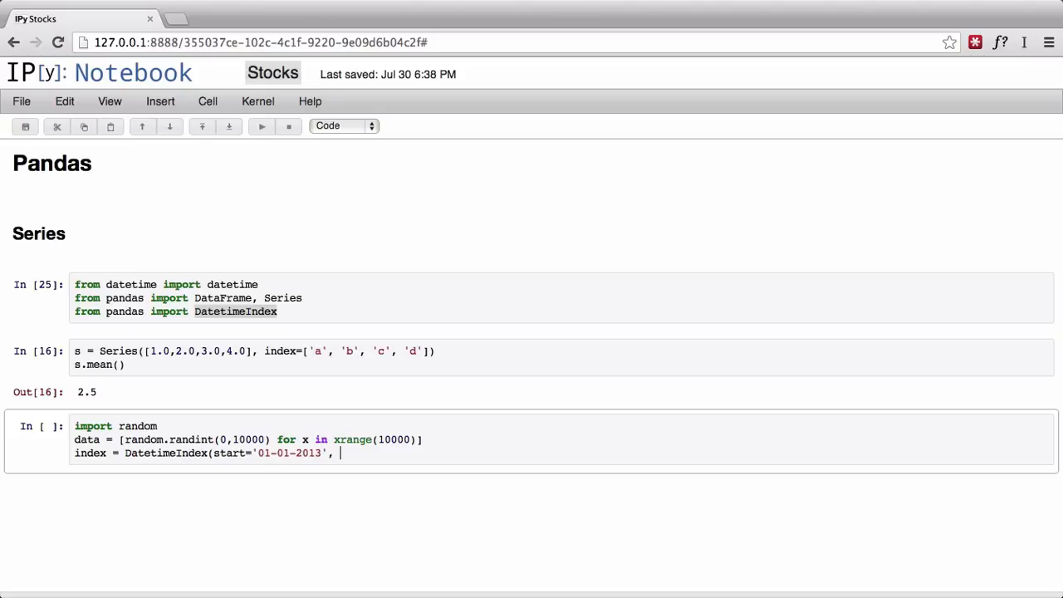
text(periods=)
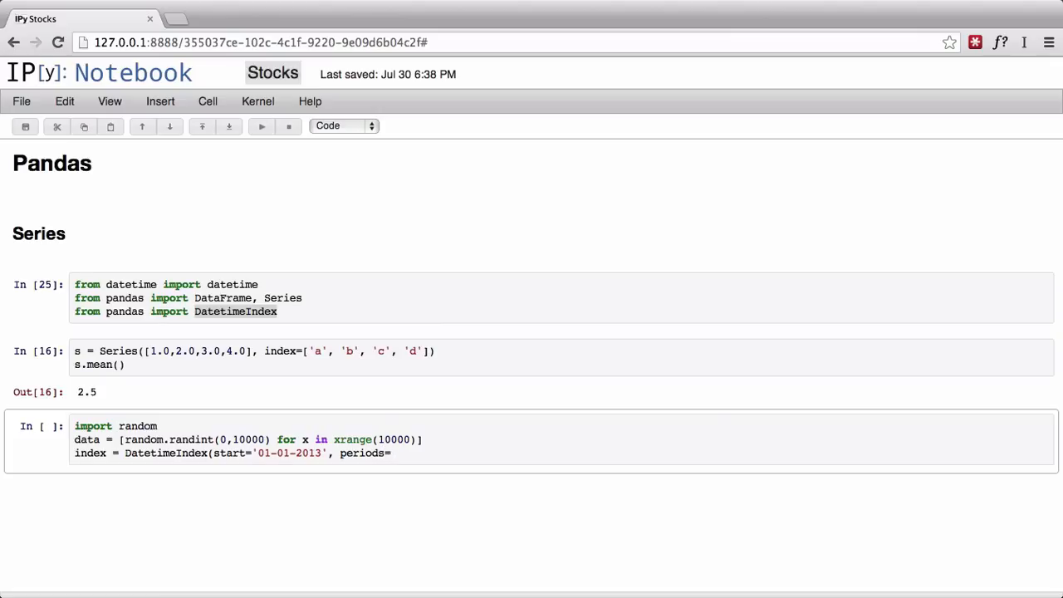
text(len(data)
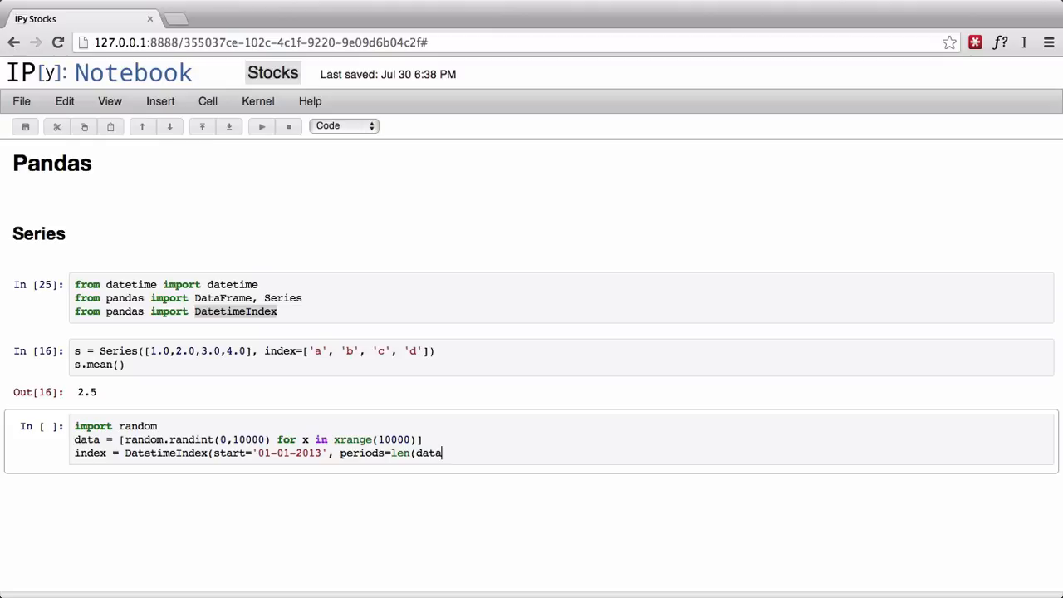
key(Backspace)
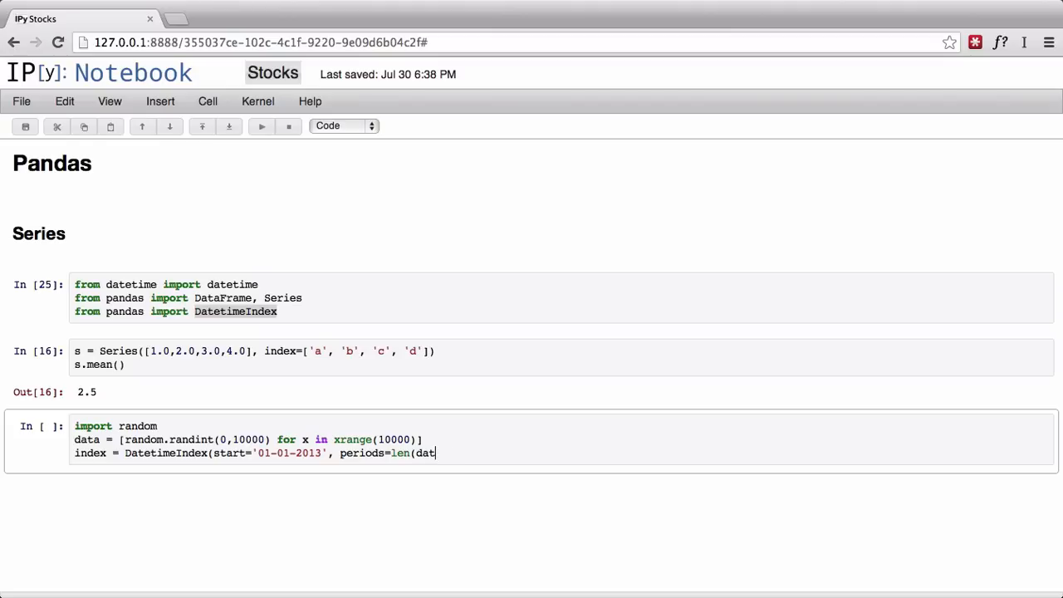
text(a),)
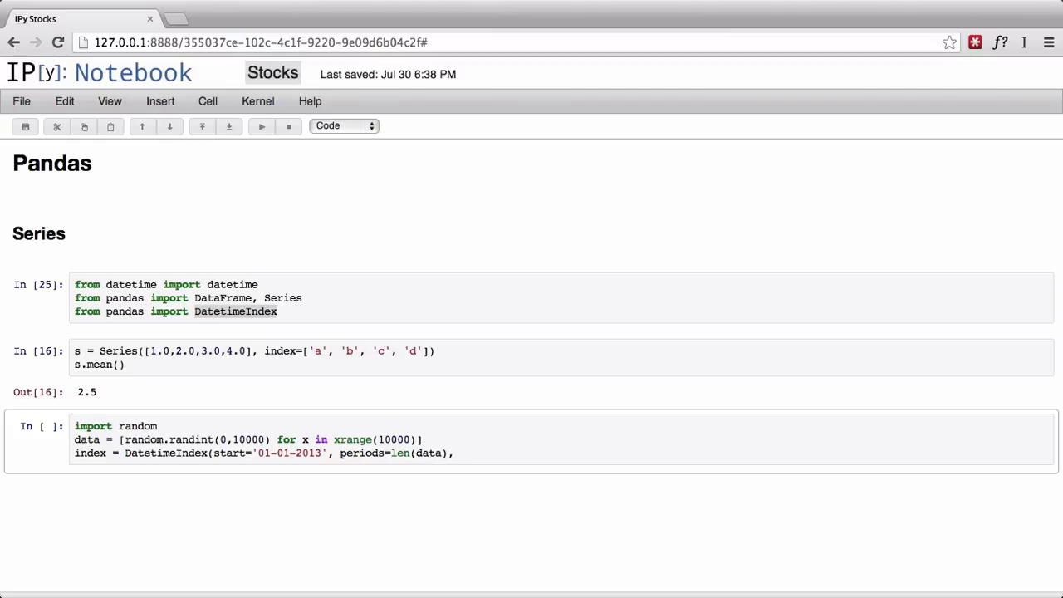
text(fre)
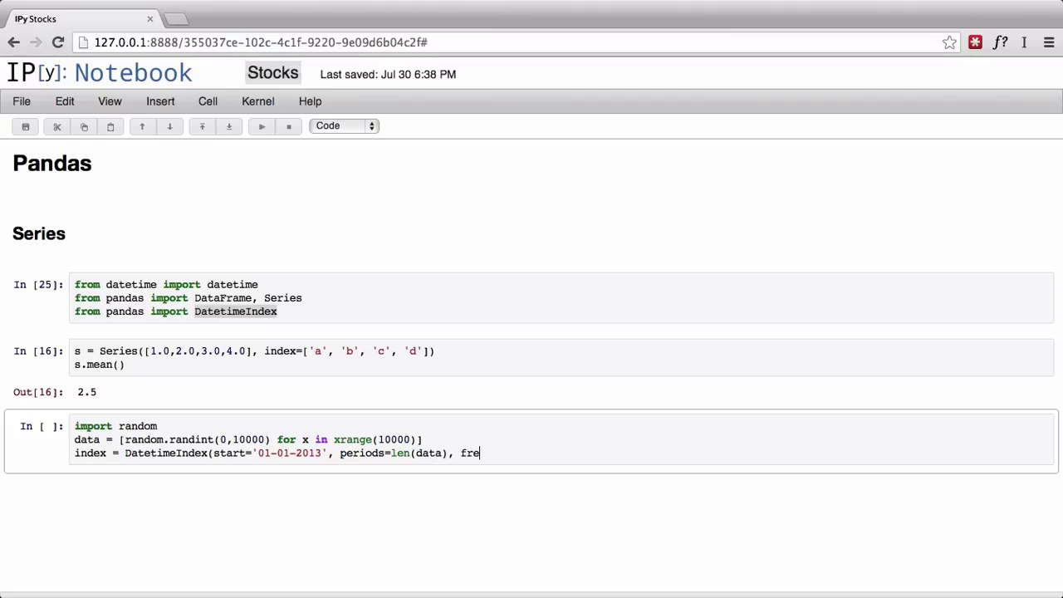
text(q=')
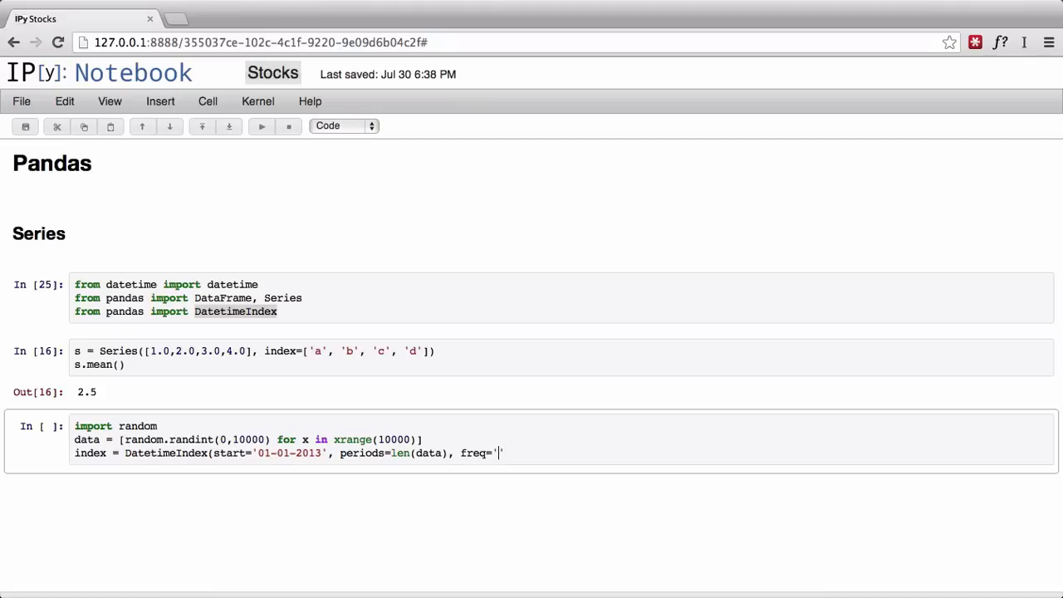
text(T'))
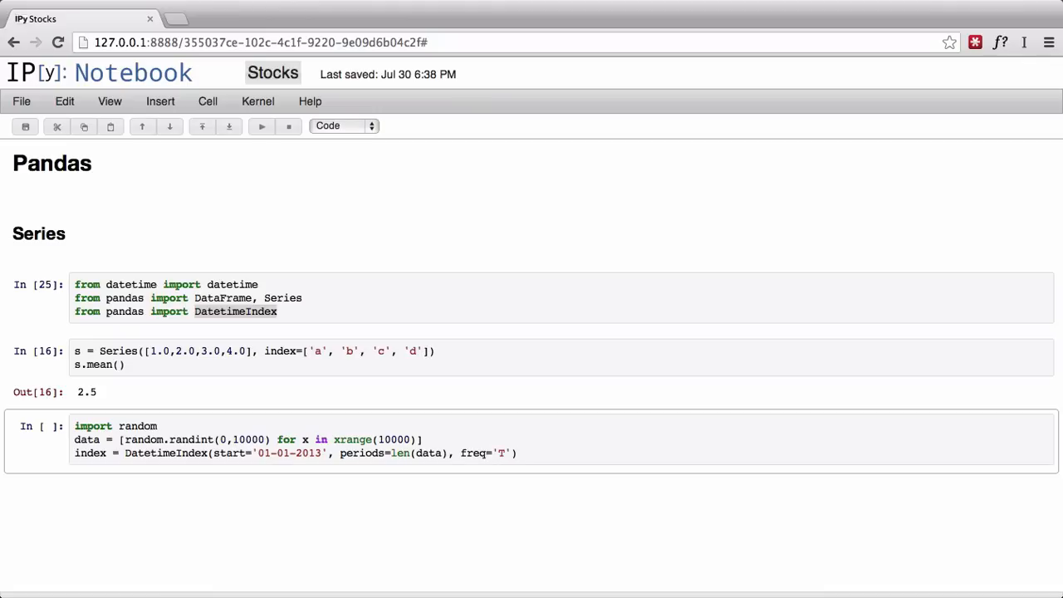
Step: Build s = Series(data, index=index) from the random data
text(s = Seri)
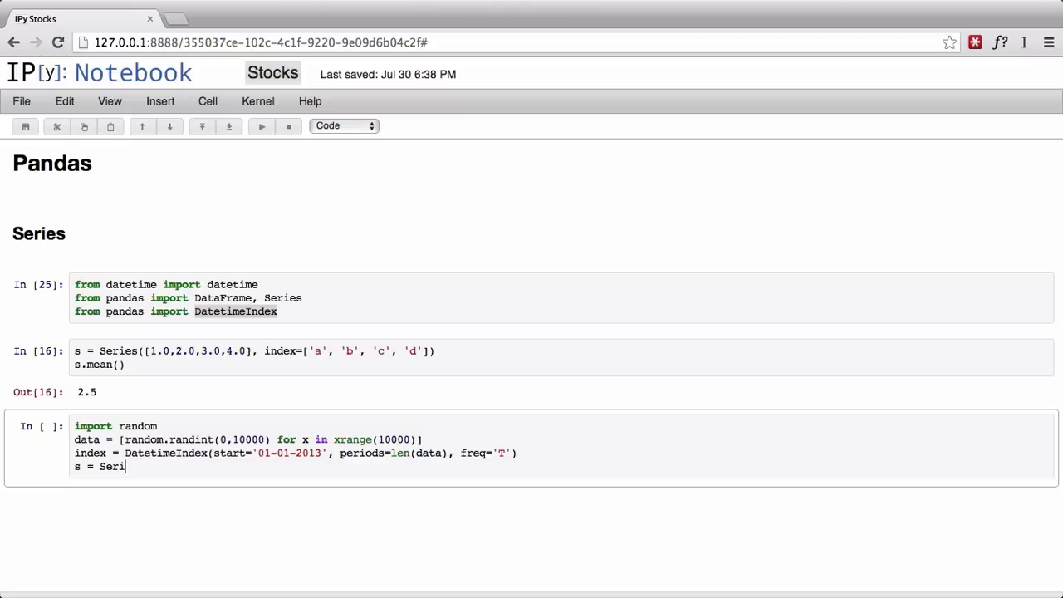
text(es(da)
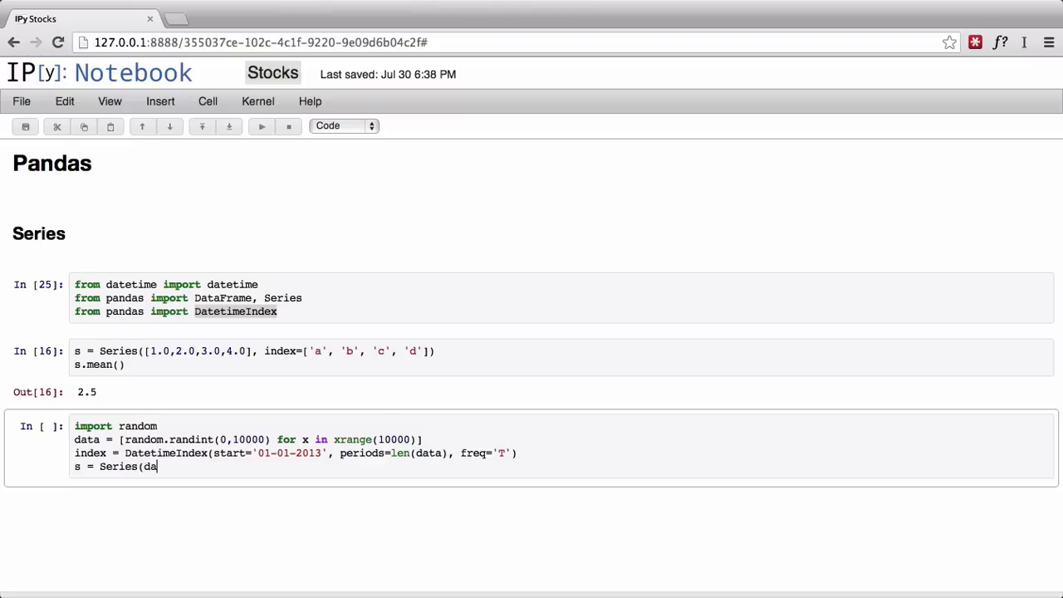
text(ta, index=i)
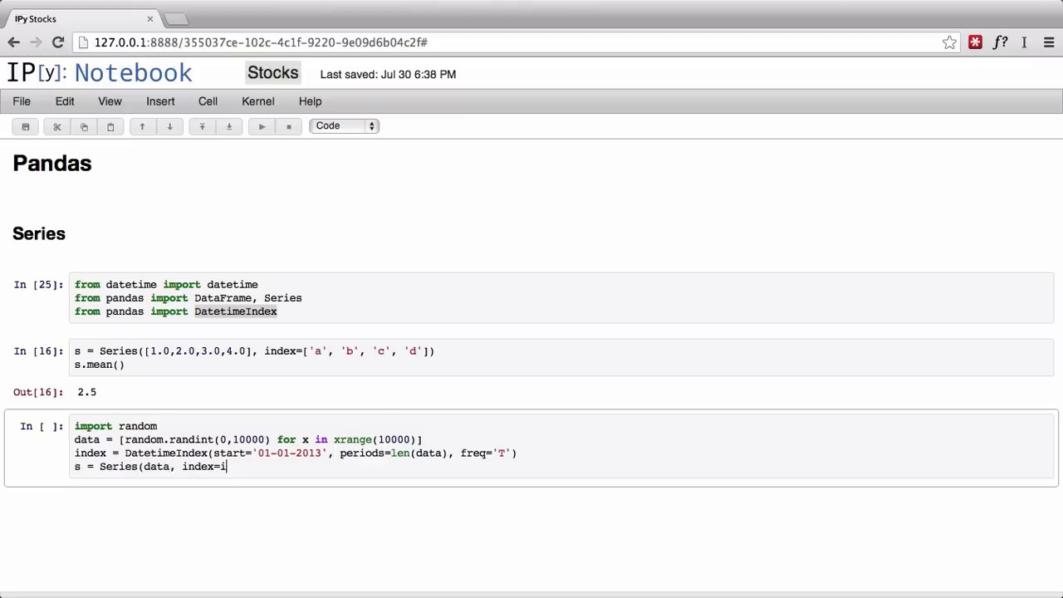
text(ndex))
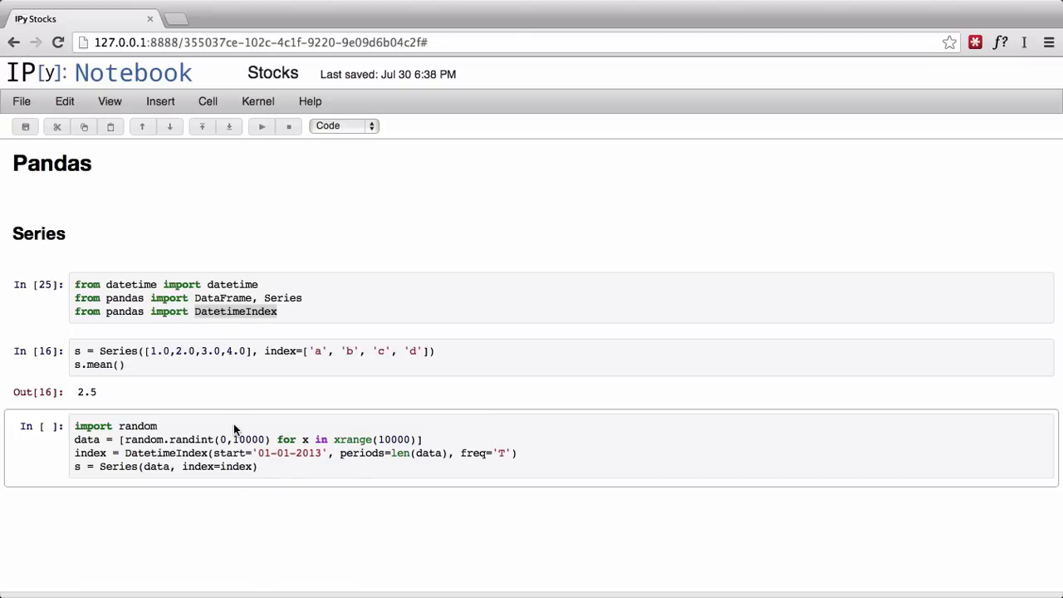
Step: Add comments '# create some data' and '# create a datetime index, provide start, frequency'
text(#)
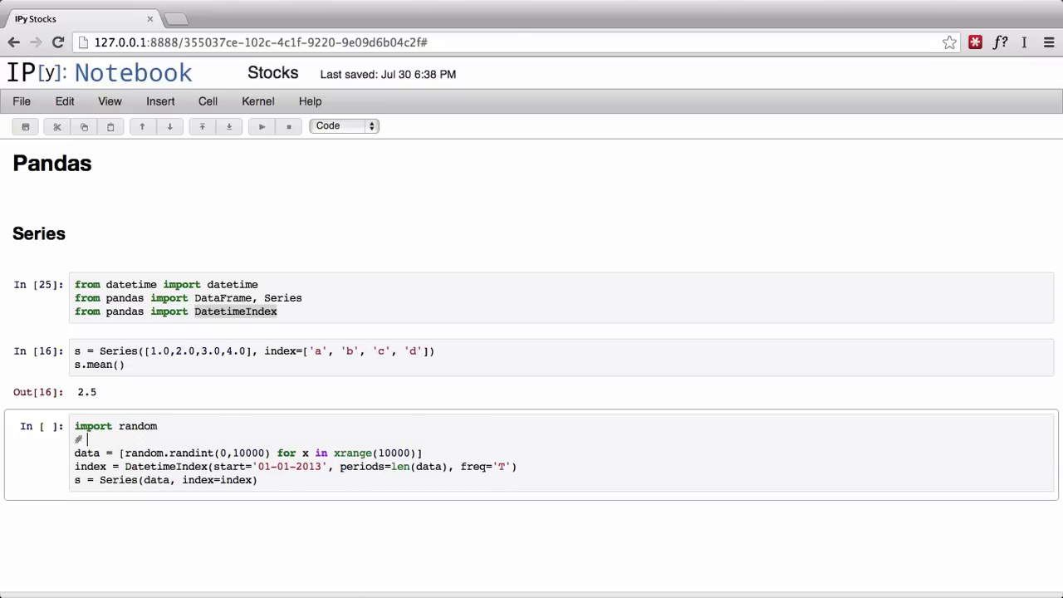
text(create some data)
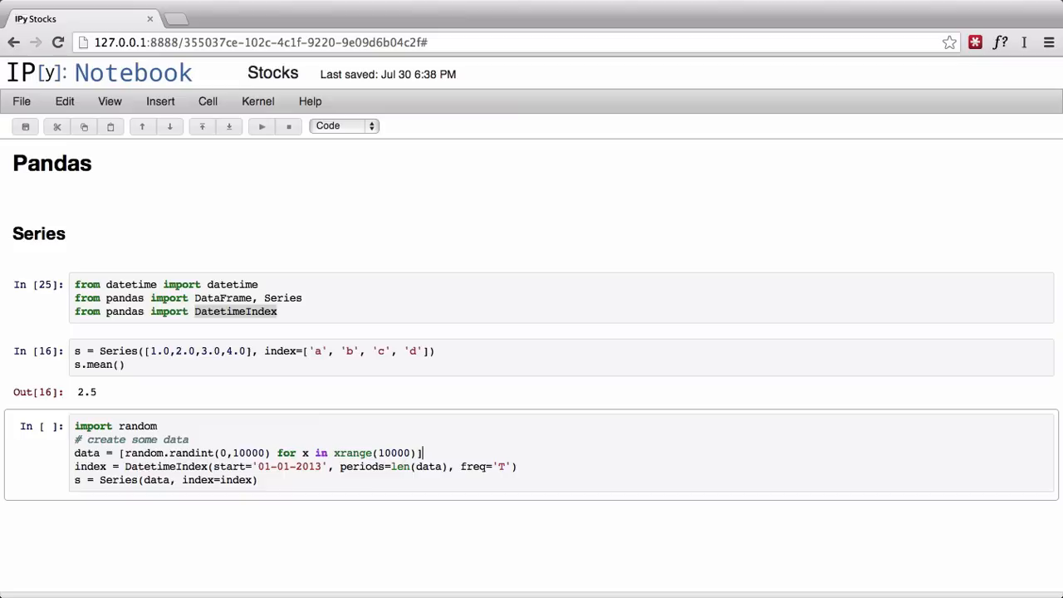
text(# cre)
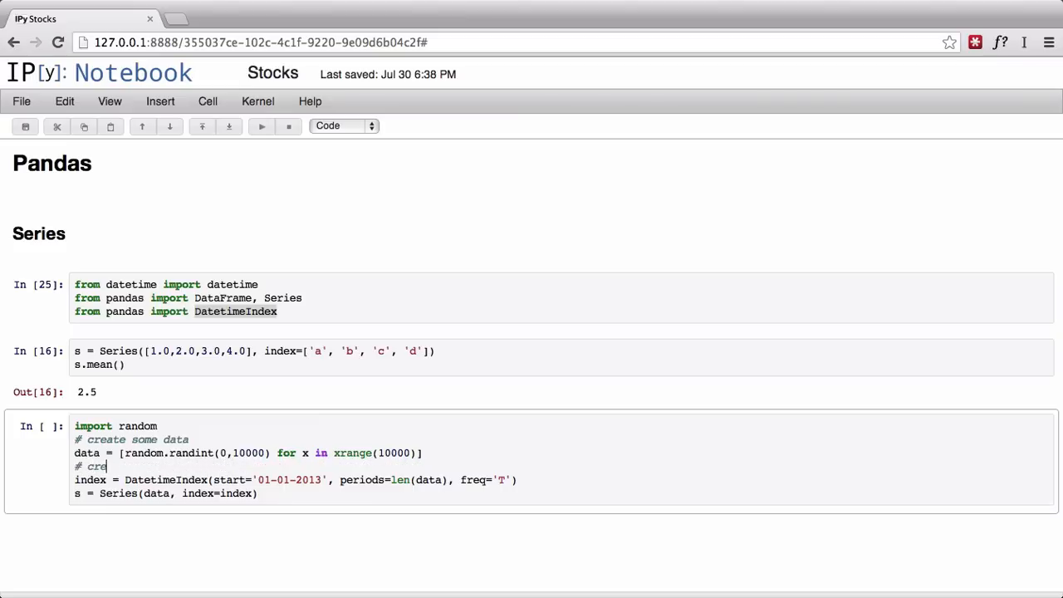
text(ate and d)
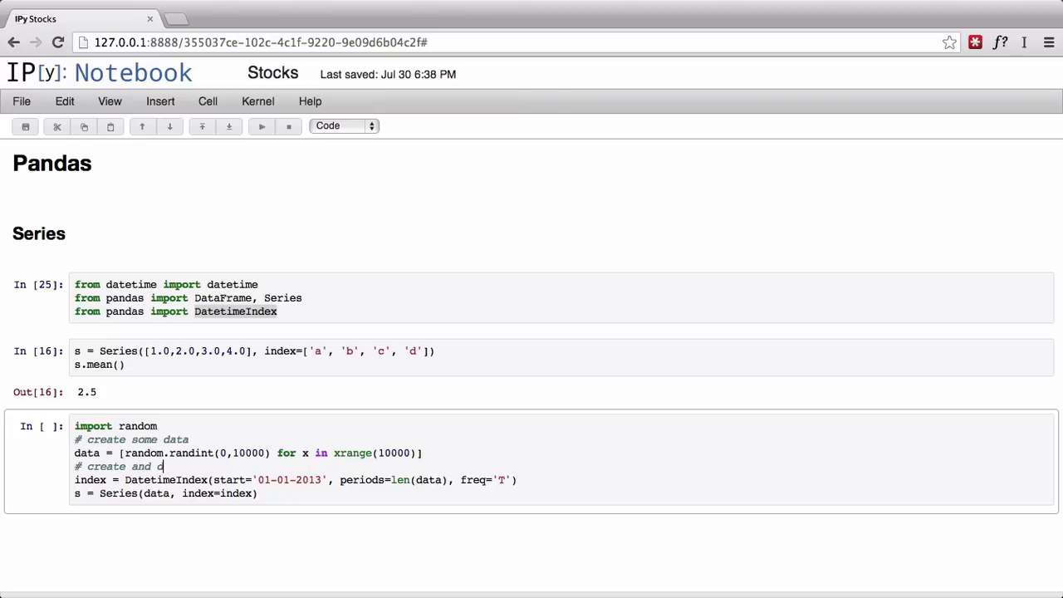
text(a datetime)
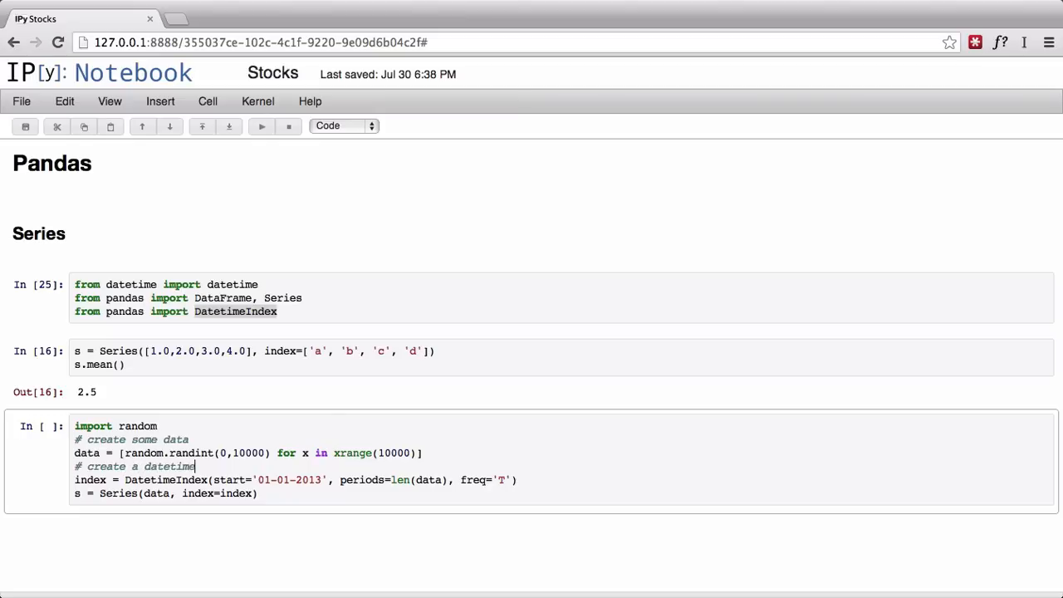
text(index,)
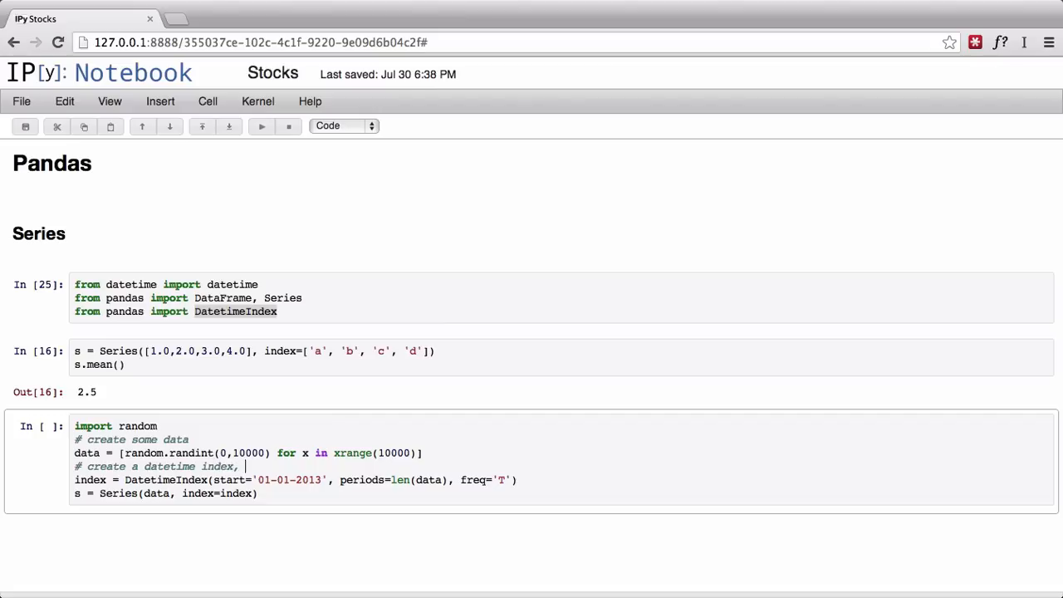
text(provide)
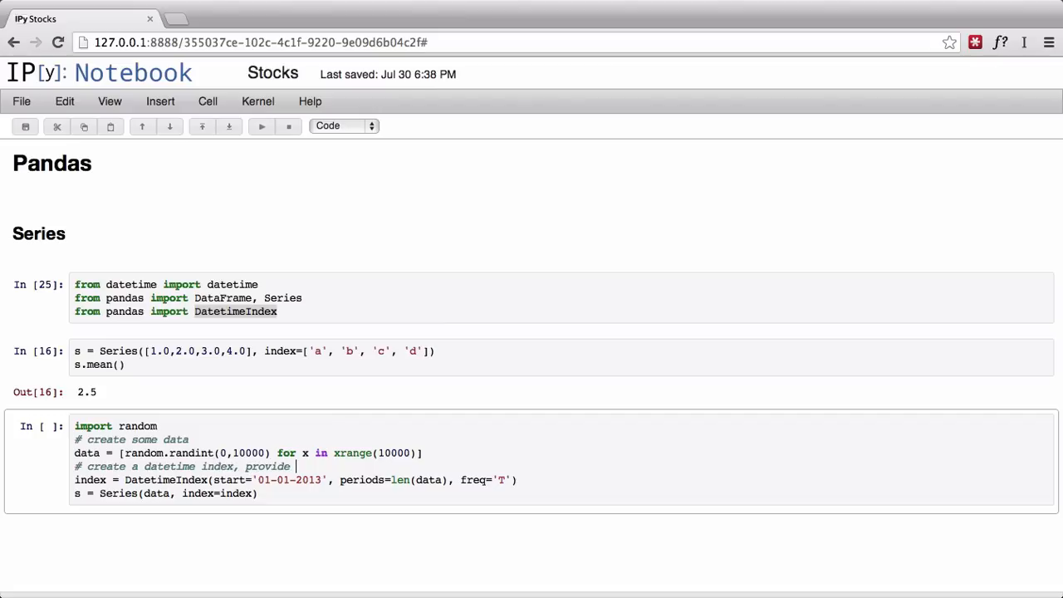
text(start,)
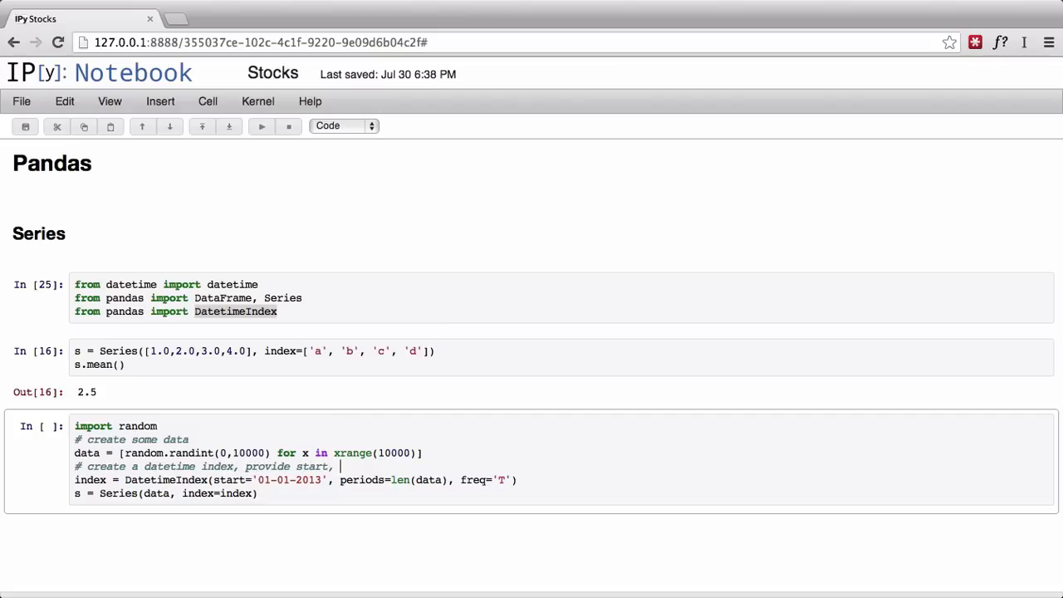
text(freque)
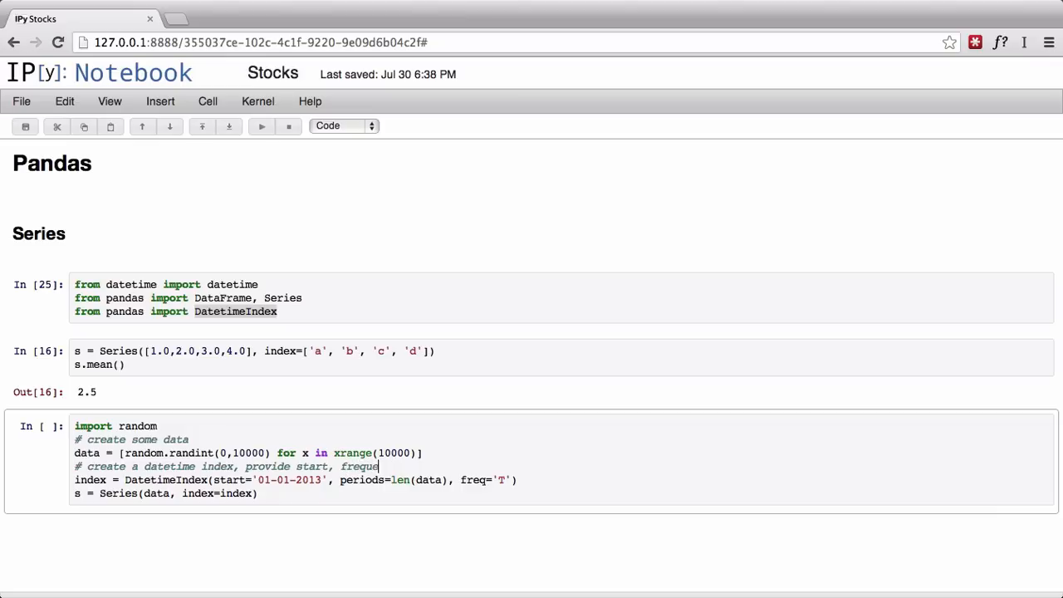
text(ncy)
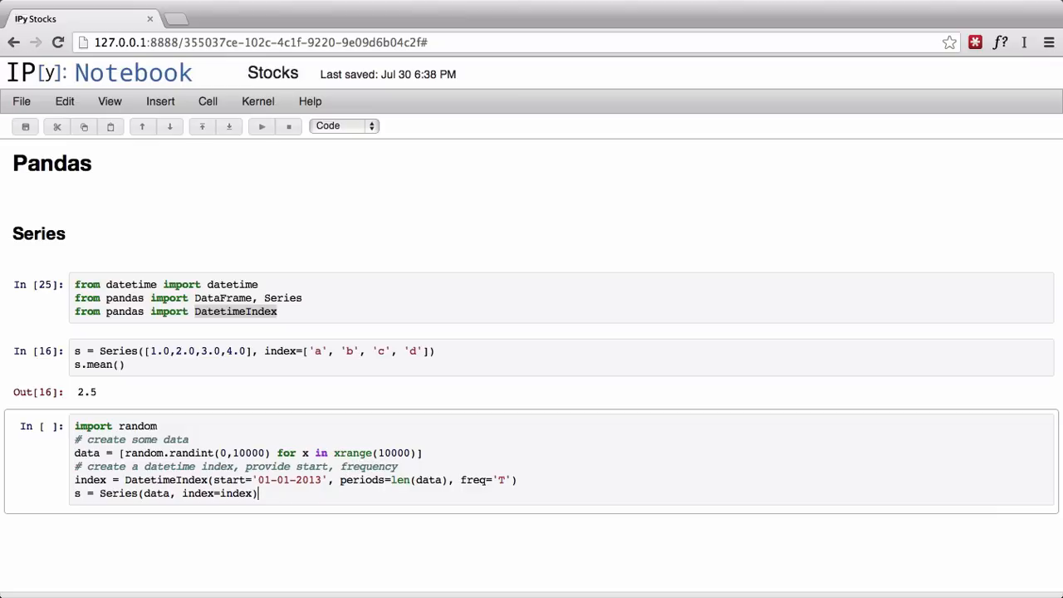
key(enter)
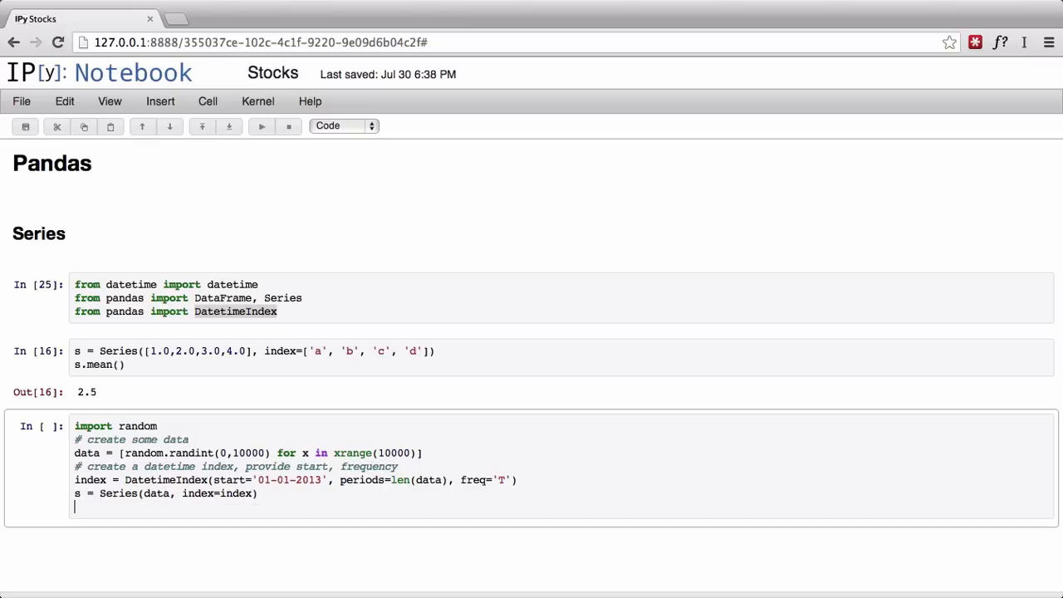
Step: Run the cell and inspect the full series listing with its minute frequency T
key(shift+enter)
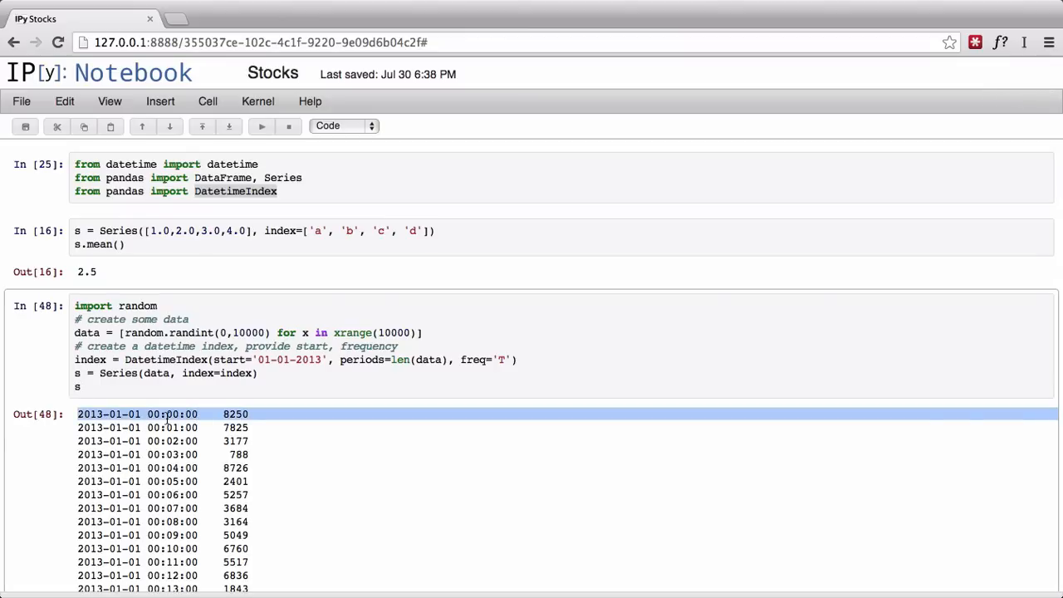
click(137, 427)
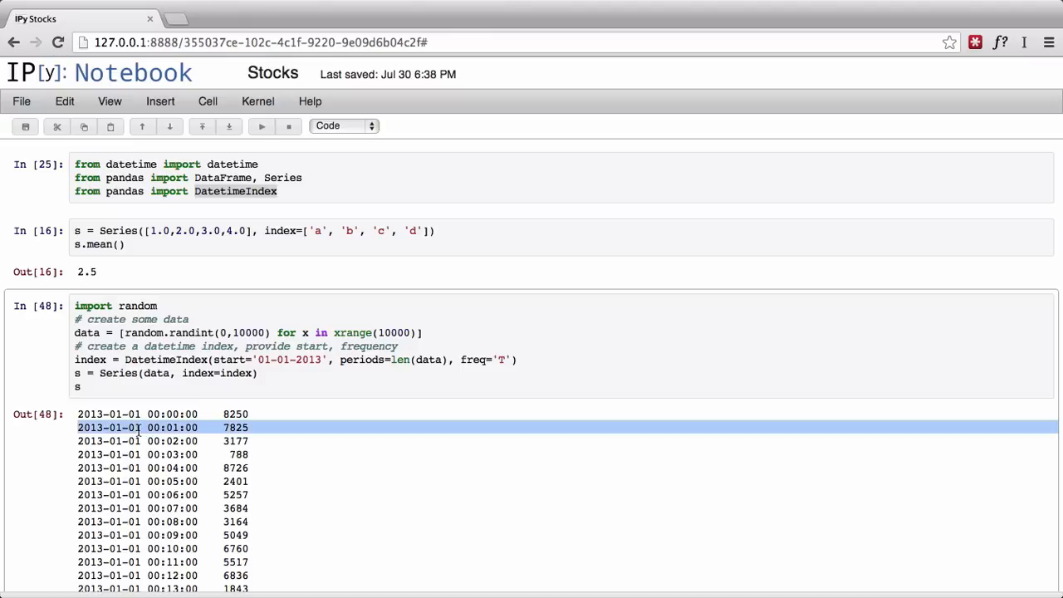
mouse_move(165, 447)
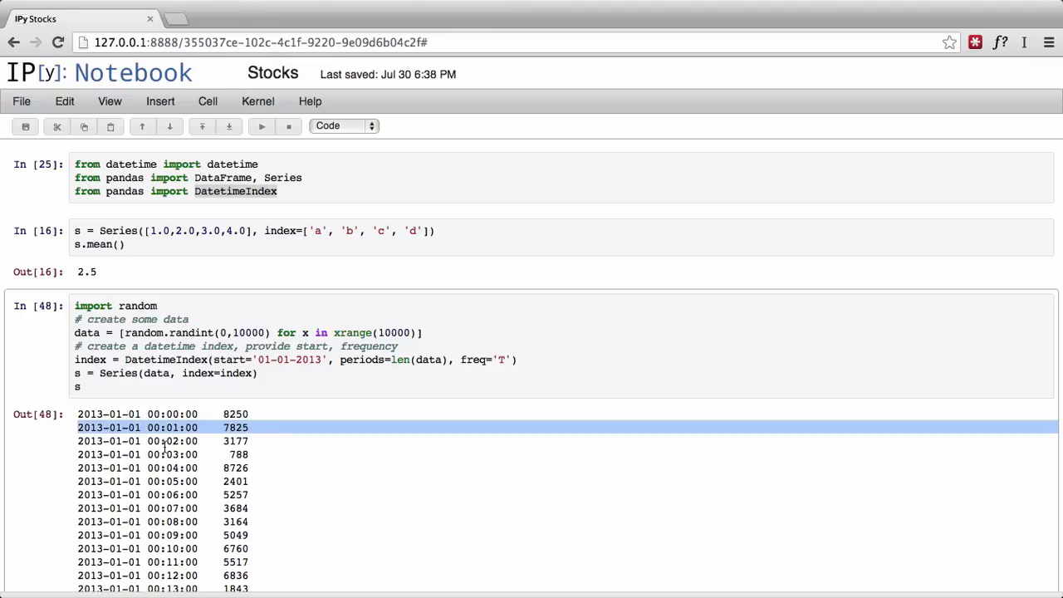
scroll(down, 3)
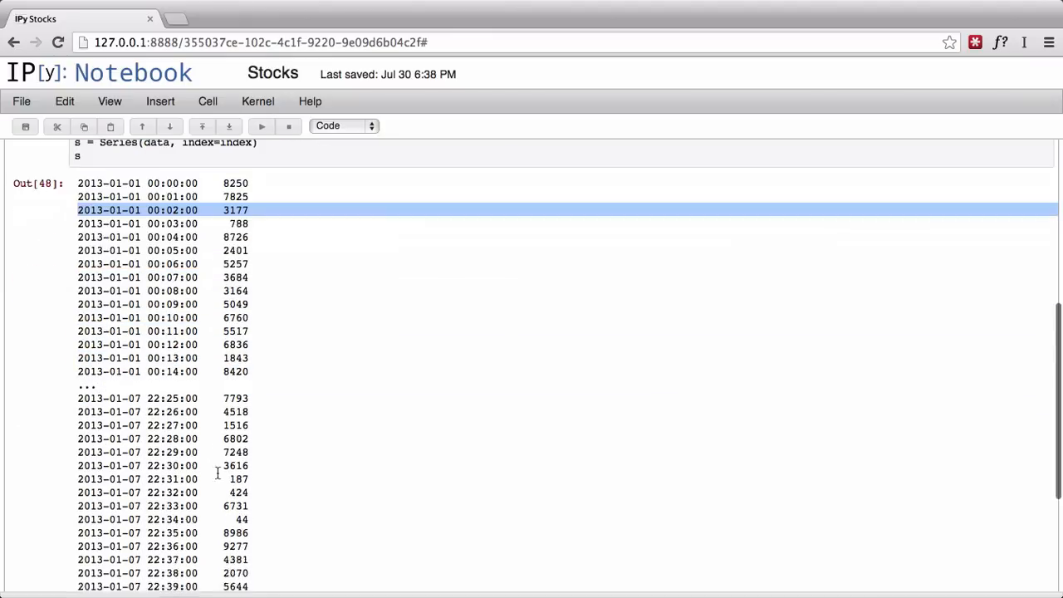
scroll(down, 3)
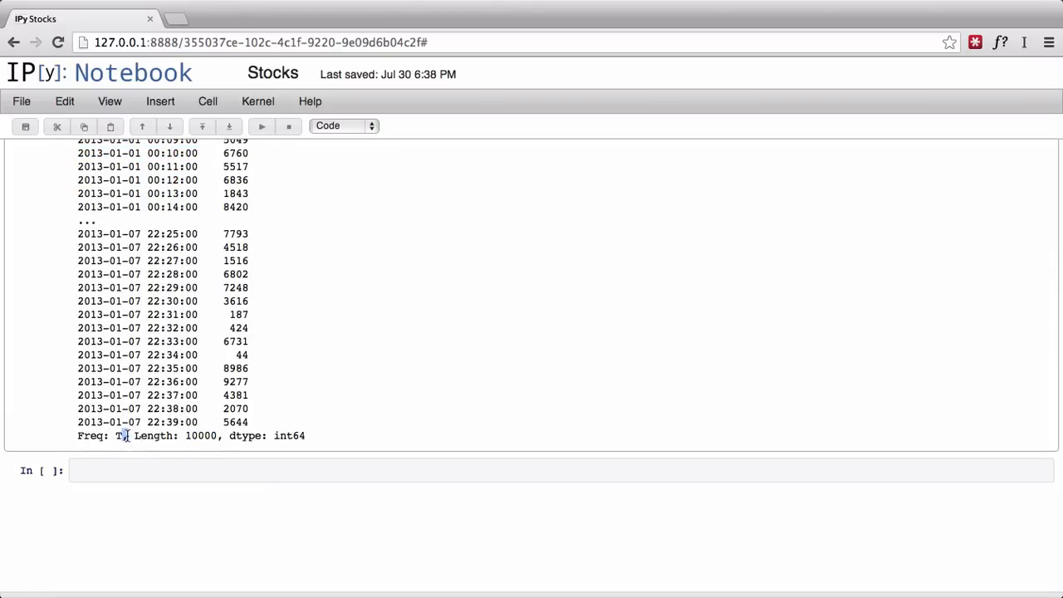
double_click(289, 435)
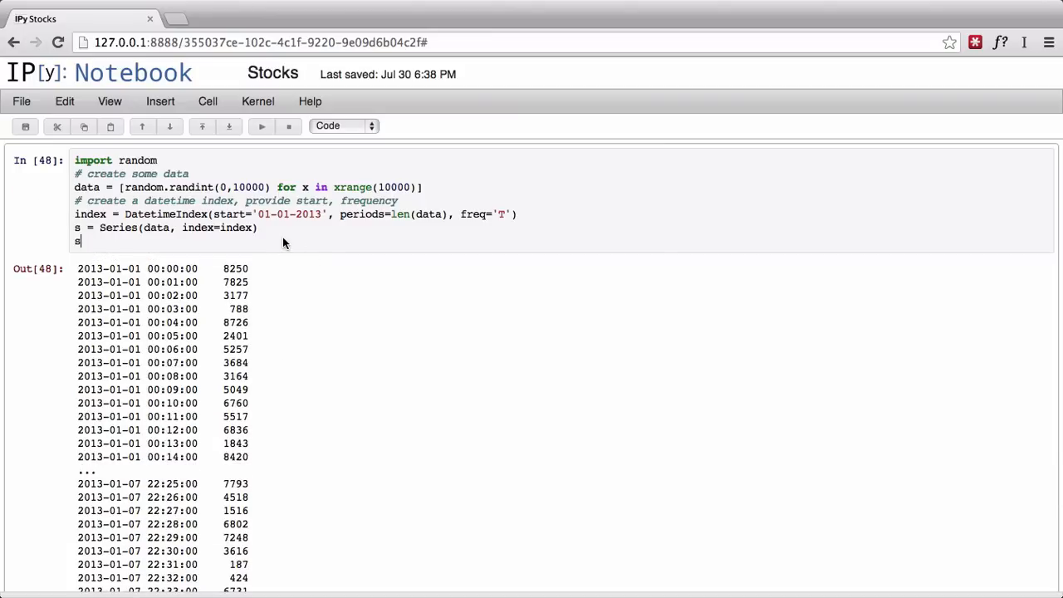
Step: Preview the last ten values with s.tail(10), then remove the preview call
text(.tail())
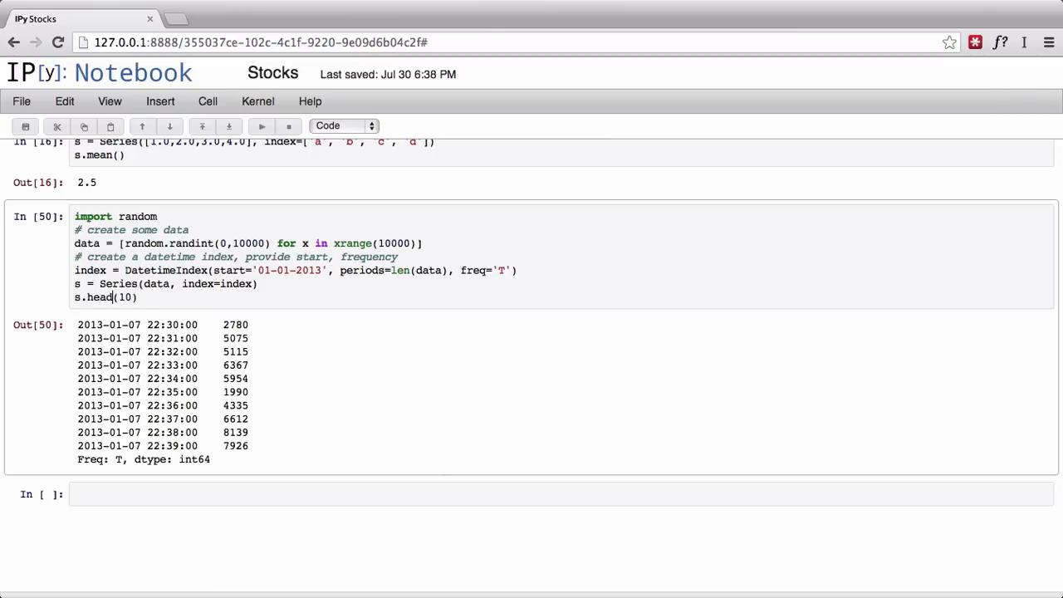
key(Shift+Enter)
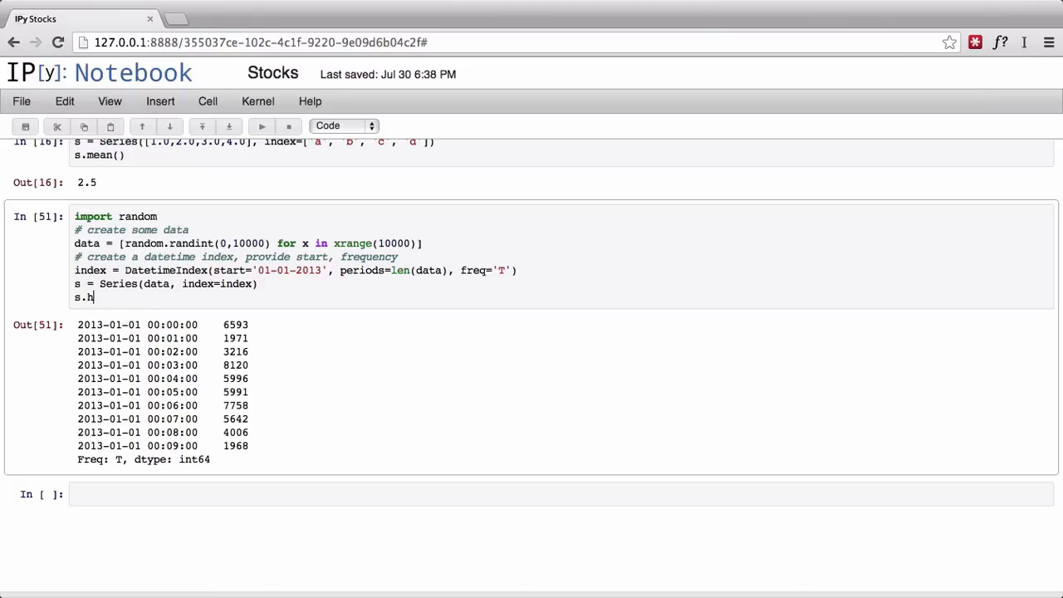
key(BackSpace)
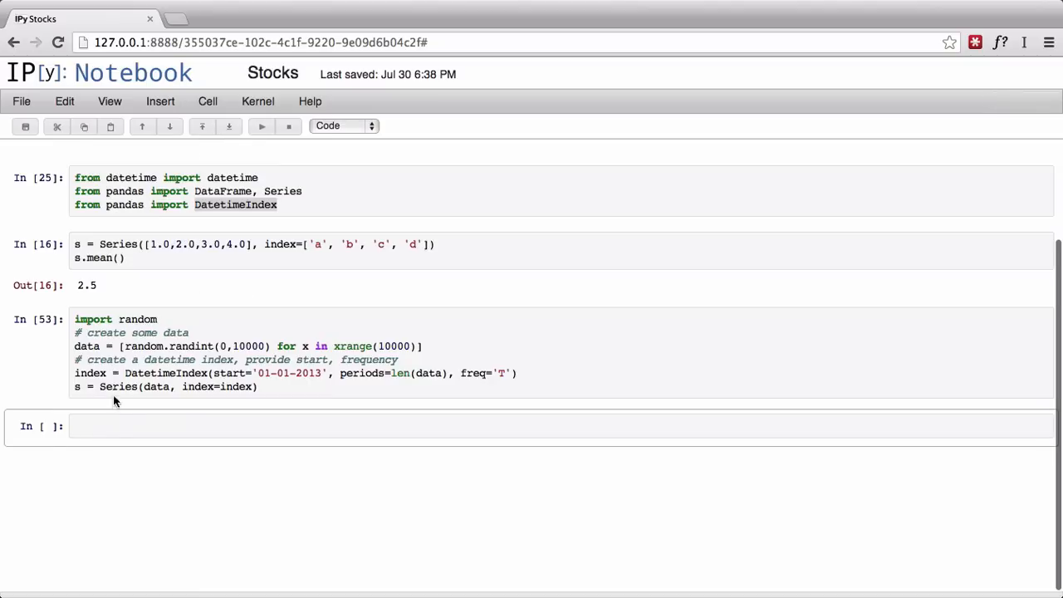
Step: Create s_daily = s.resample('D') and display its seven daily averages
text(s)
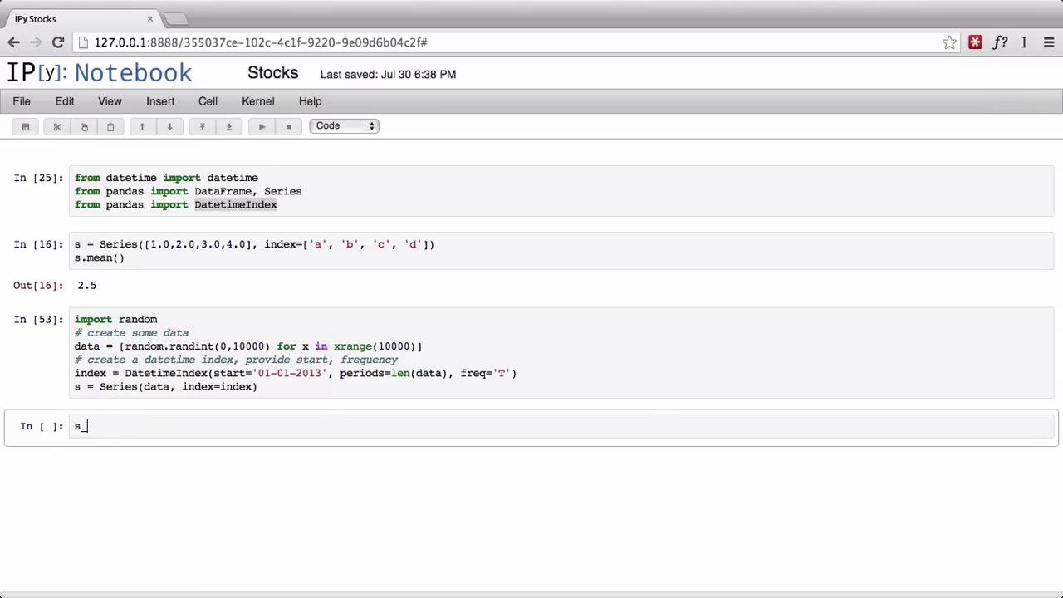
text(daily -=)
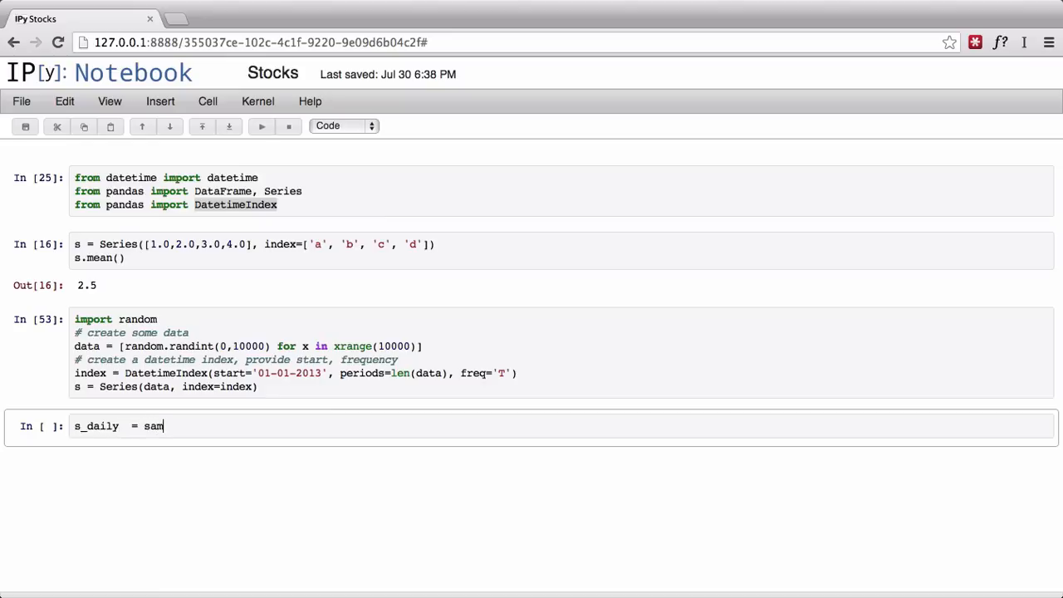
text(s.resample)
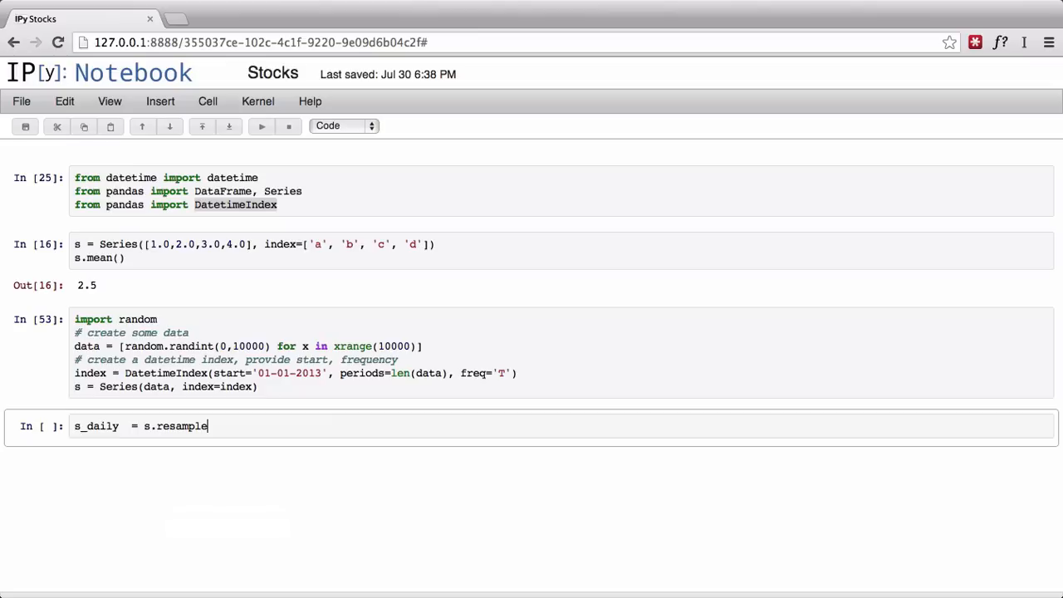
text((''))
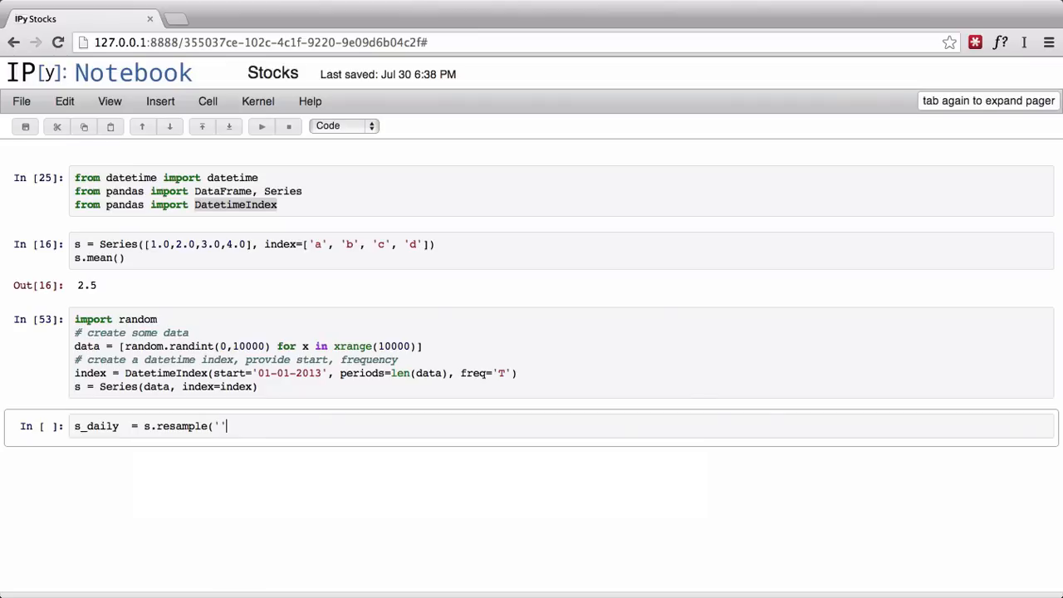
text(D)
text(s_)
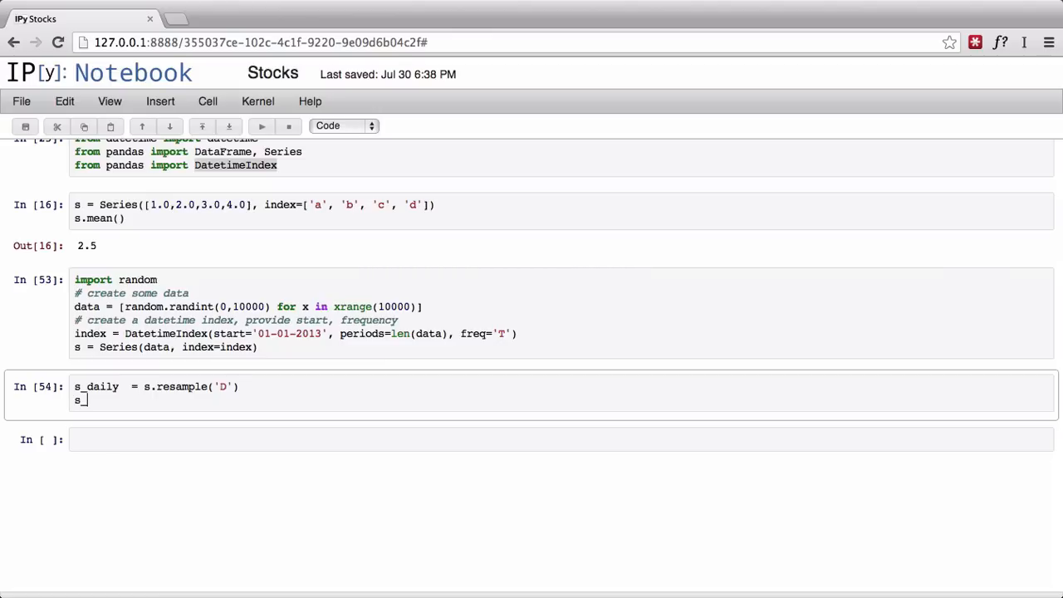
text(daily)
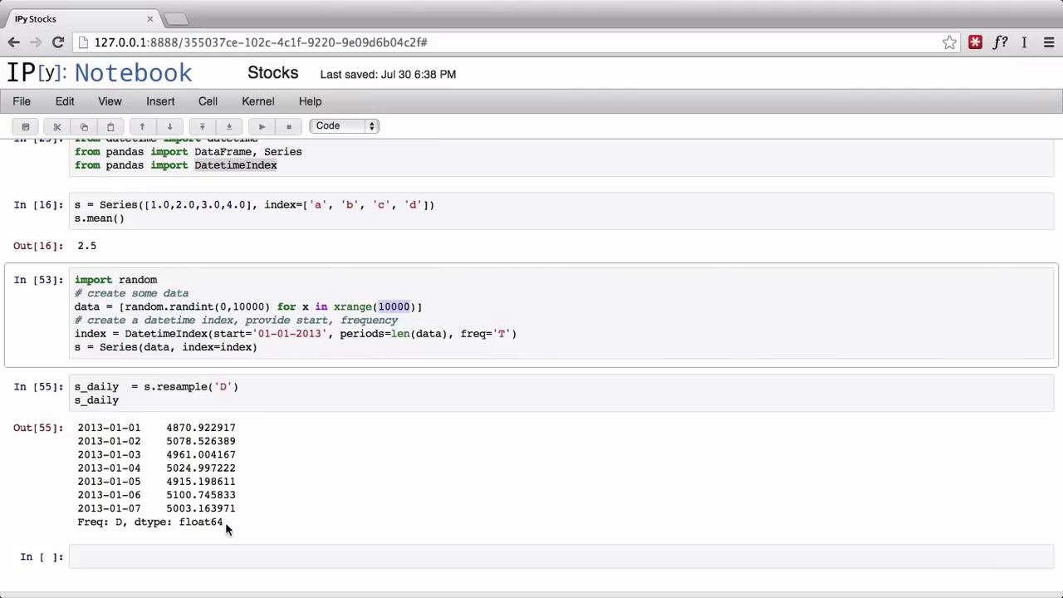
click(119, 399)
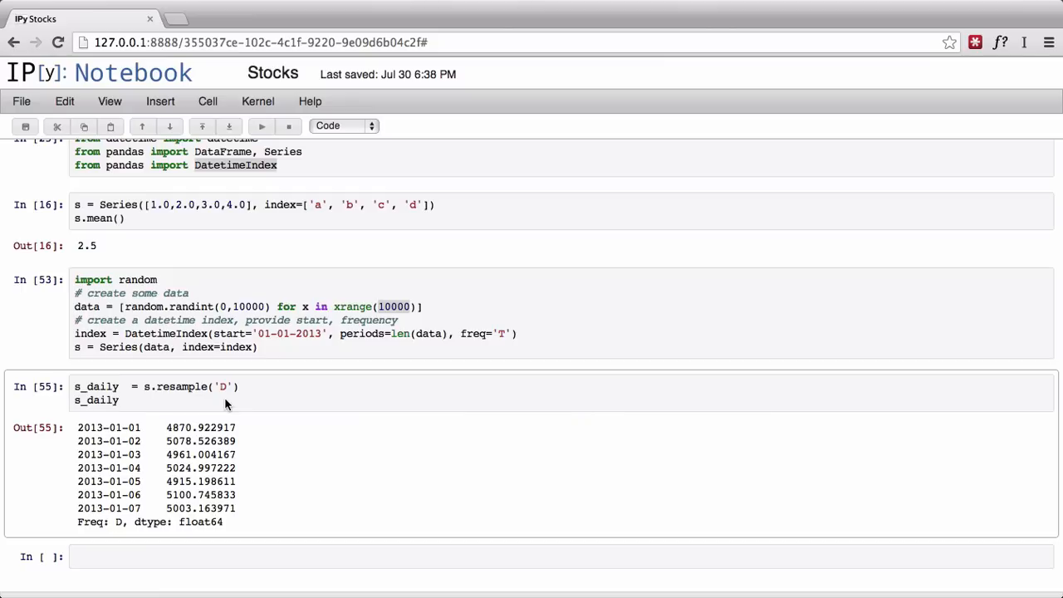
click(119, 399)
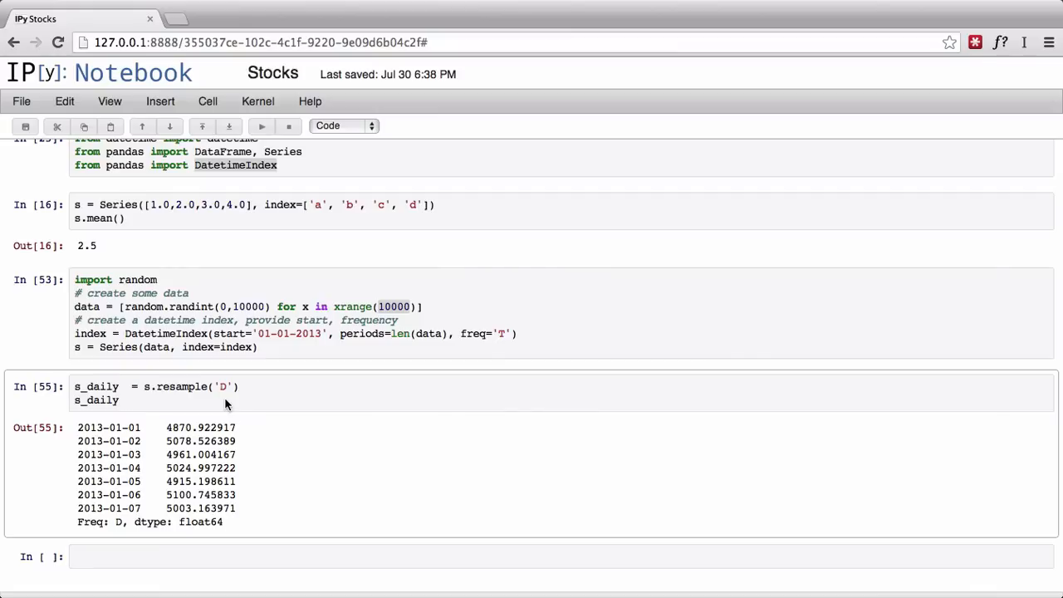
click(118, 400)
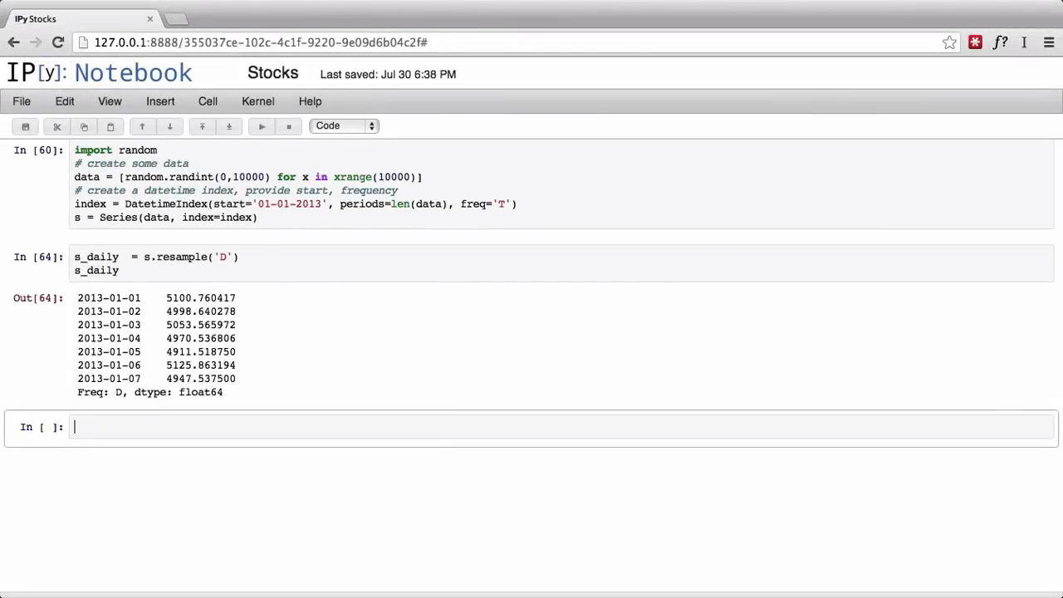
mouse_move(215, 275)
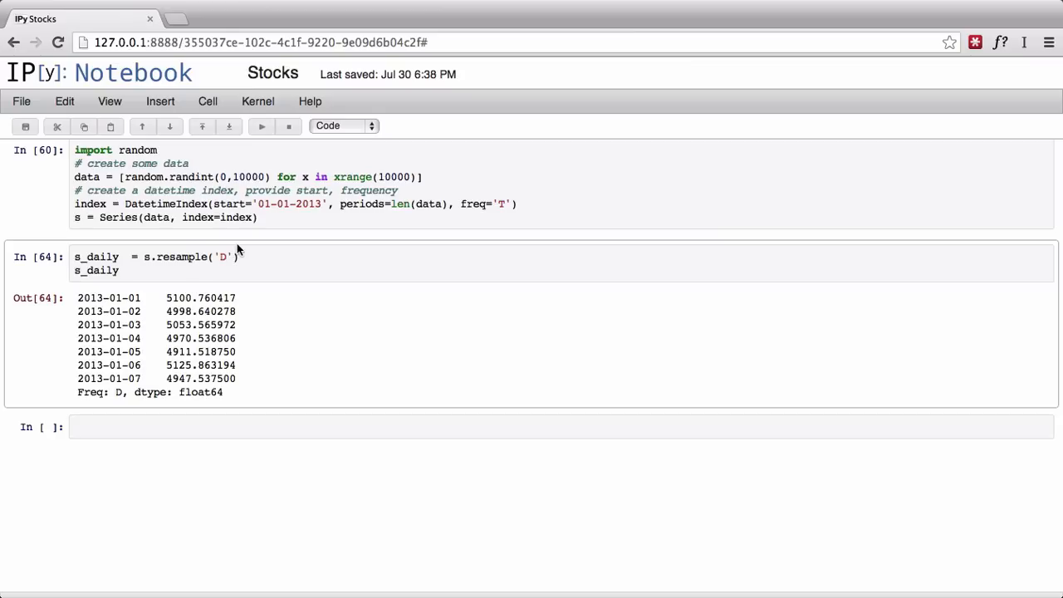
Step: Add how='sum' to the resample call and rerun to show daily totals
text(, how=')
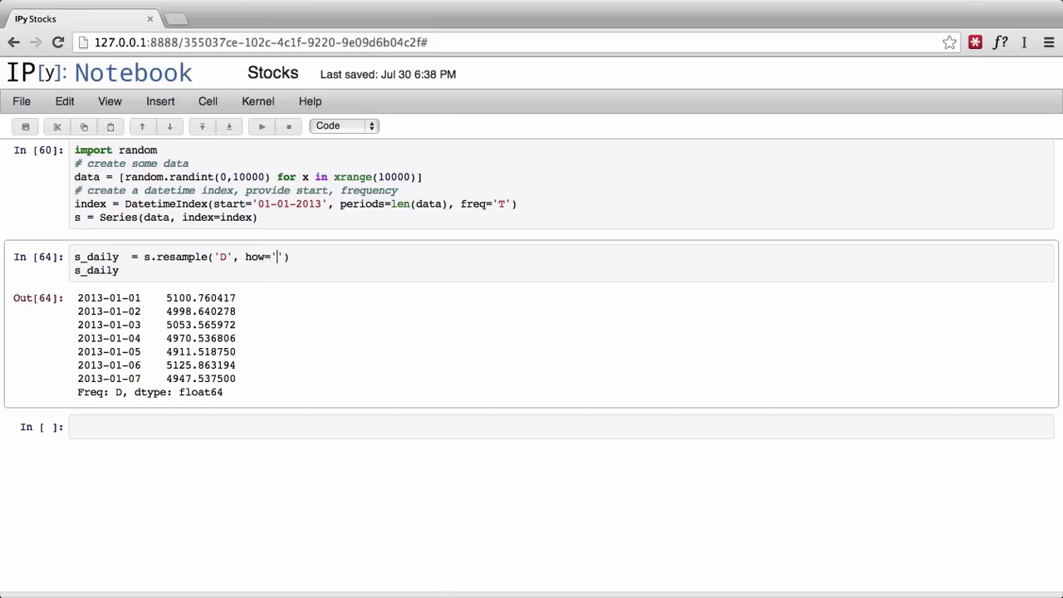
text(sum)
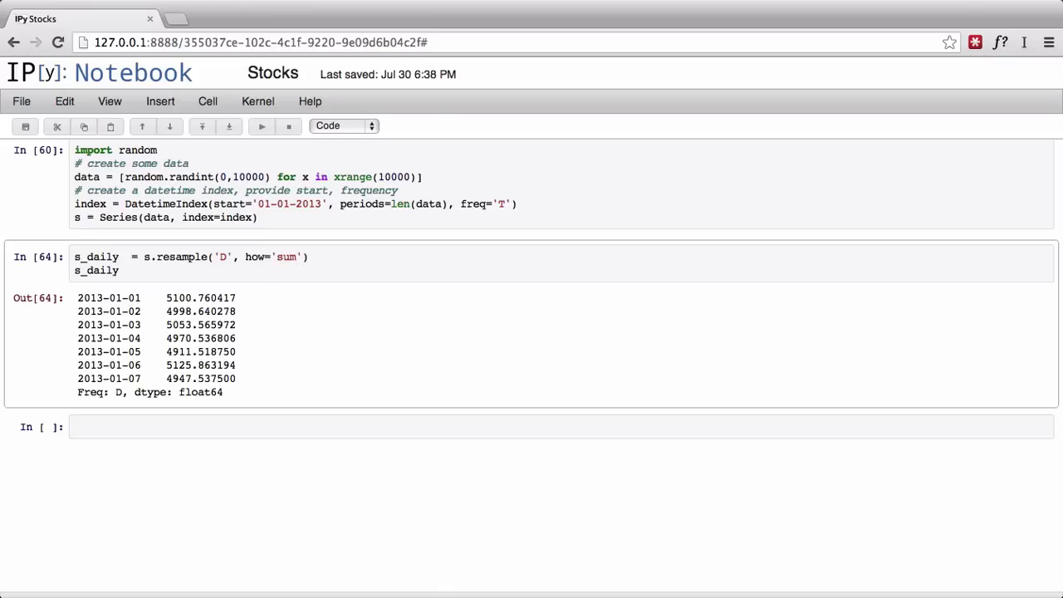
click(277, 257)
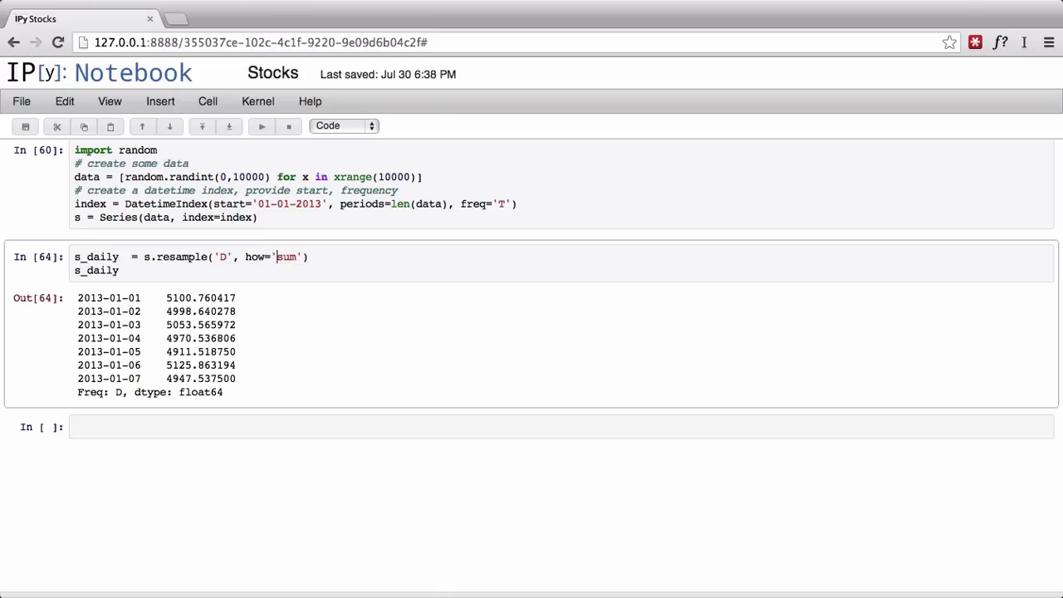
mouse_move(123, 303)
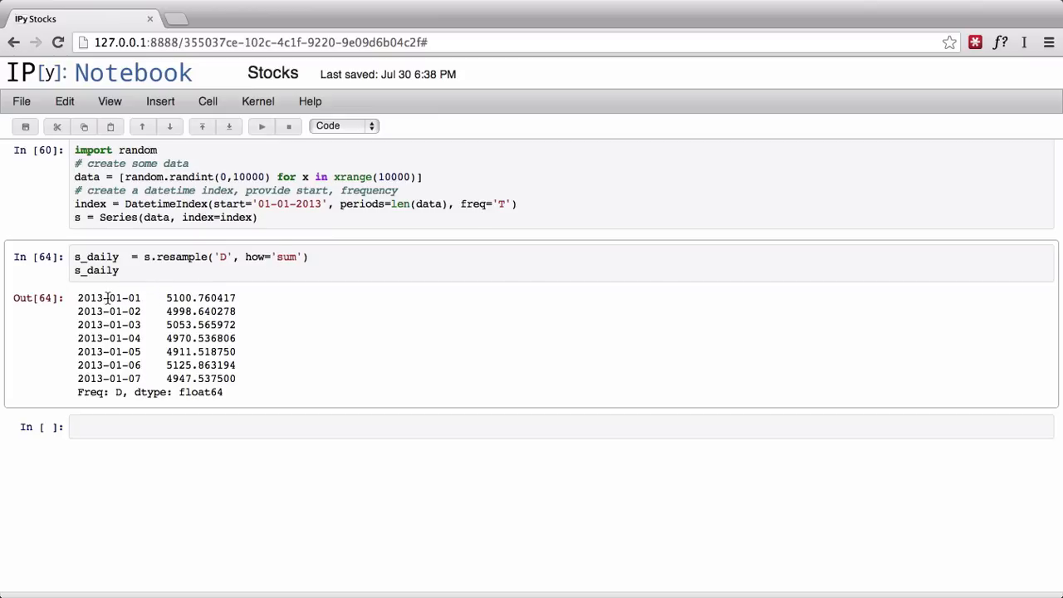
click(119, 269)
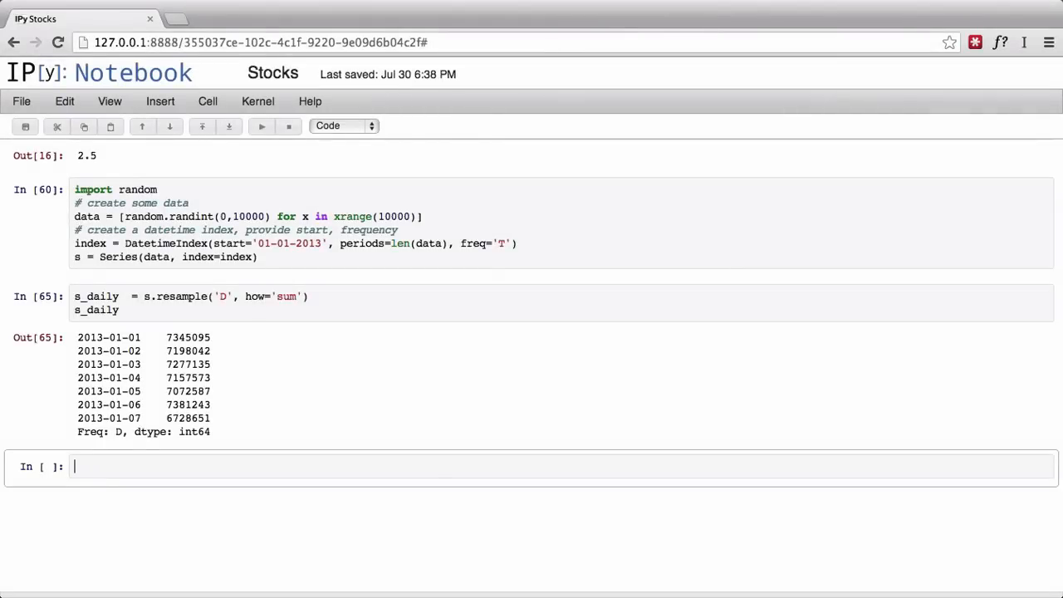
Step: Type a '## DataFrames' Markdown heading and begin data1 in the next cell
text(## D)
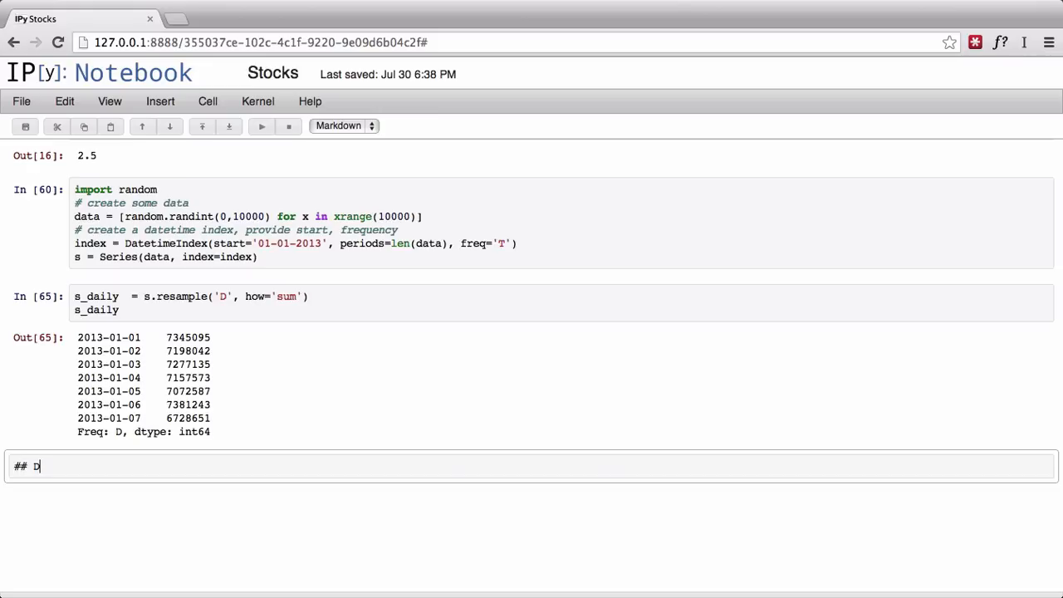
text(ataFR)
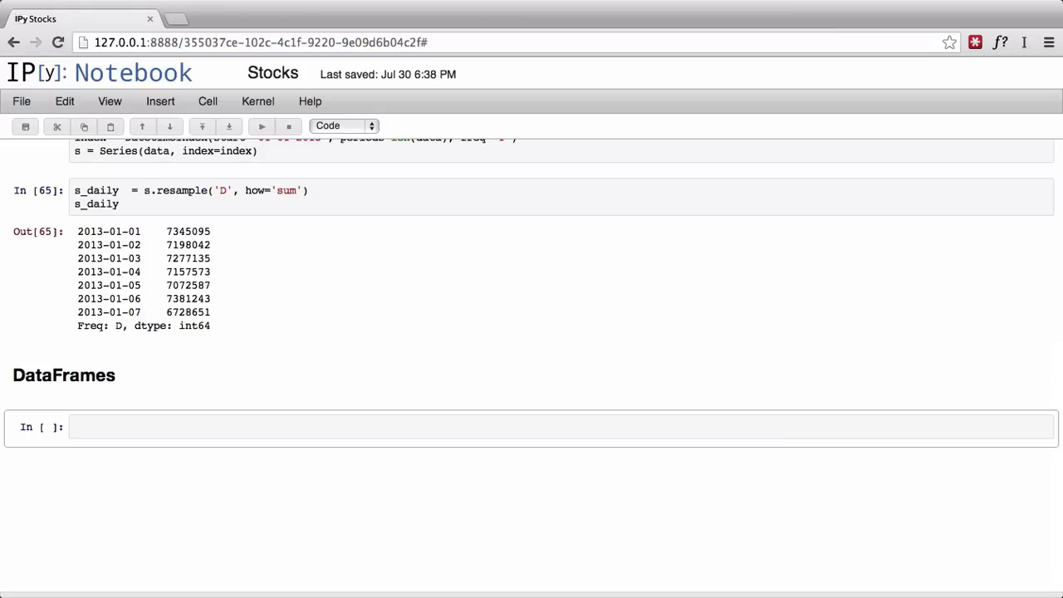
text(data 1)
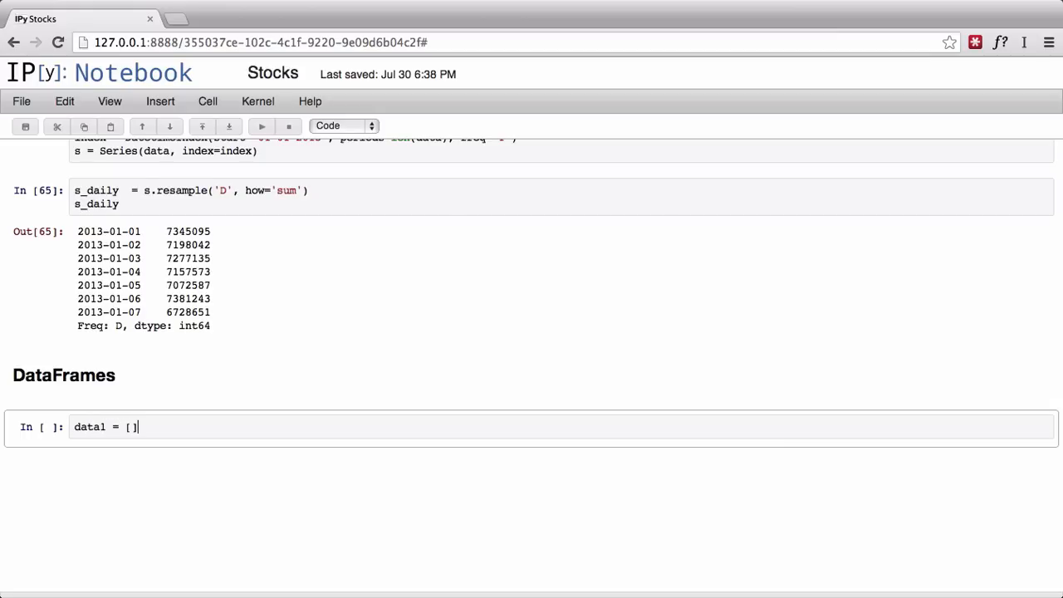
Step: Reuse the random list expression to create the data1 and data2 lists
scroll(up, 3)
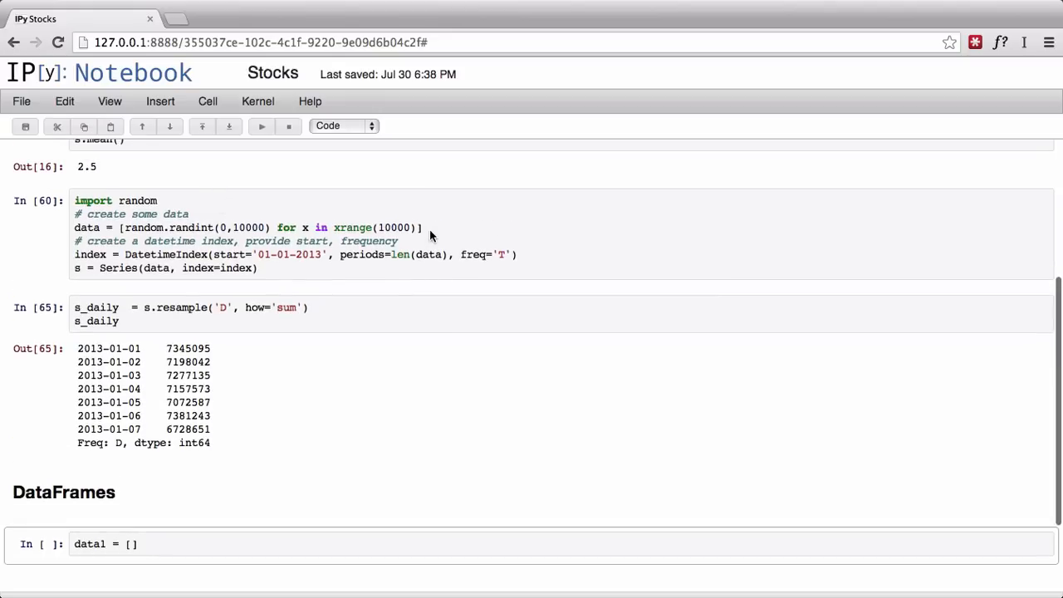
drag(120, 228, 422, 228)
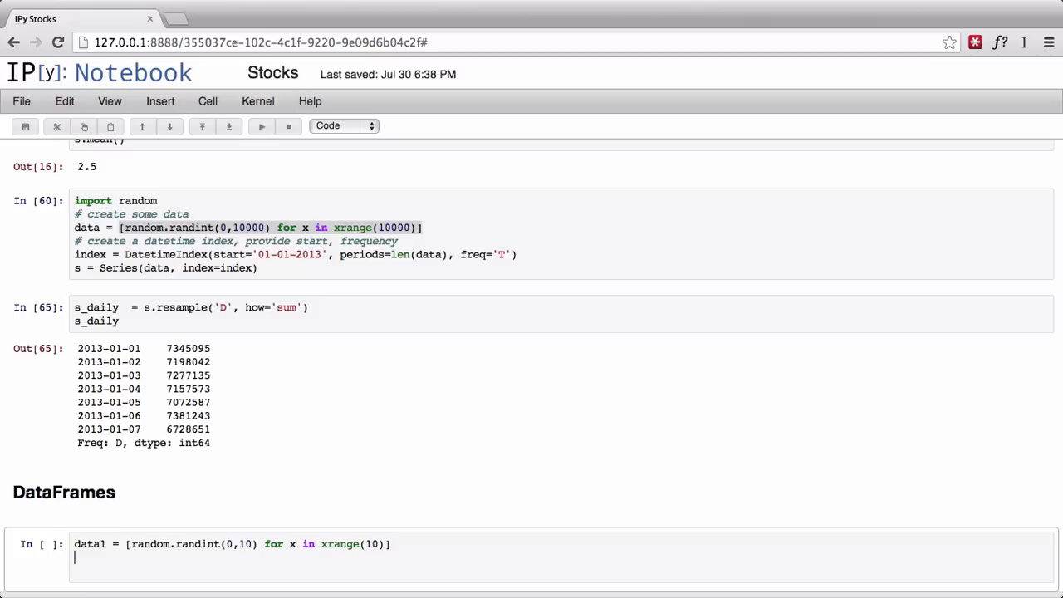
text(data2 = [random.randint(0,10000) for x in xrange(10)
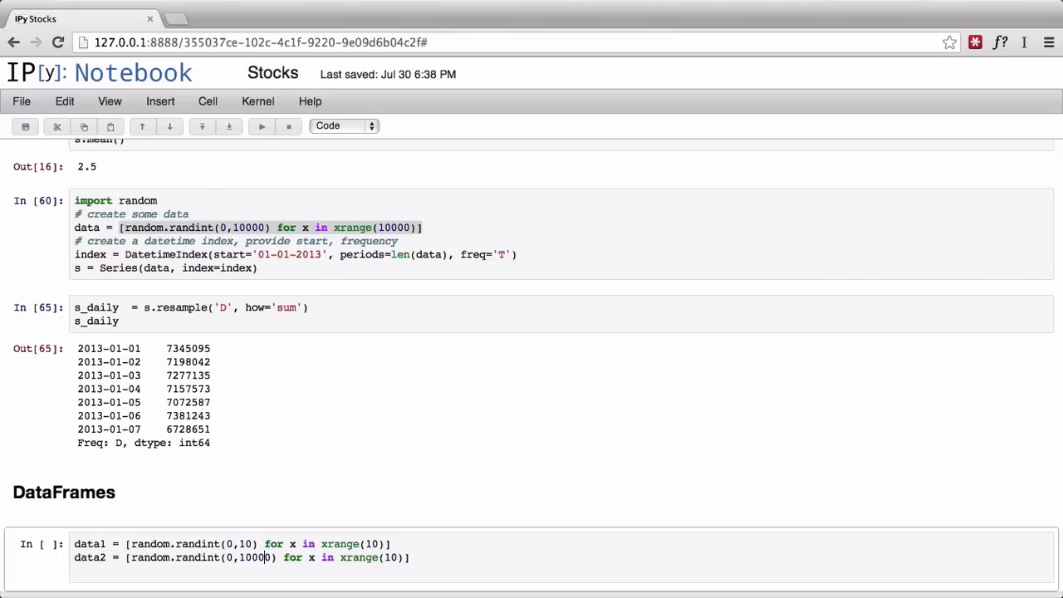
text(11)
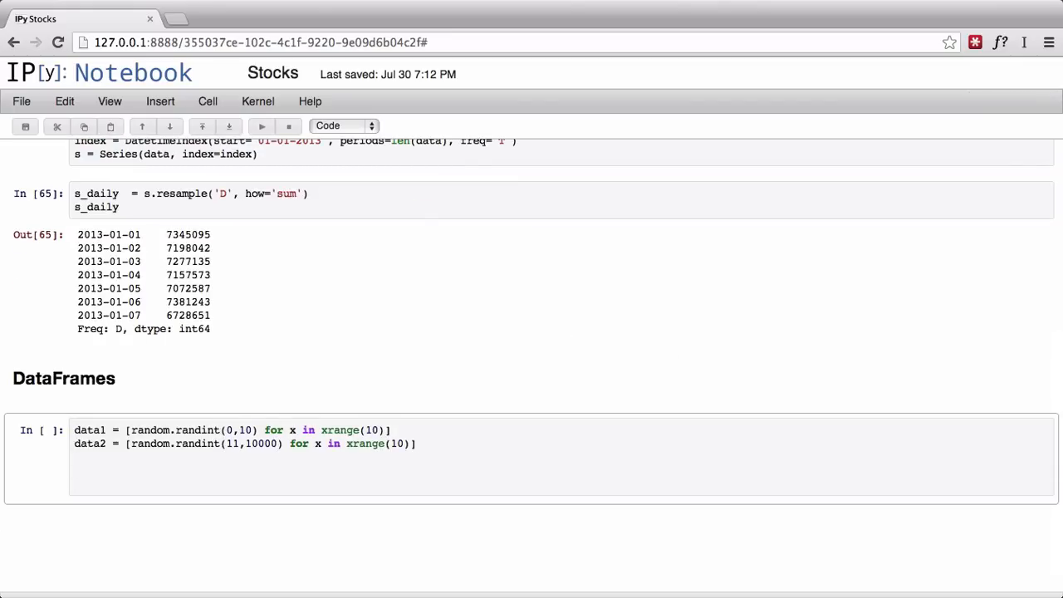
key(enter)
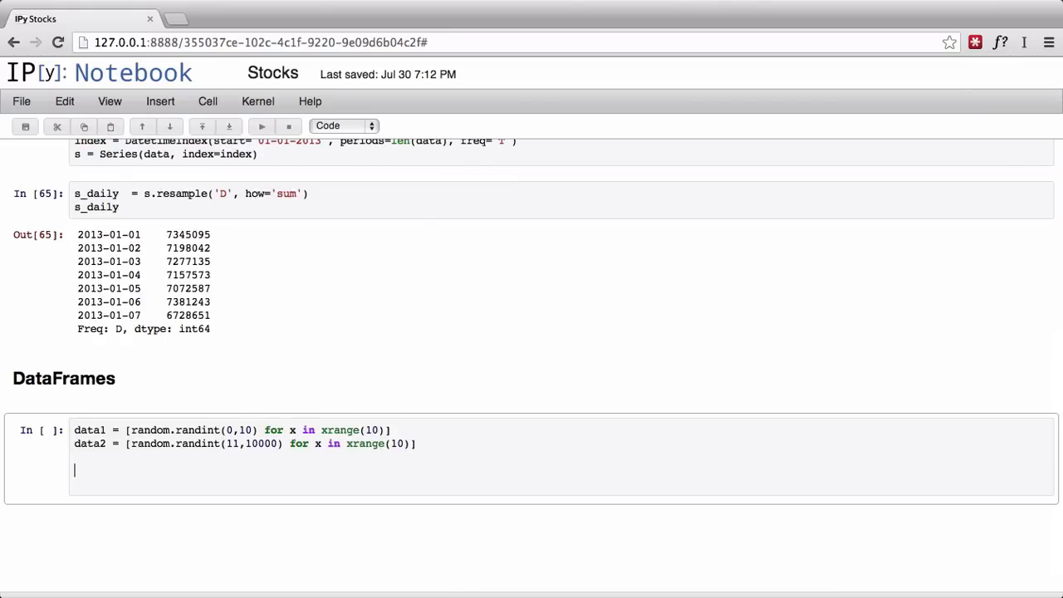
Step: Build df = DataFrame({'data1': data1, 'data2': data2}) and run it to show the table
text(df =)
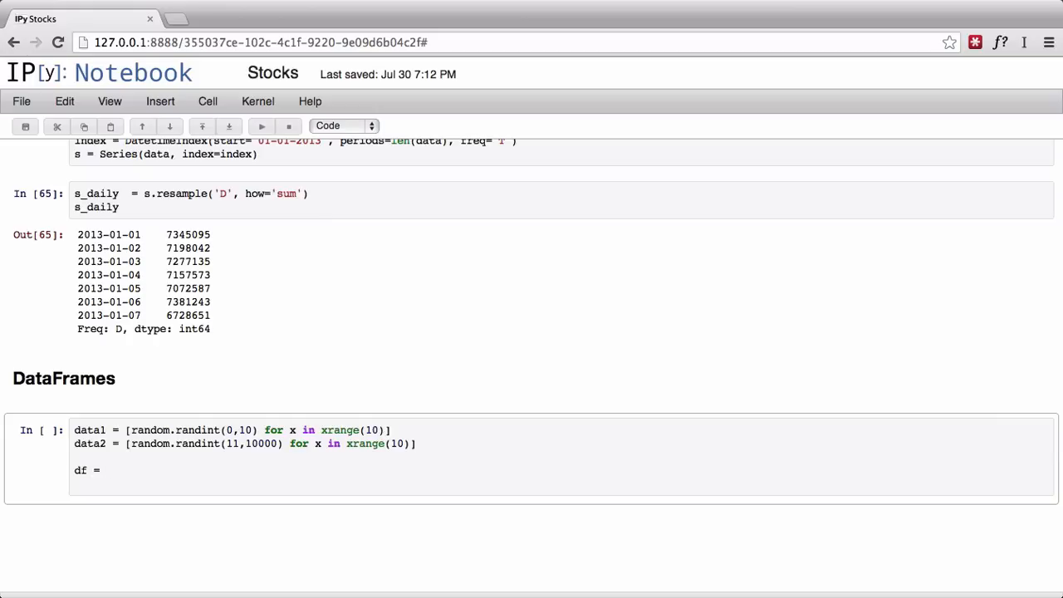
text(Data)
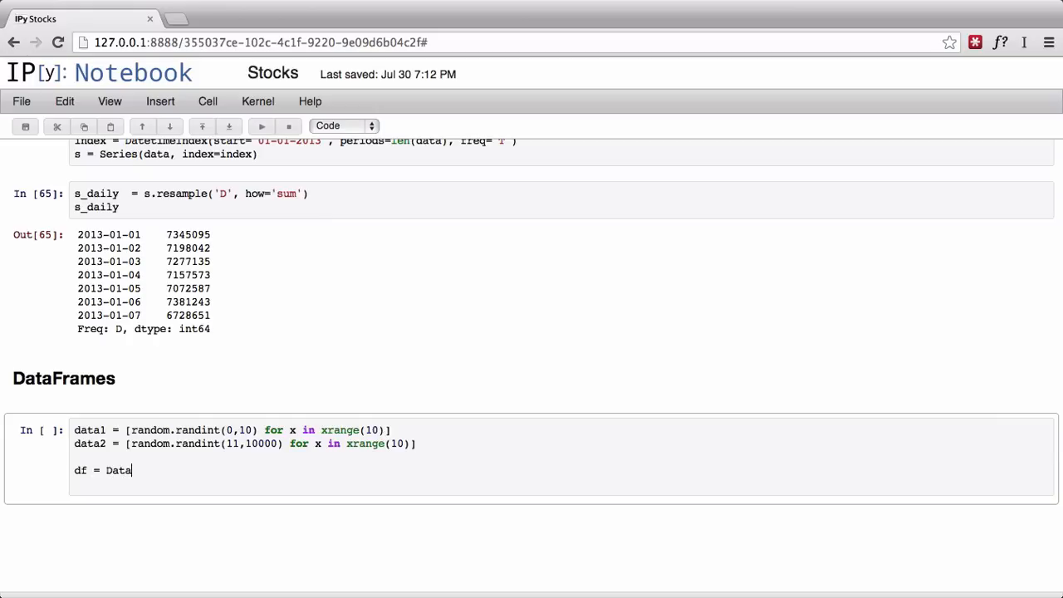
text(Fram)
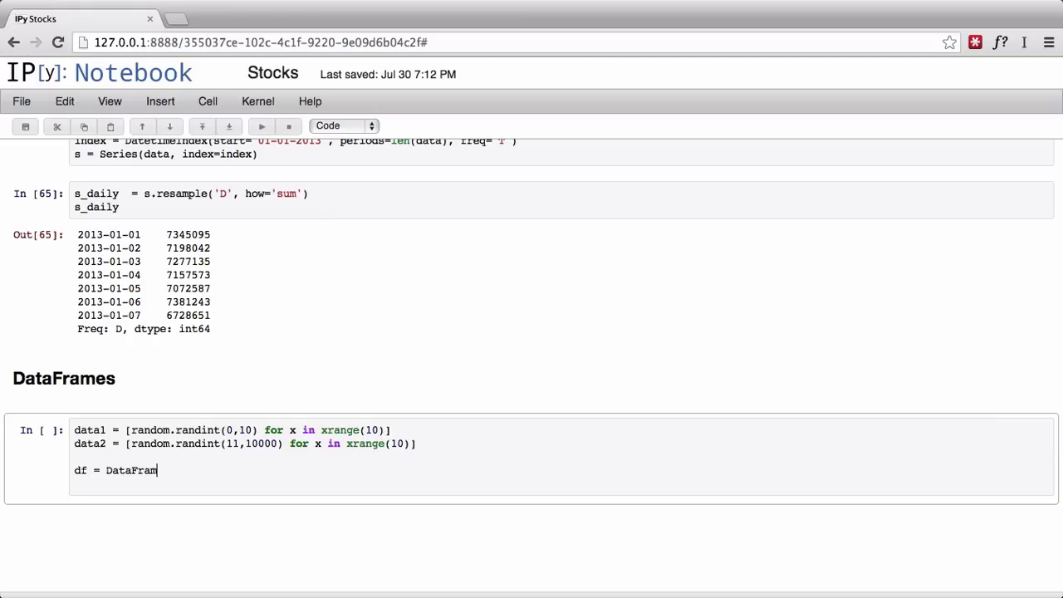
text(e()
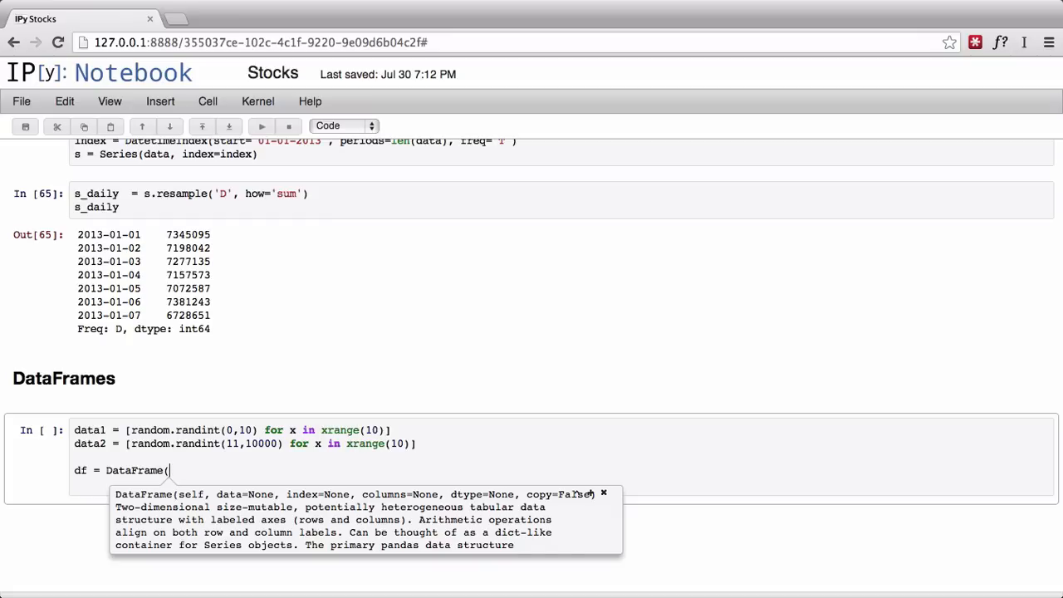
text({})
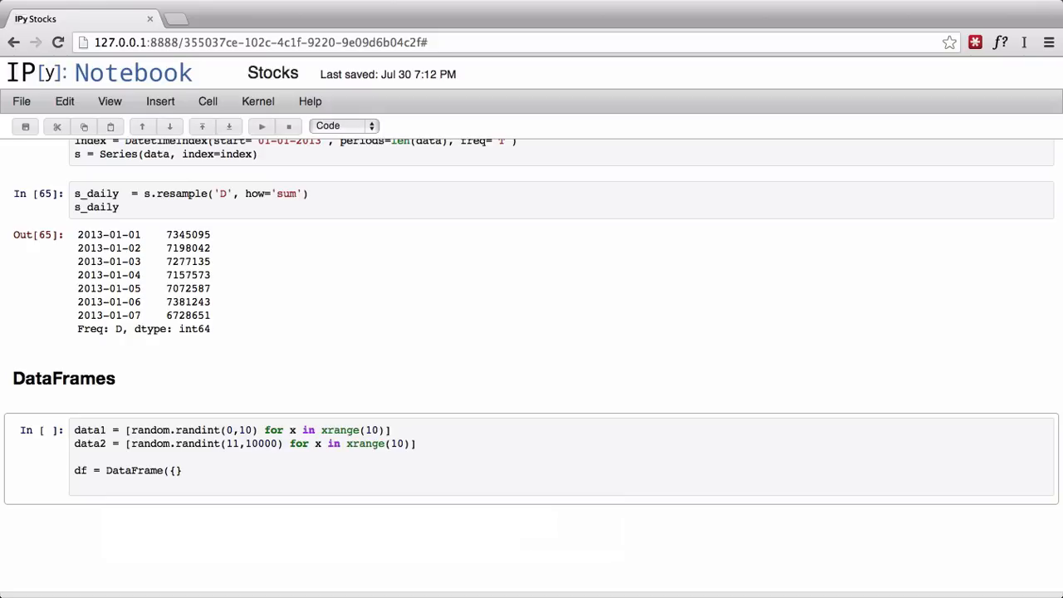
text('data1')
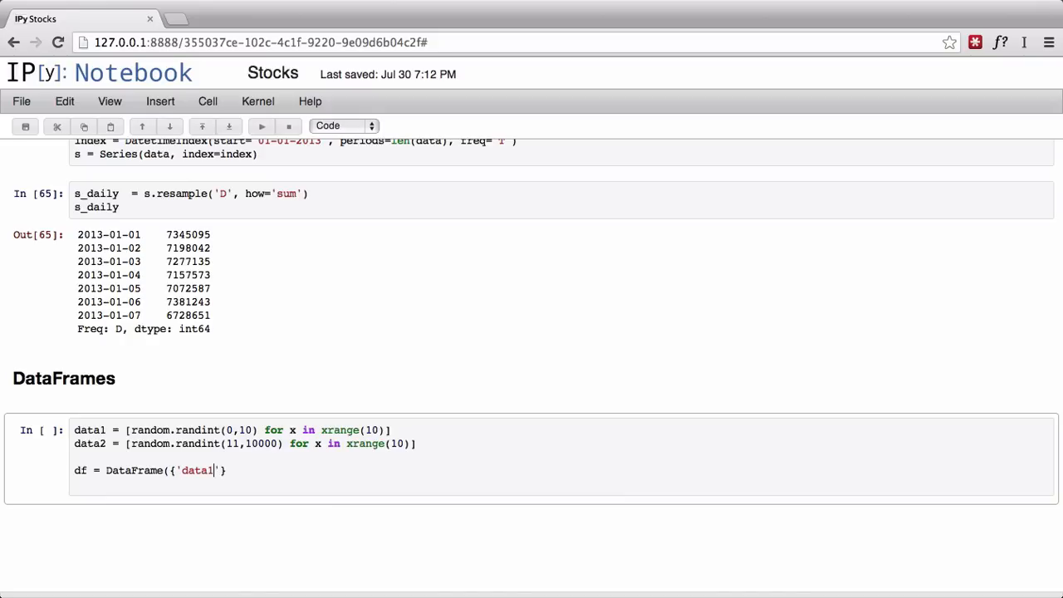
text(: data1, ')
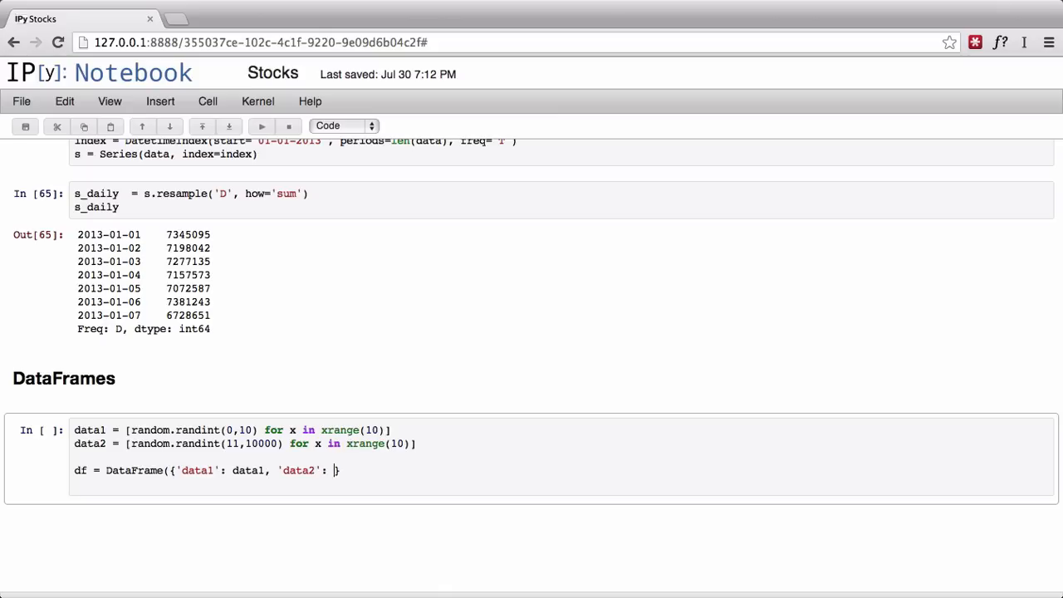
text(data2)
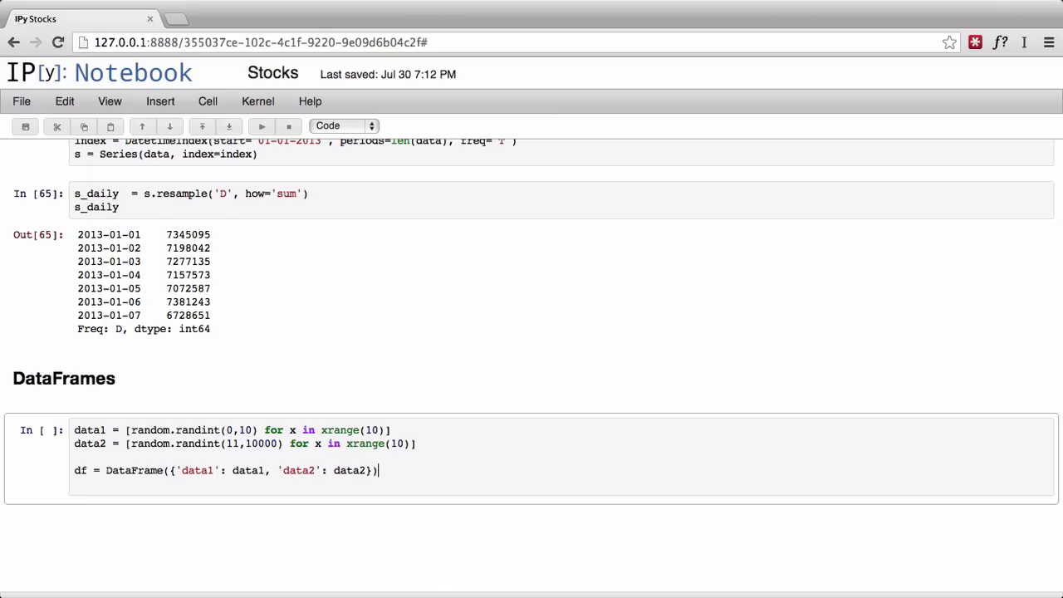
key(shift+enter)
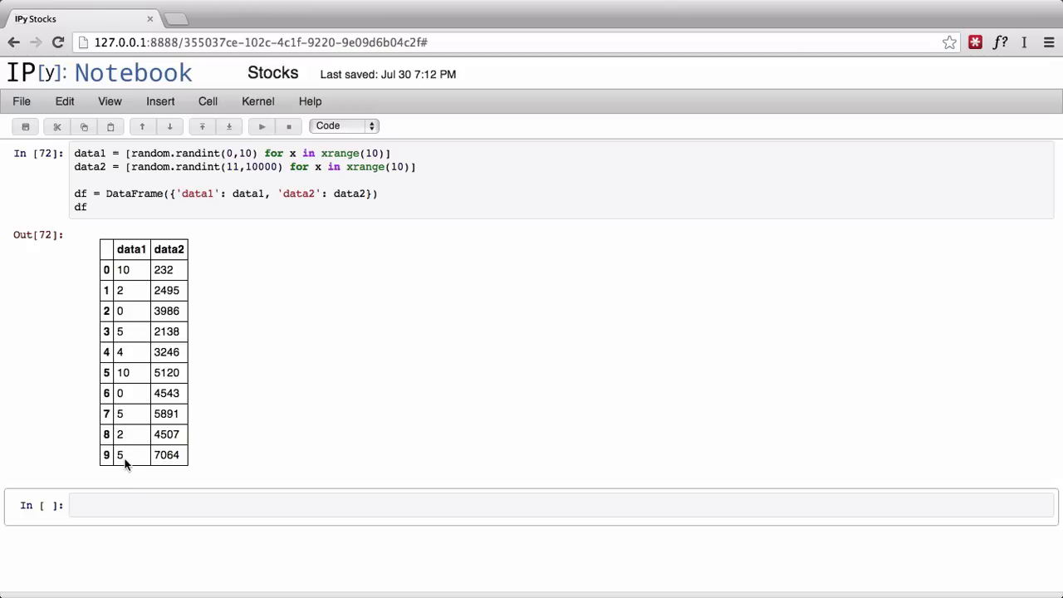
Step: Add df['sum'] = df['data1'] + df['data2'] and rerun the cell
click(560, 504)
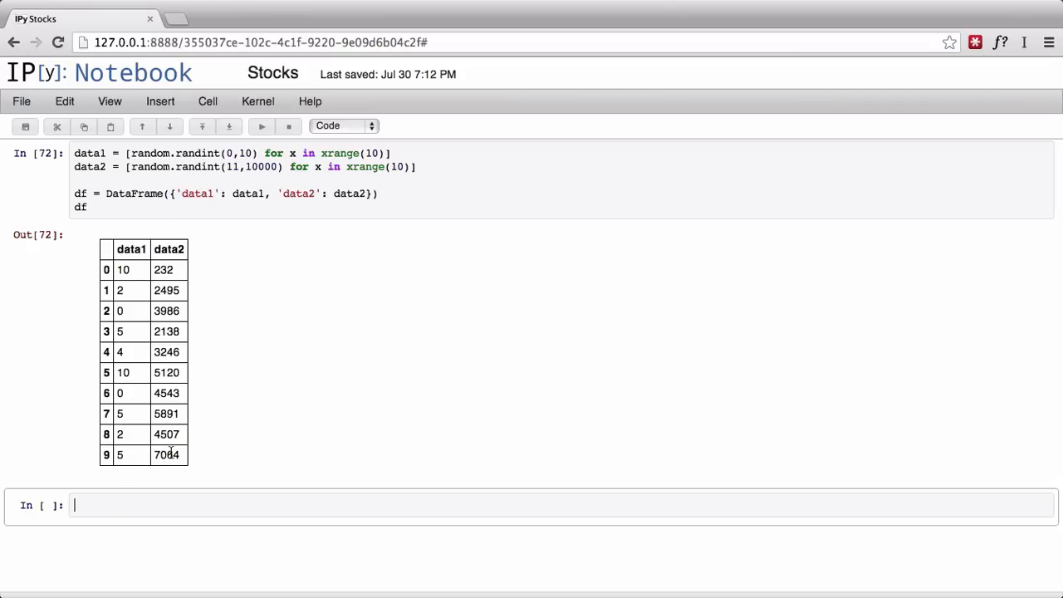
scroll(down, 3)
text([')
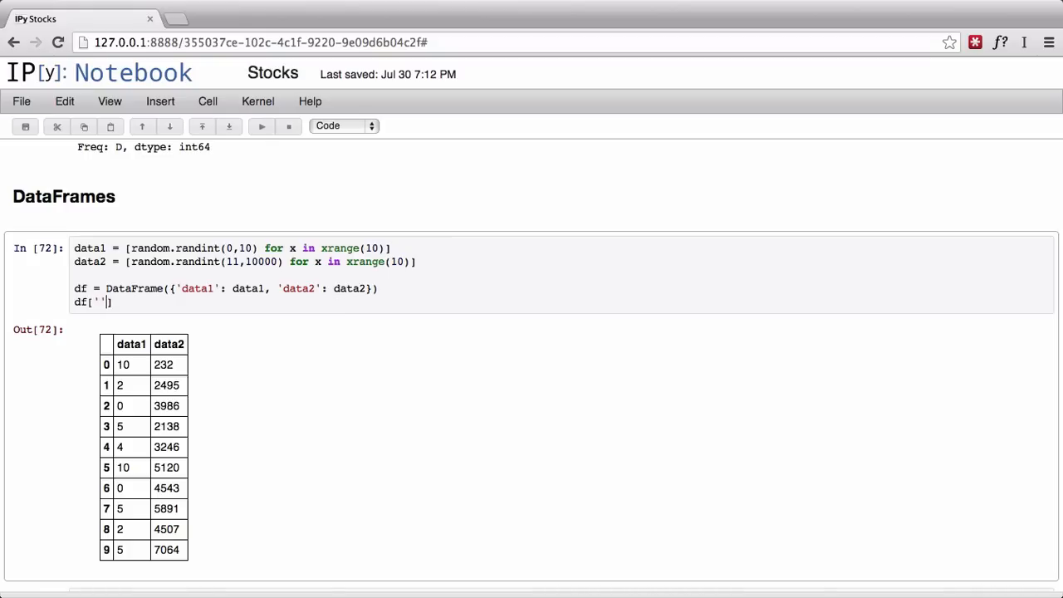
text(sum)
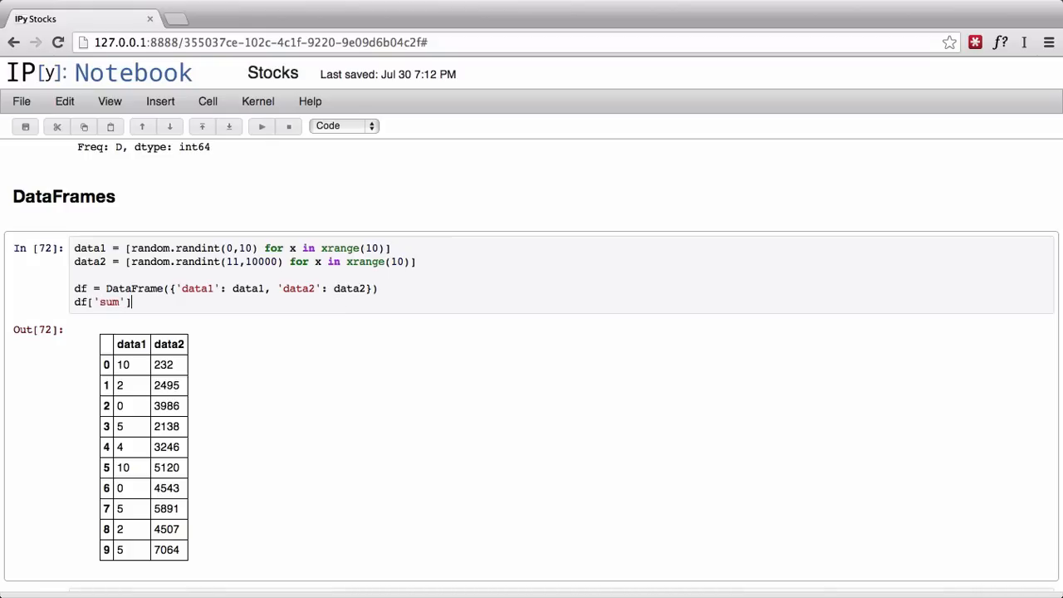
text(=)
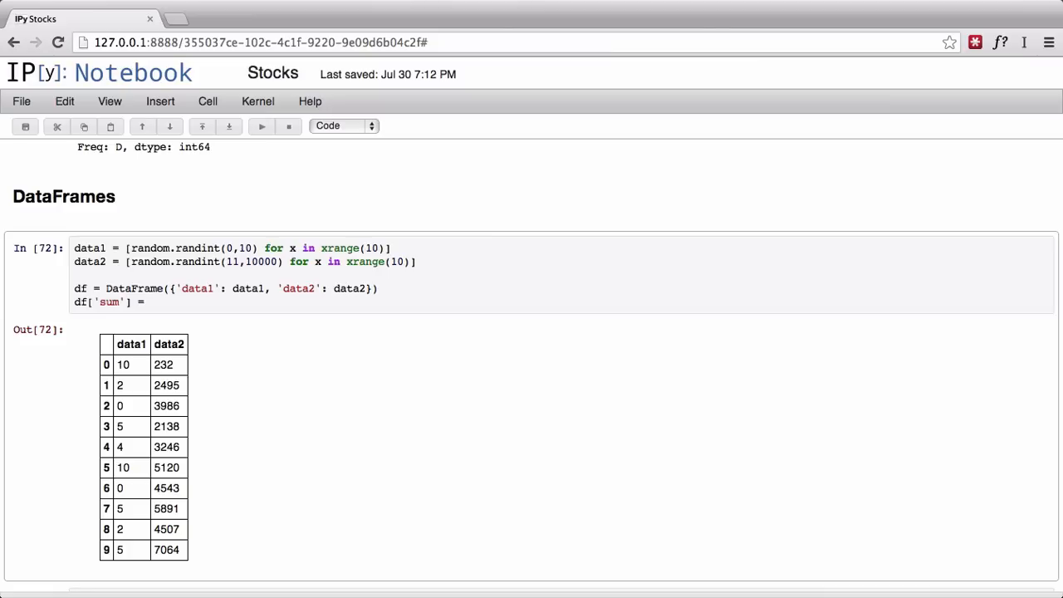
click(149, 302)
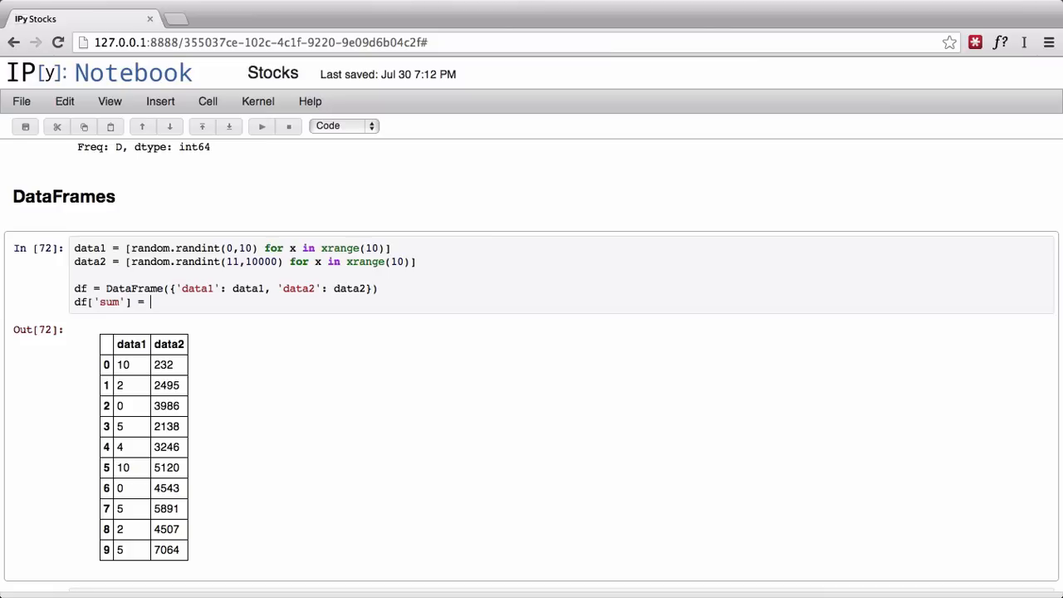
text(df)
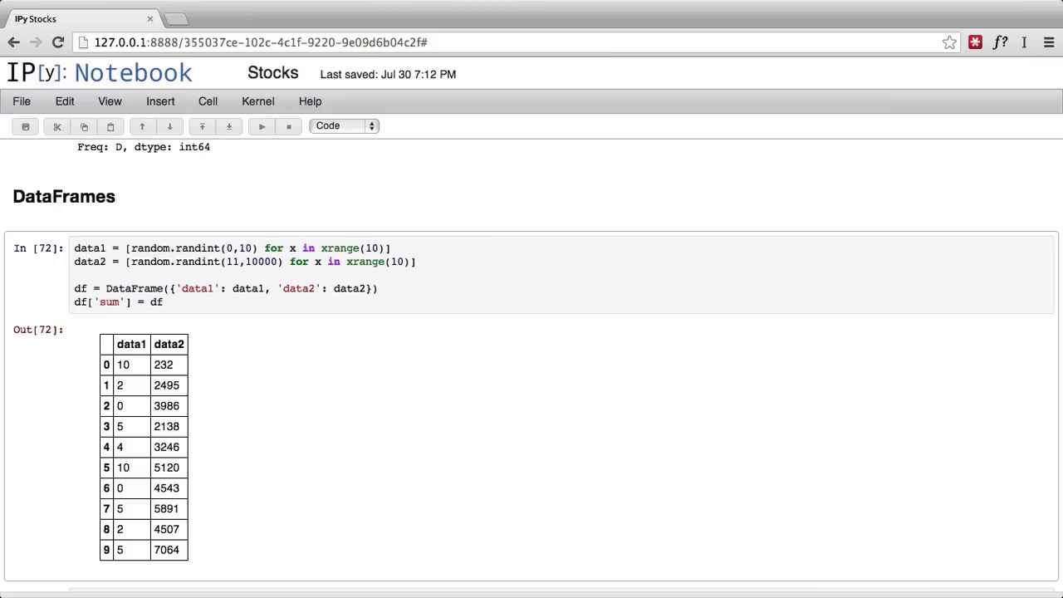
text([da)
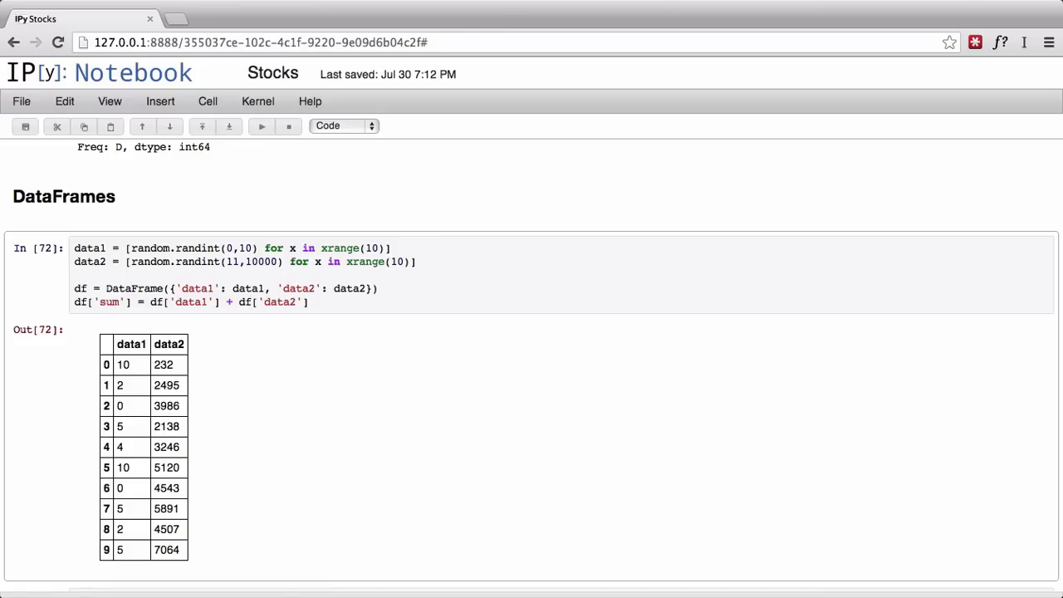
click(307, 302)
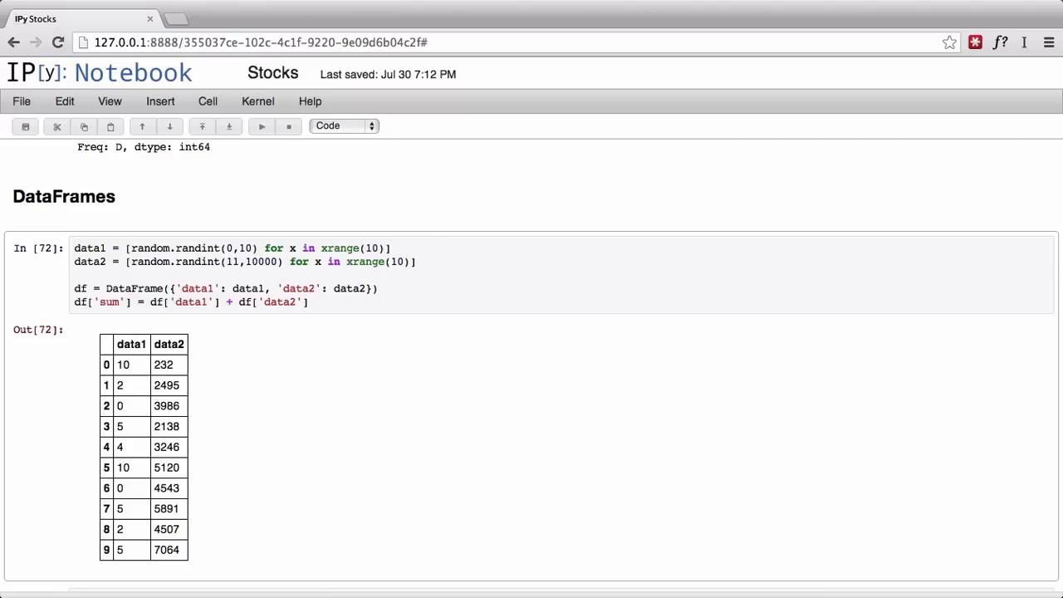
click(309, 302)
text(df)
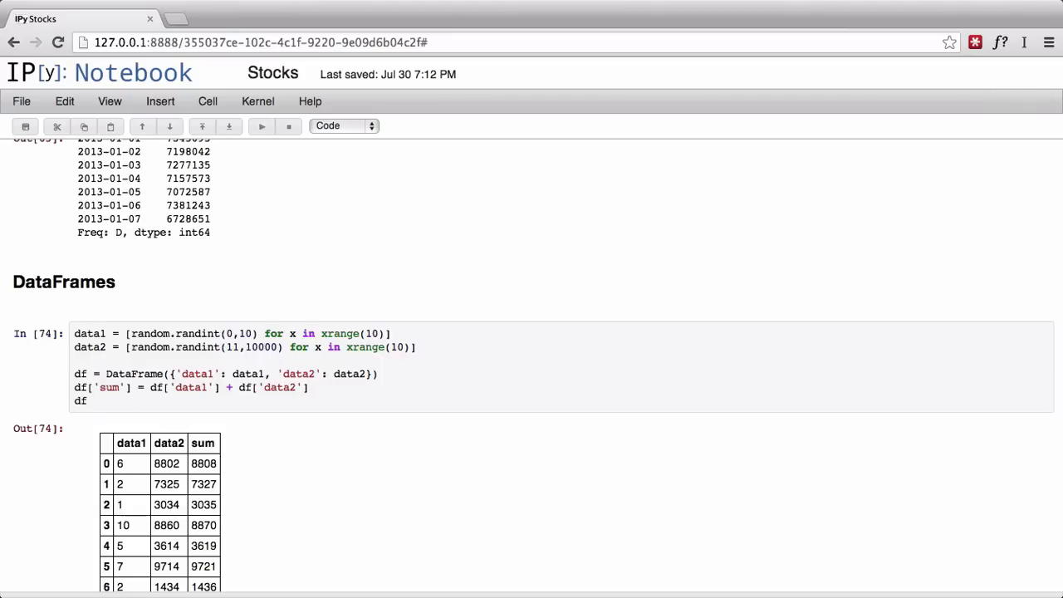
Step: Add a Markdown '## Vincent' heading cell and render it
scroll(down, 3)
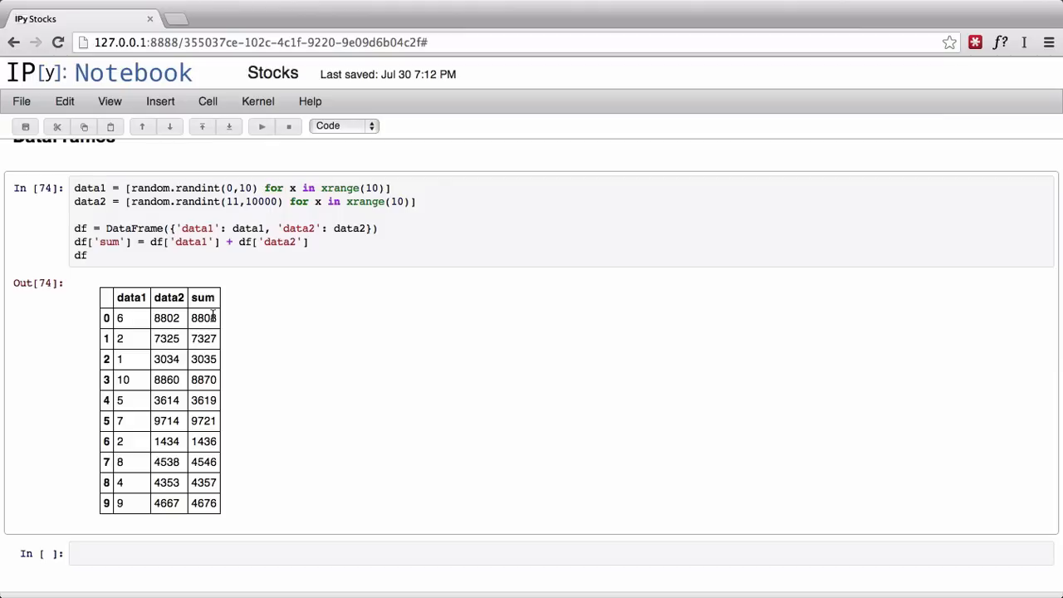
click(86, 255)
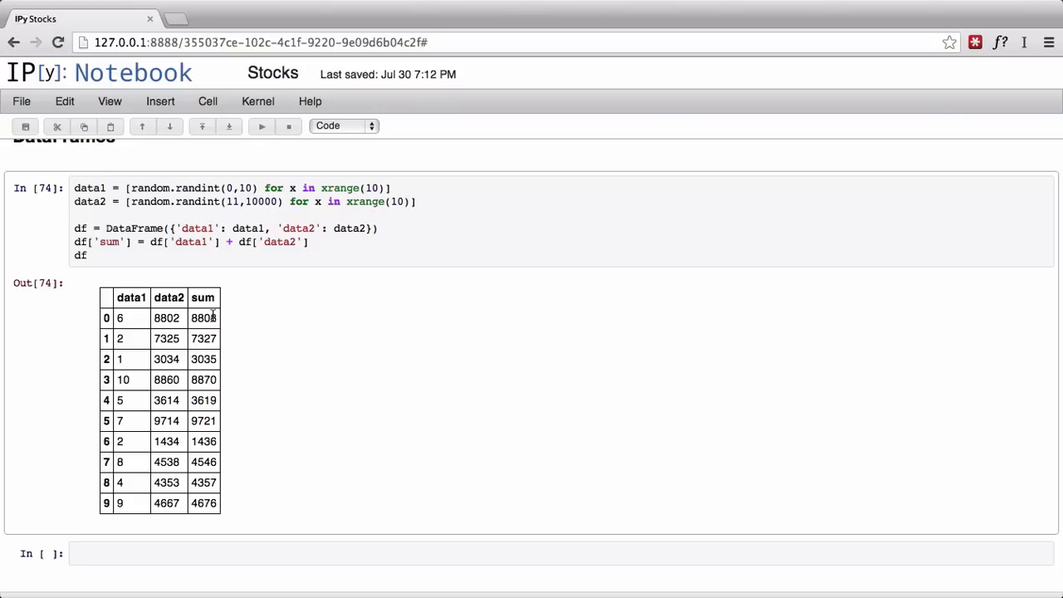
click(86, 255)
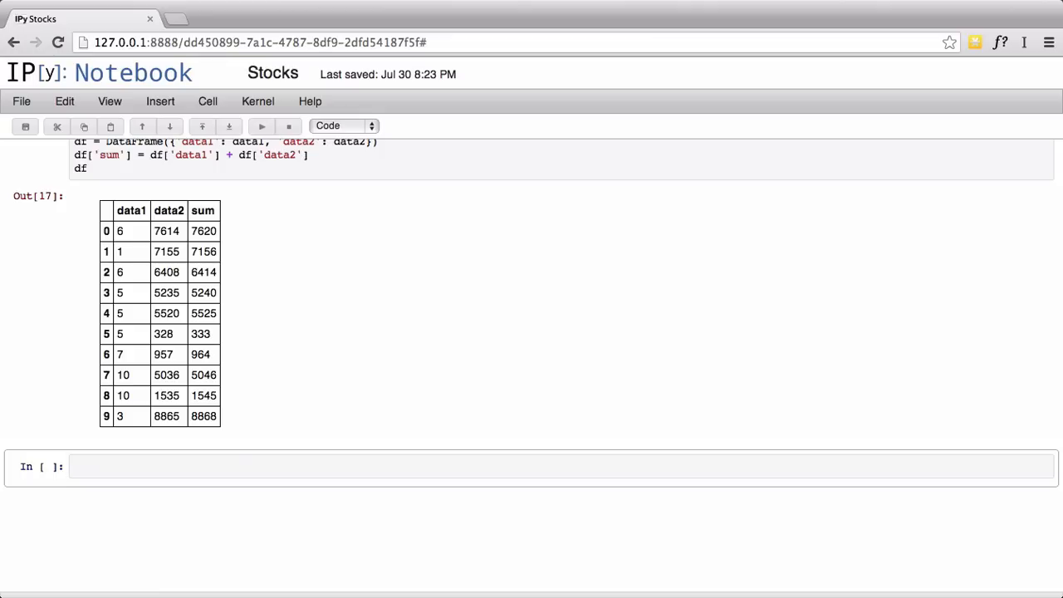
click(340, 125)
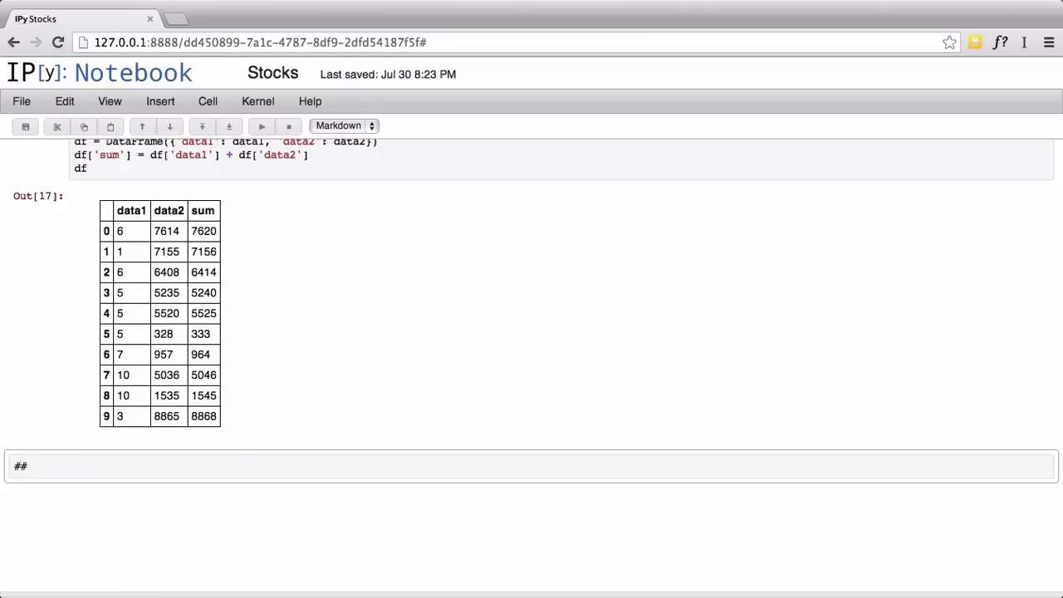
text(Vincen)
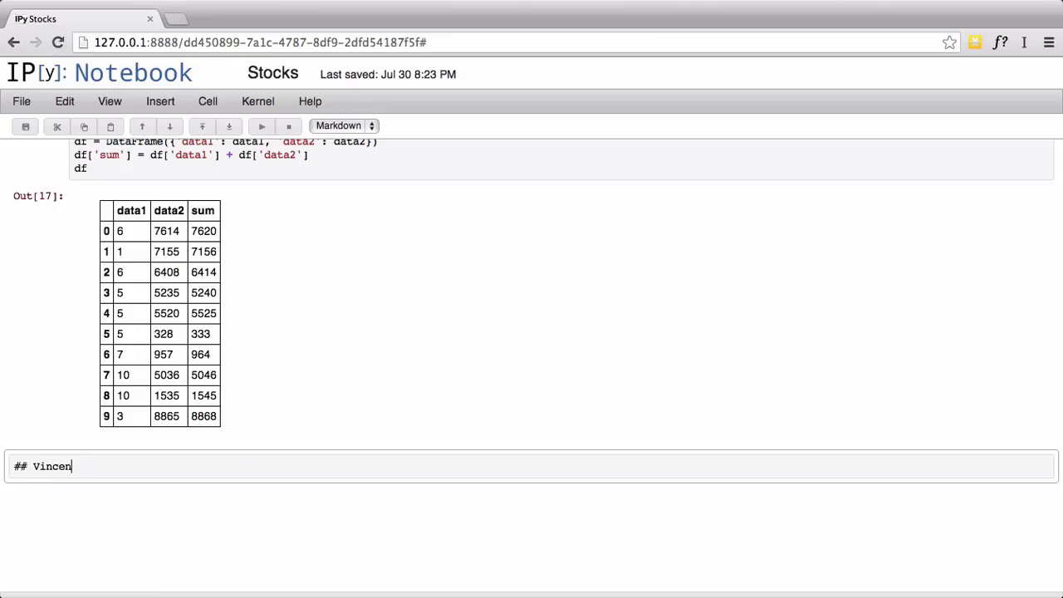
key(shift+enter)
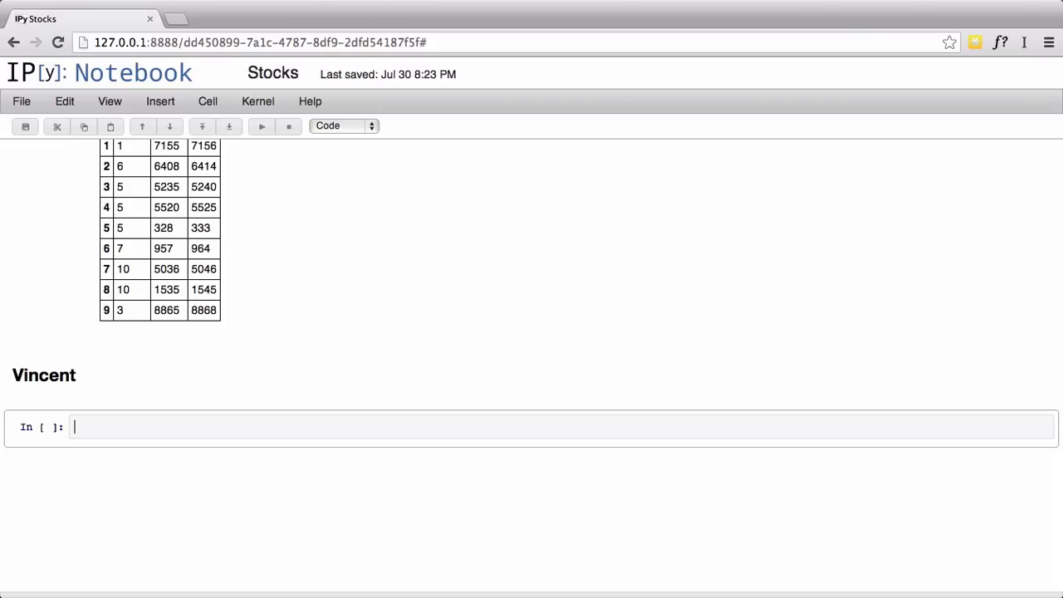
Step: Type import vincent, from vincent.ipynb import init_d3, init_vg, display_vega, and init_d3()/init_vg() calls
text(import)
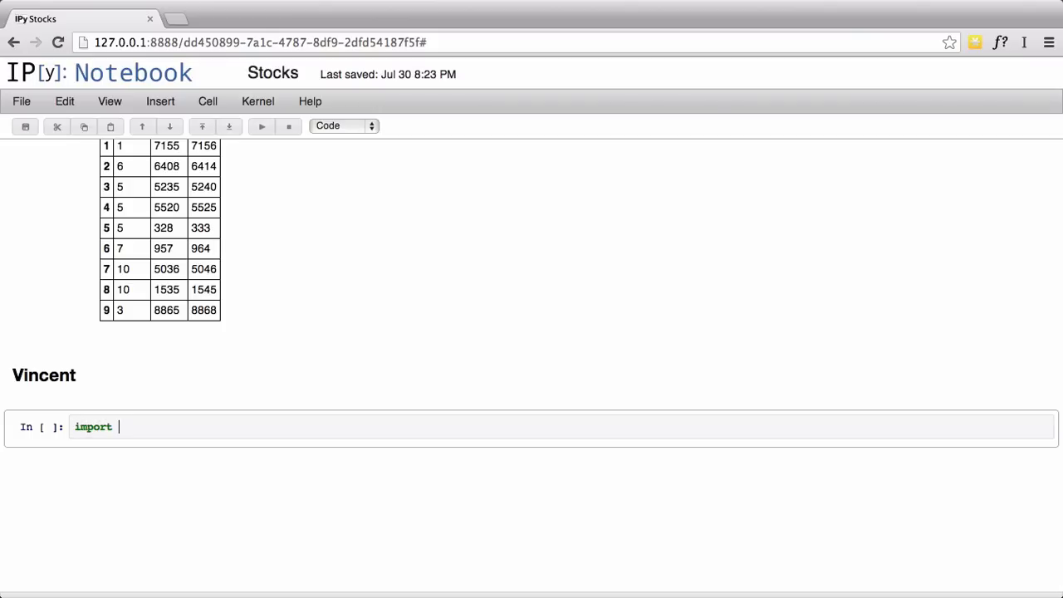
text(vincetn)
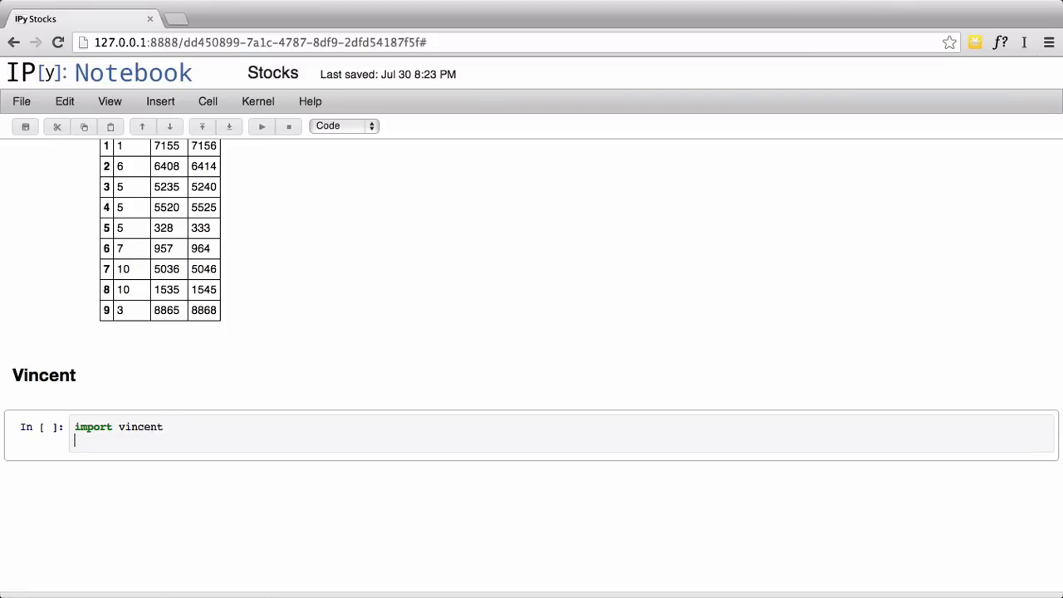
text(from vince)
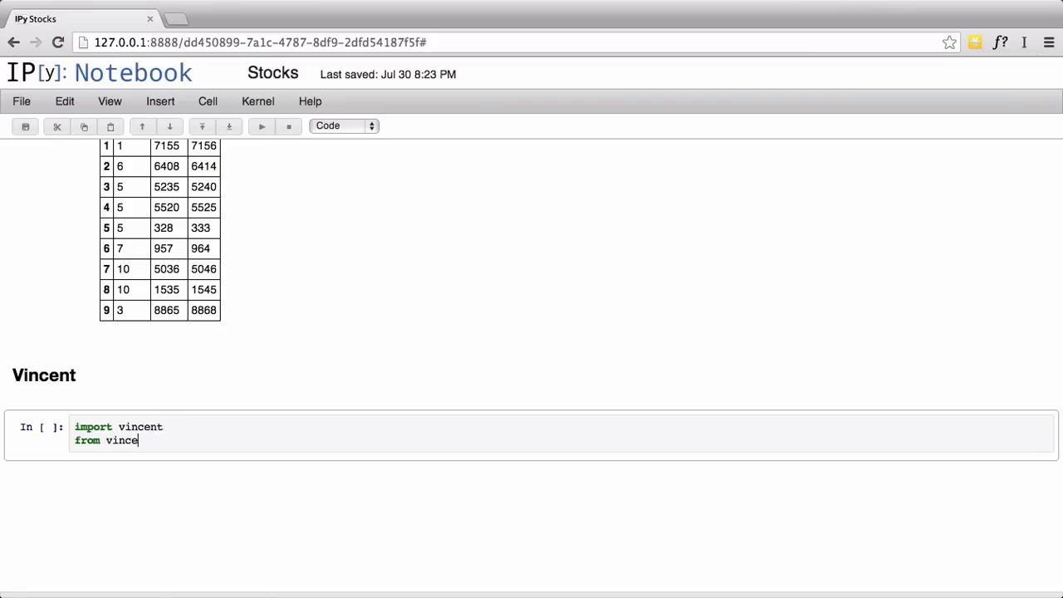
text(nt.)
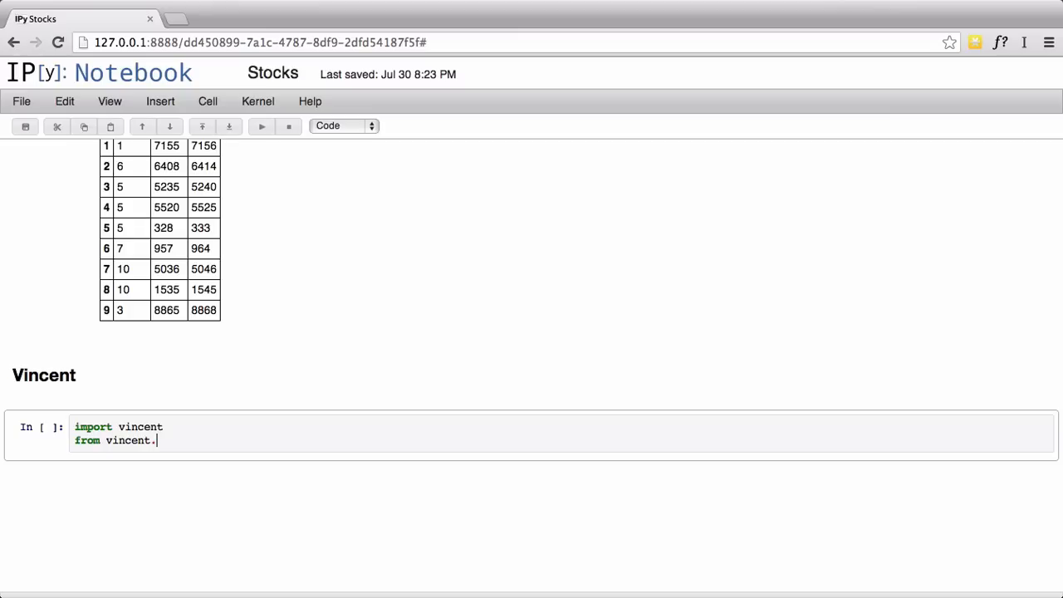
text(ipynb i)
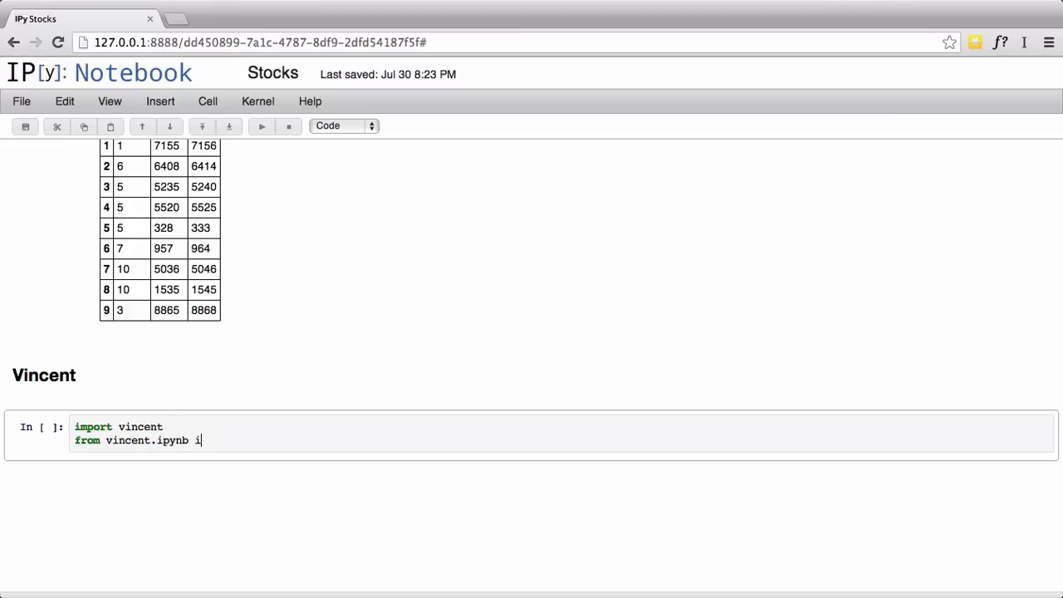
text(mport)
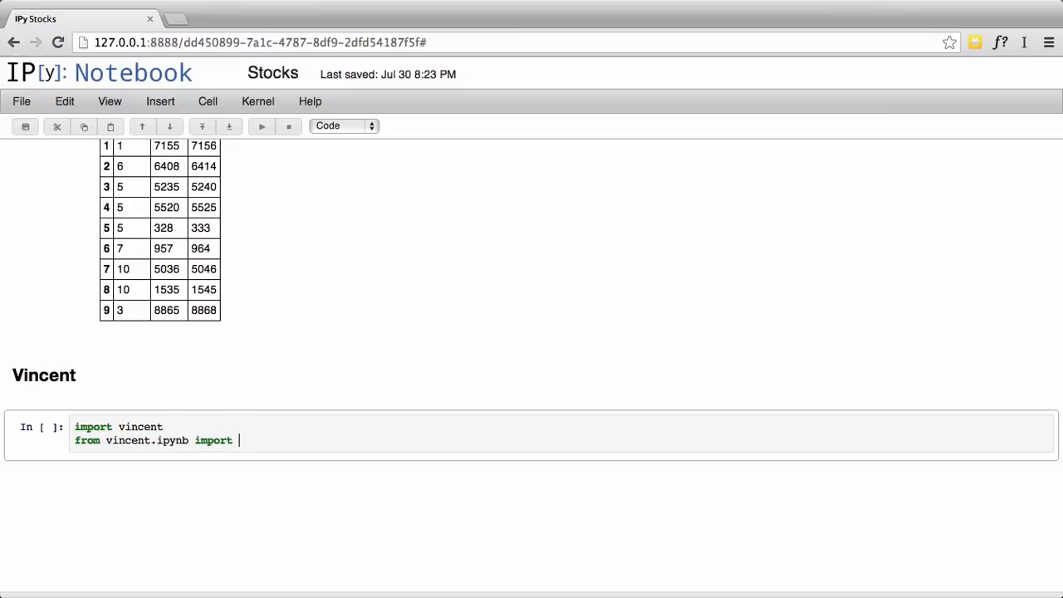
text(init_d3, init_)
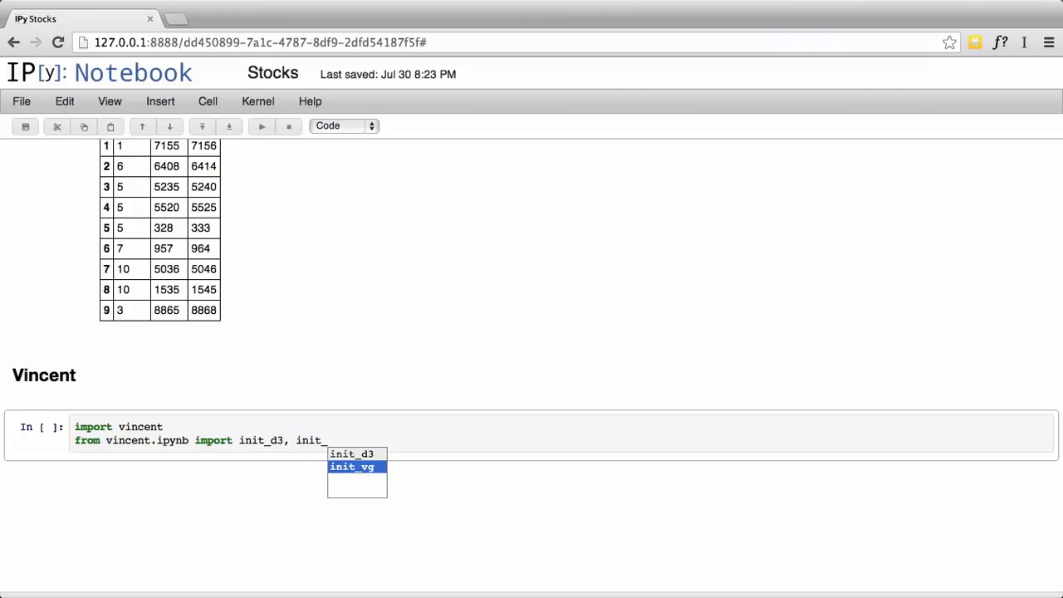
text(vg, display_vega)
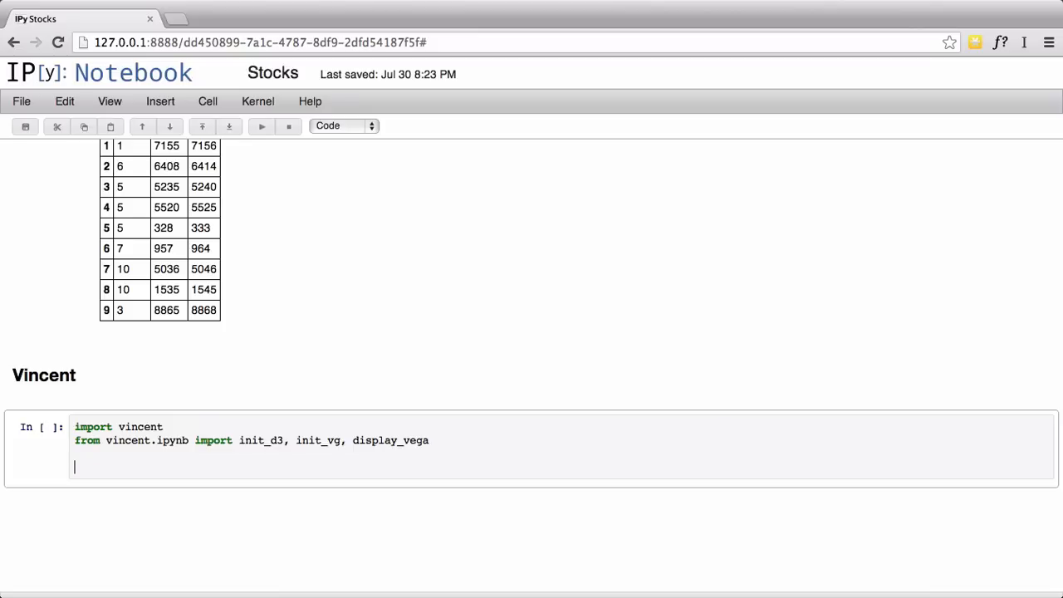
text(init_d3()
text(init_vg()
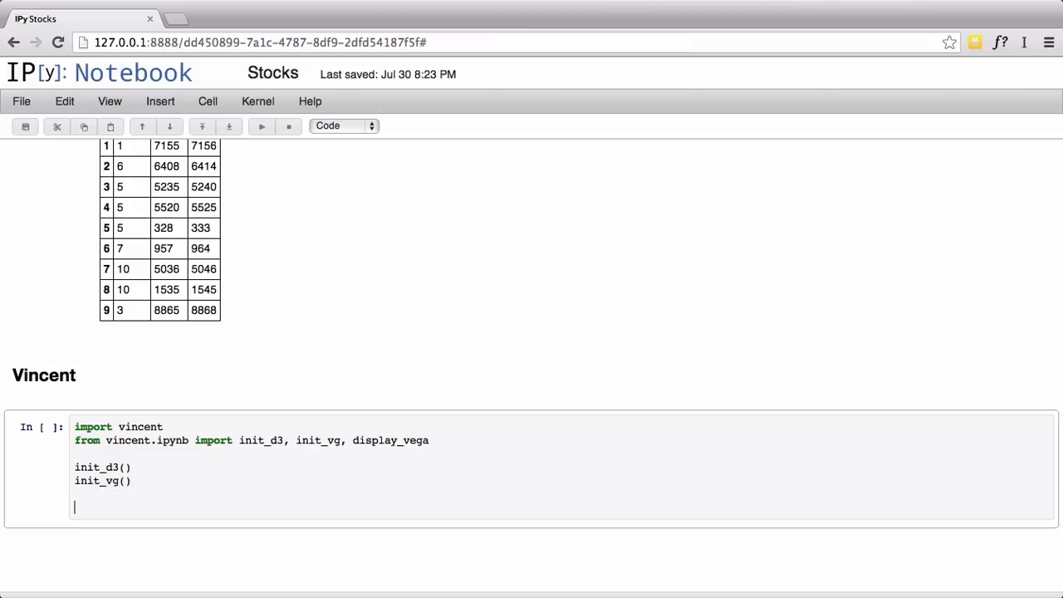
Step: Import DataReader from pandas.io.data in the Vincent cell
text(from)
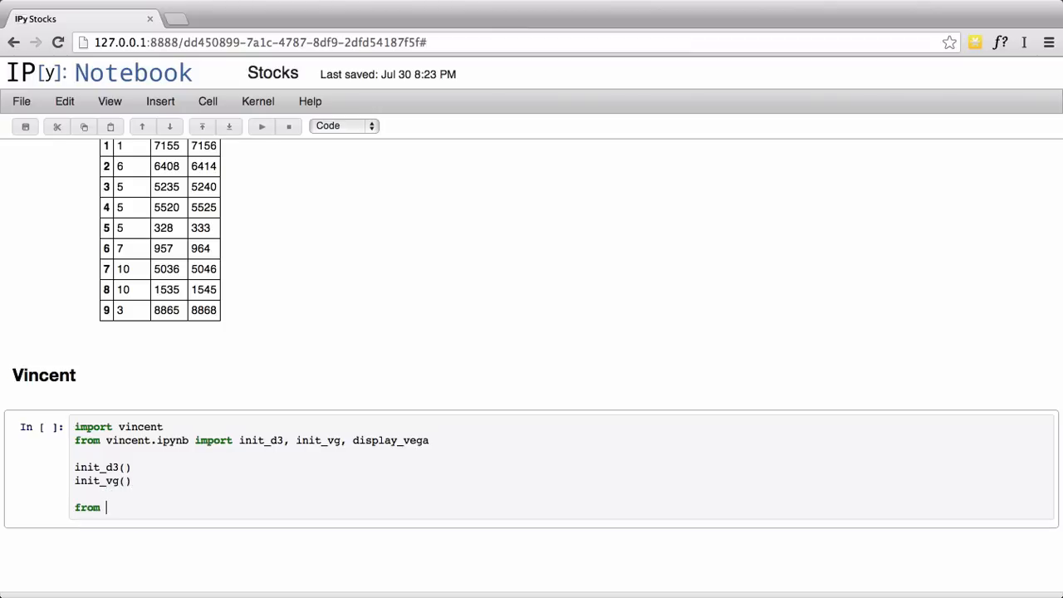
text(pandas.io)
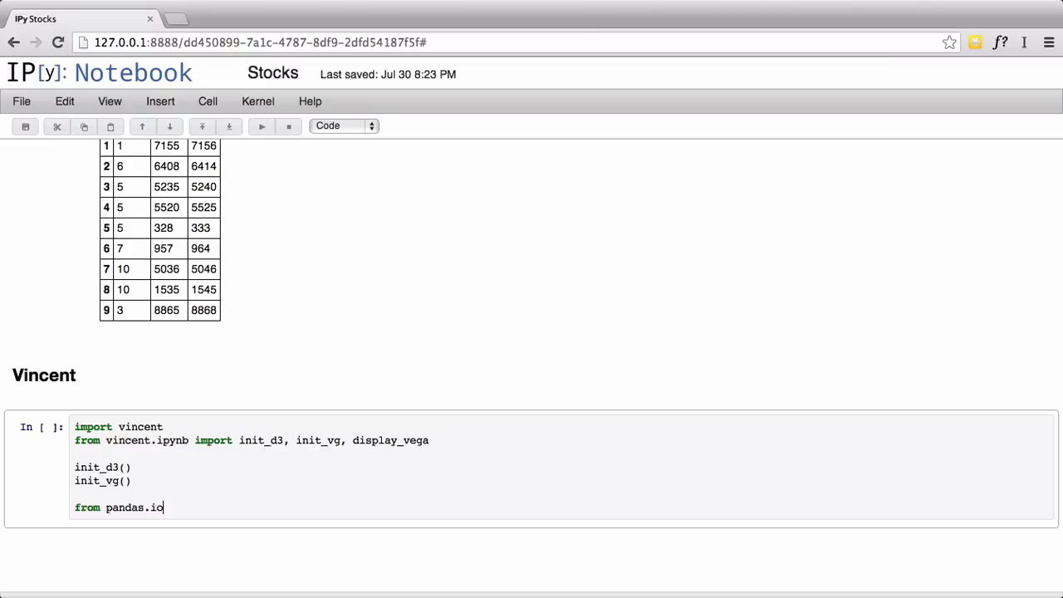
text(.data import Data)
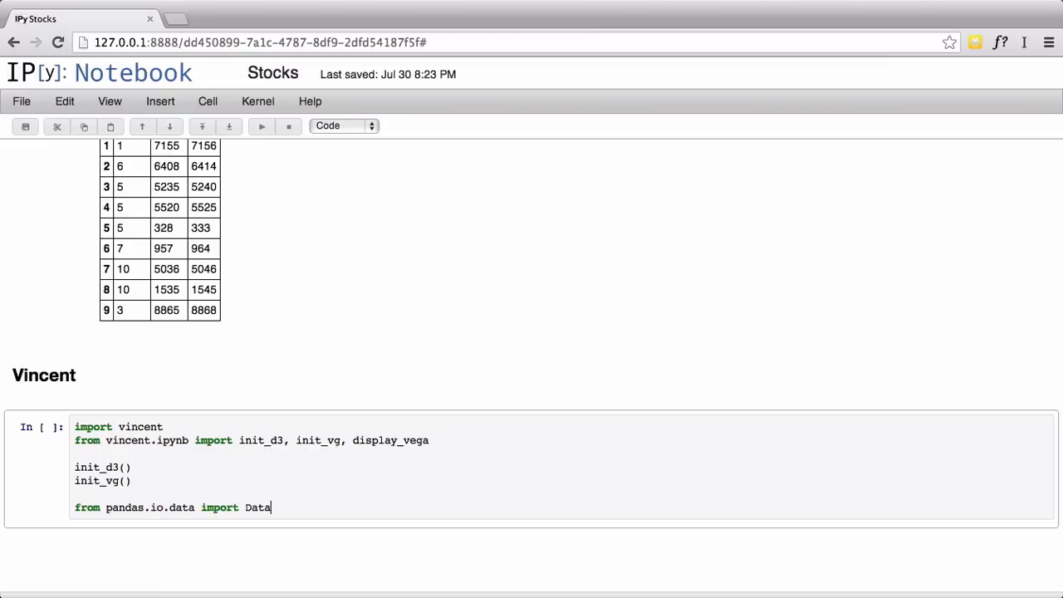
text(Reader)
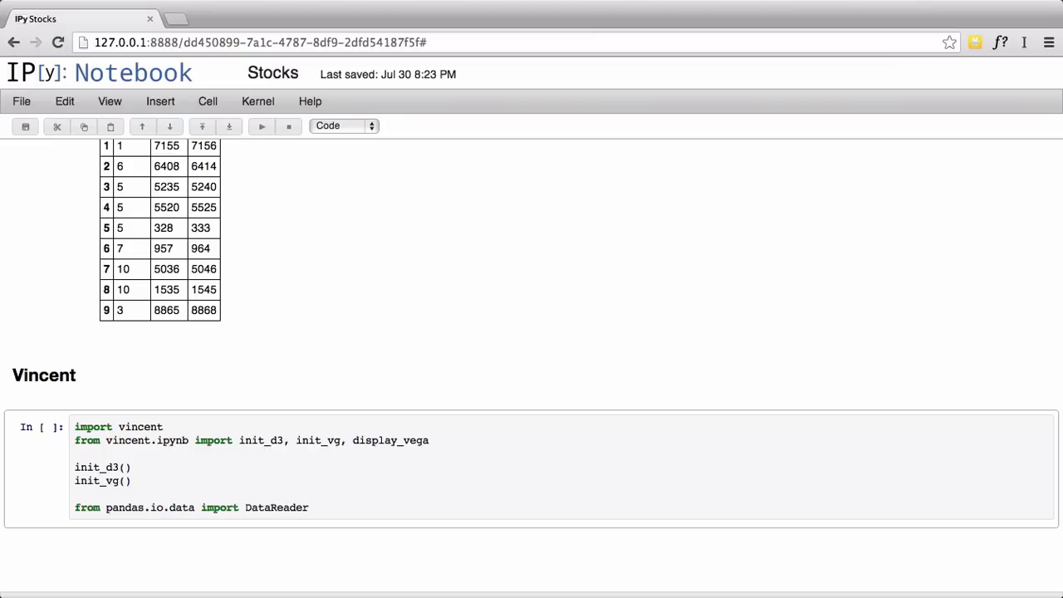
Step: Assign DataReader('tsla', 'yahoo', start='01-01-2010') to data
text(data)
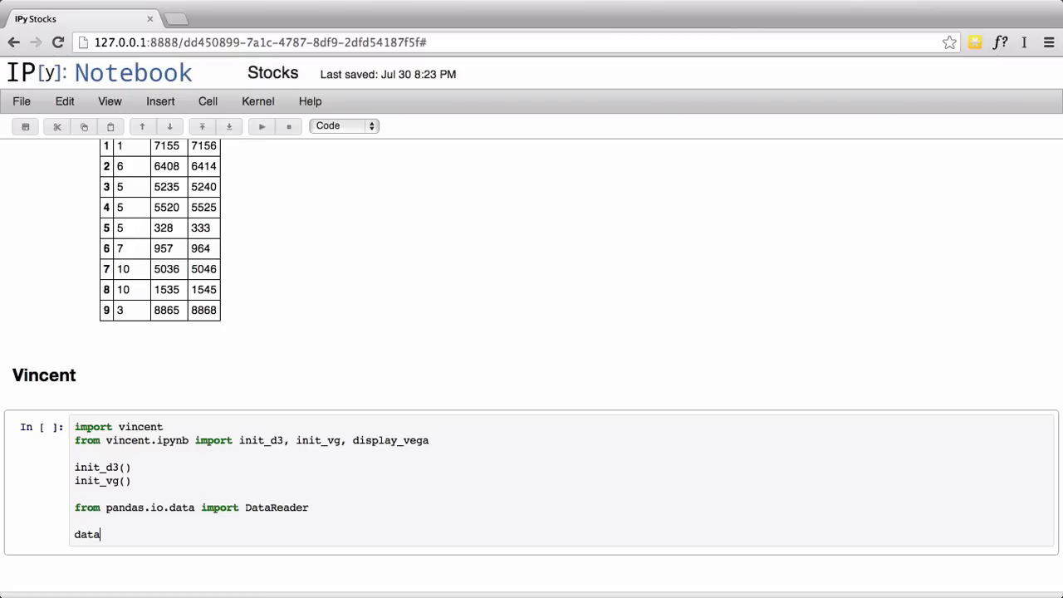
text(= D)
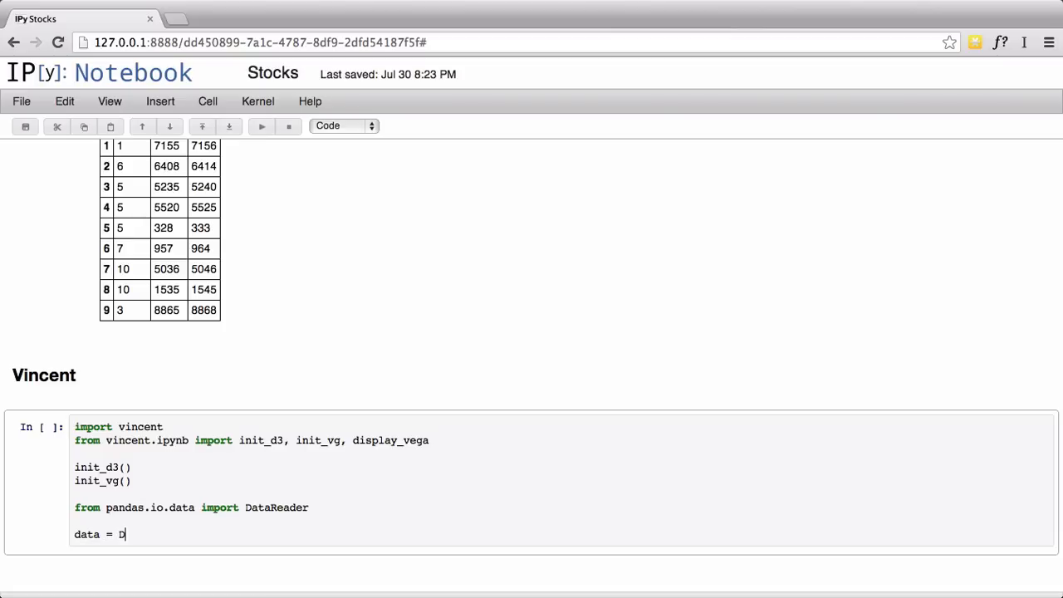
text(ataReader)
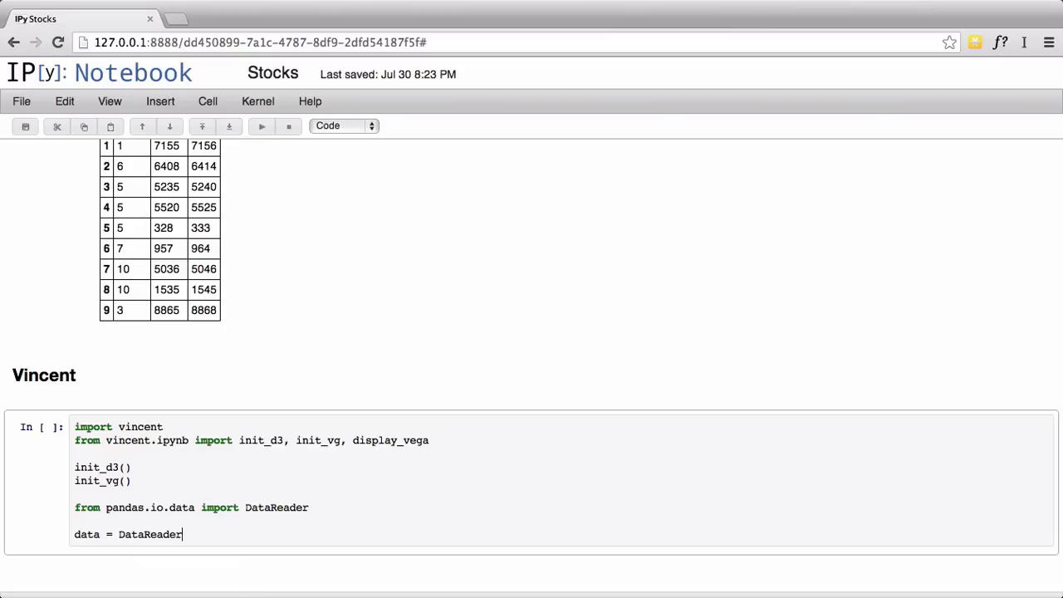
text(()
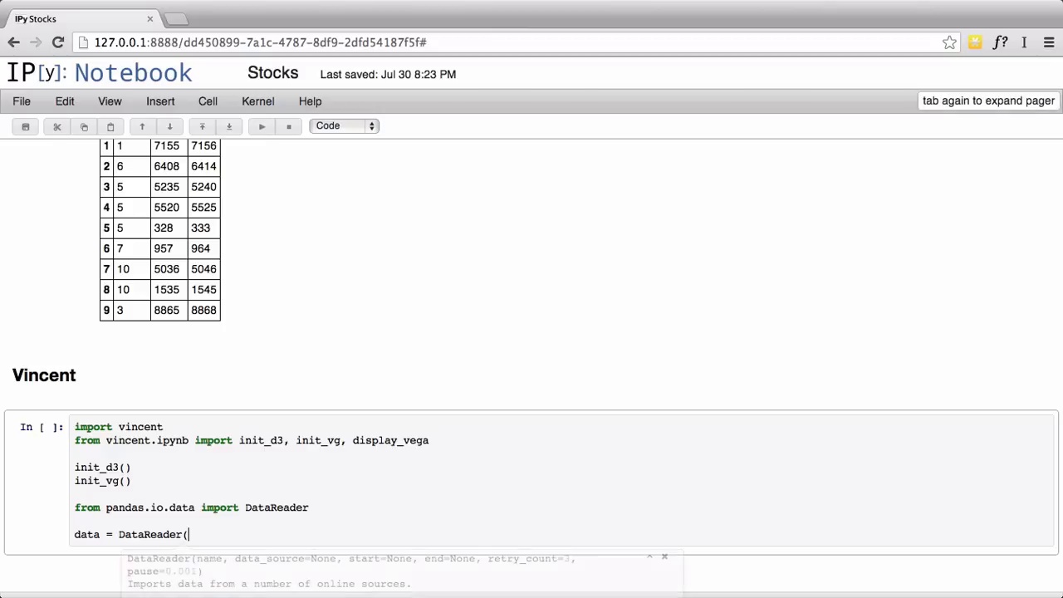
text('usl')
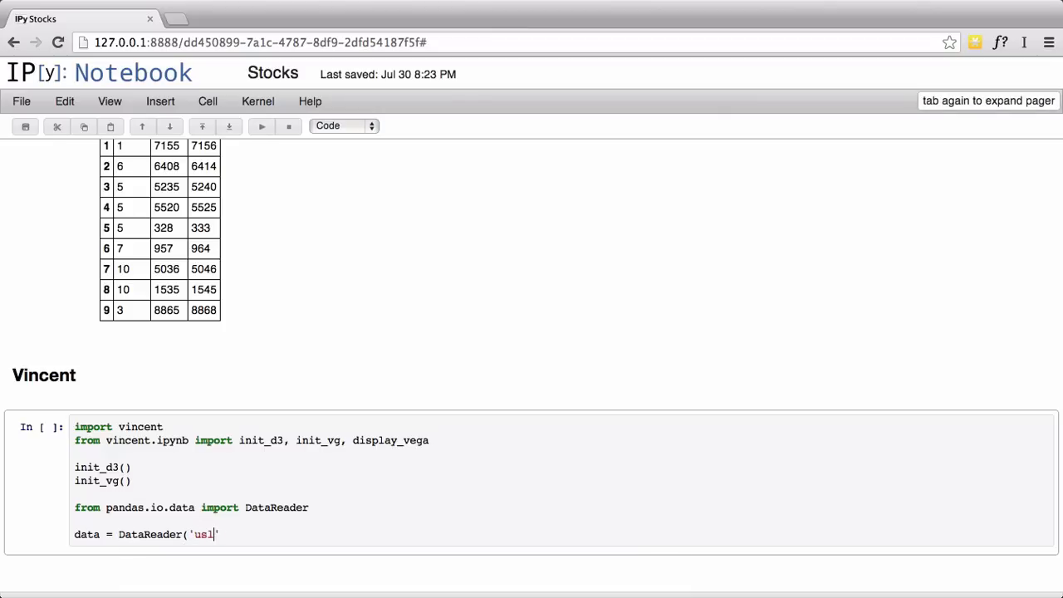
key(Backspace)
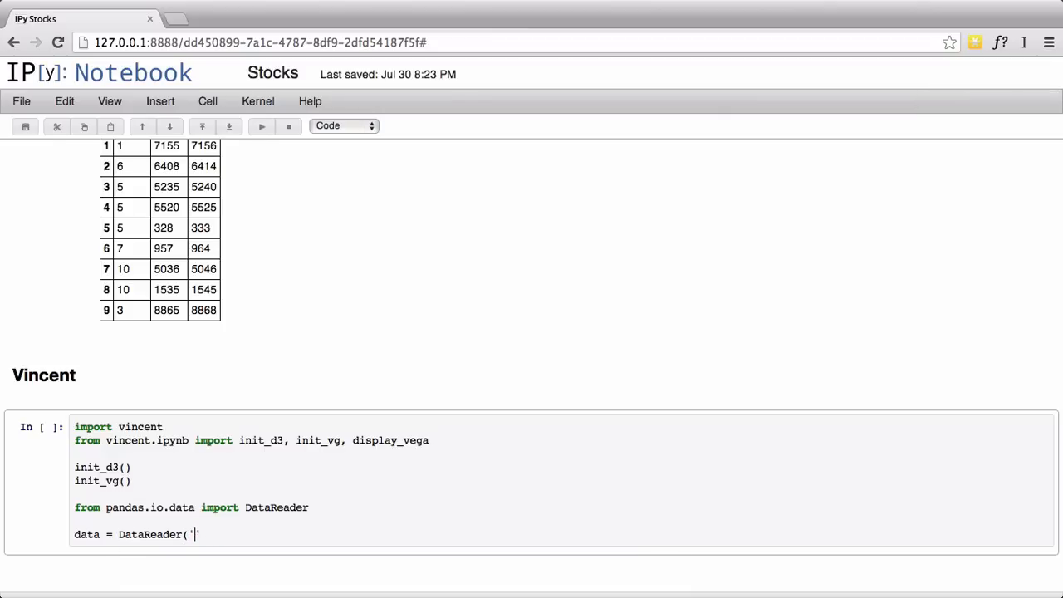
text(tsla')
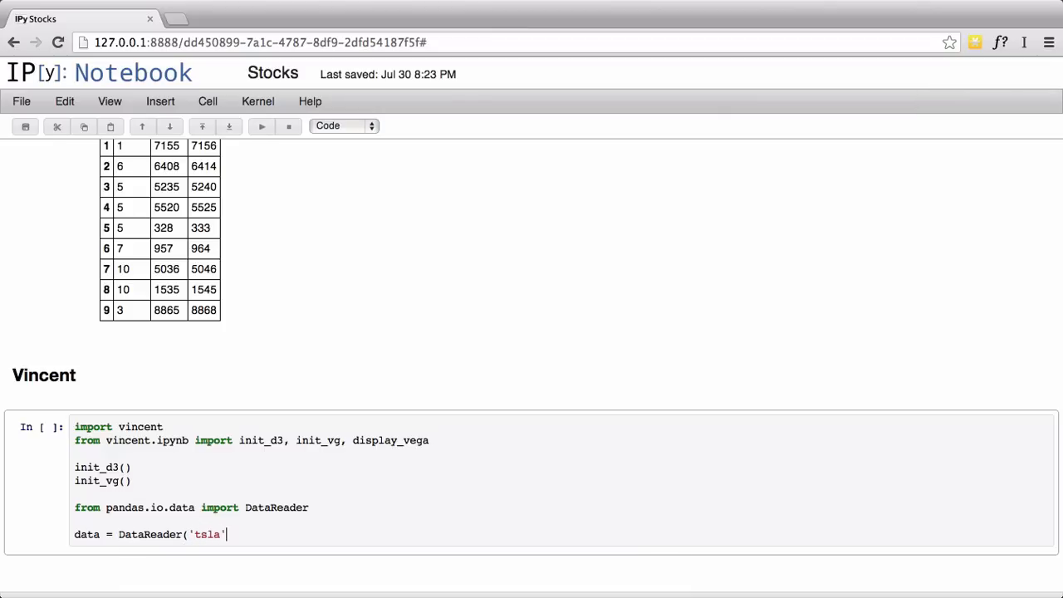
text(, 'yah')
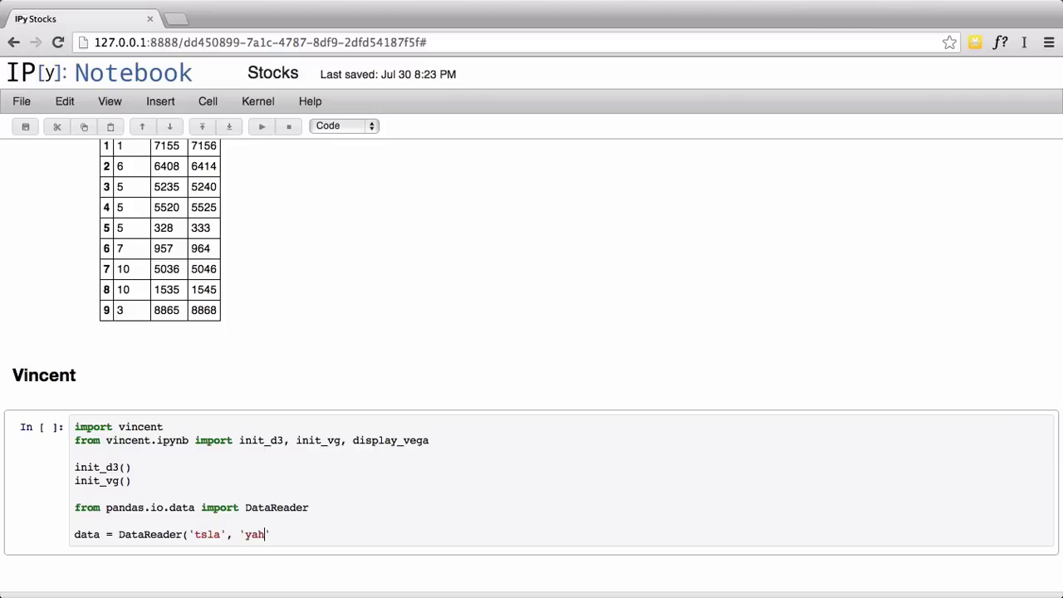
text(oo',)
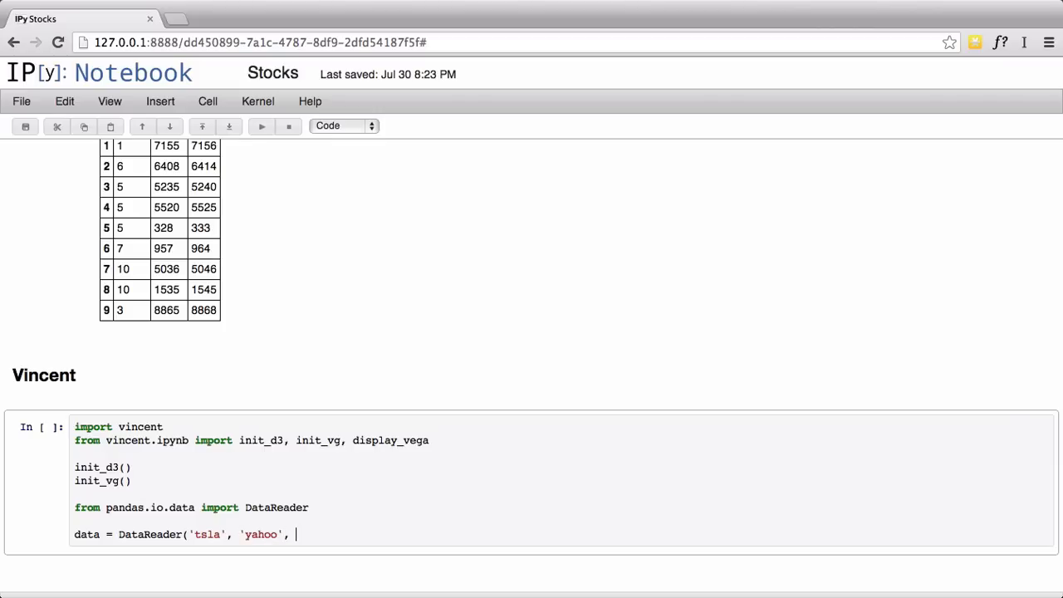
text(sta)
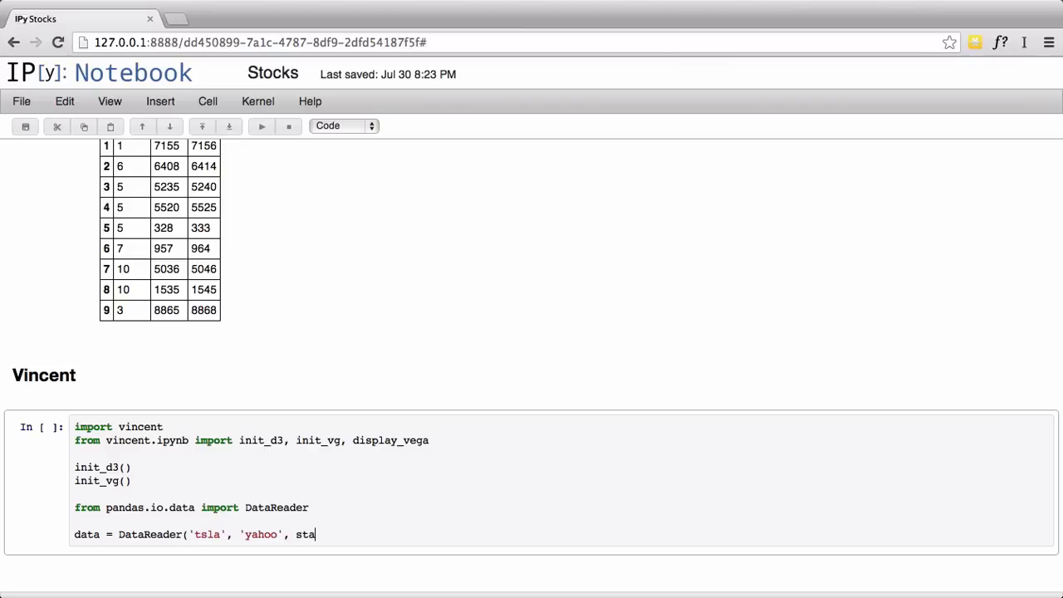
text(rt='')
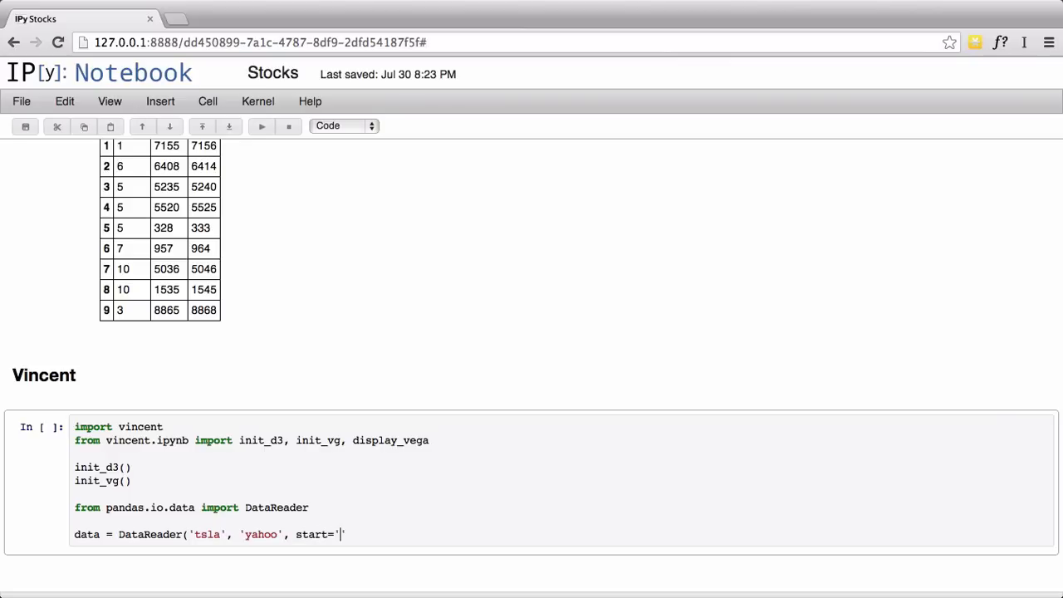
text(01=)
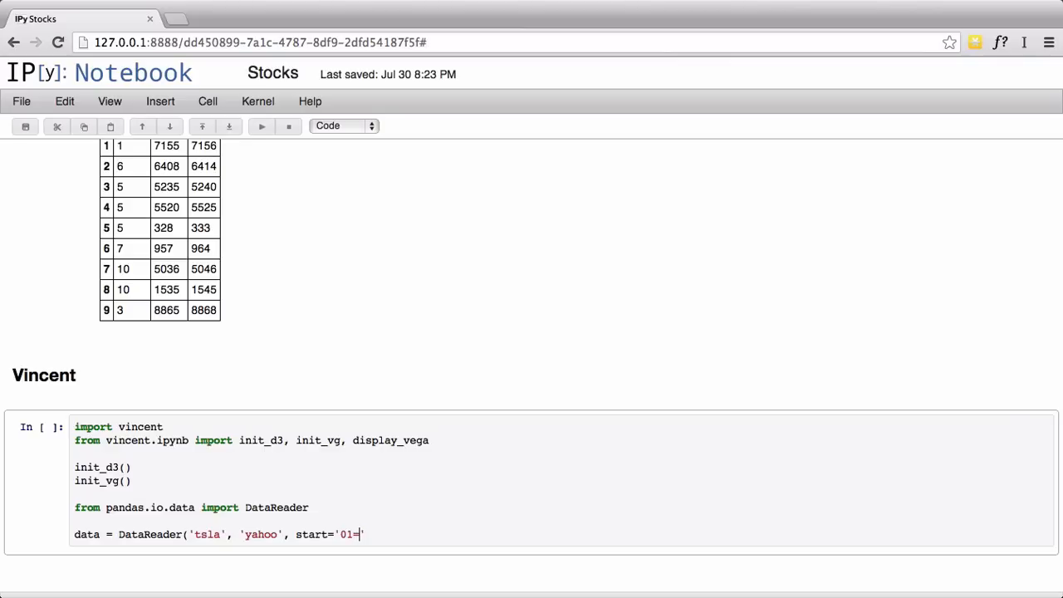
key(Backspace)
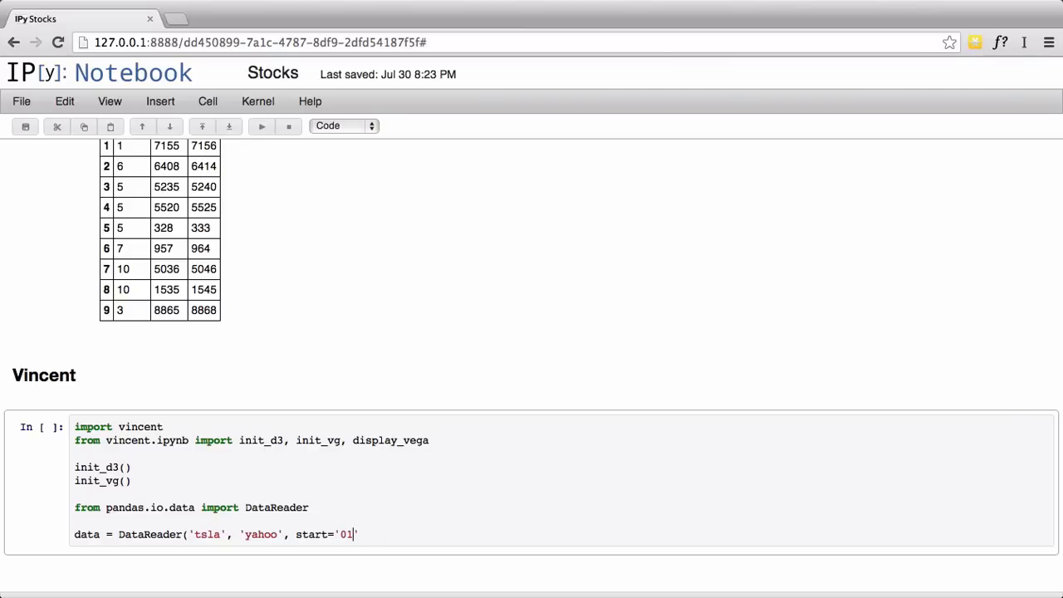
text(-01')
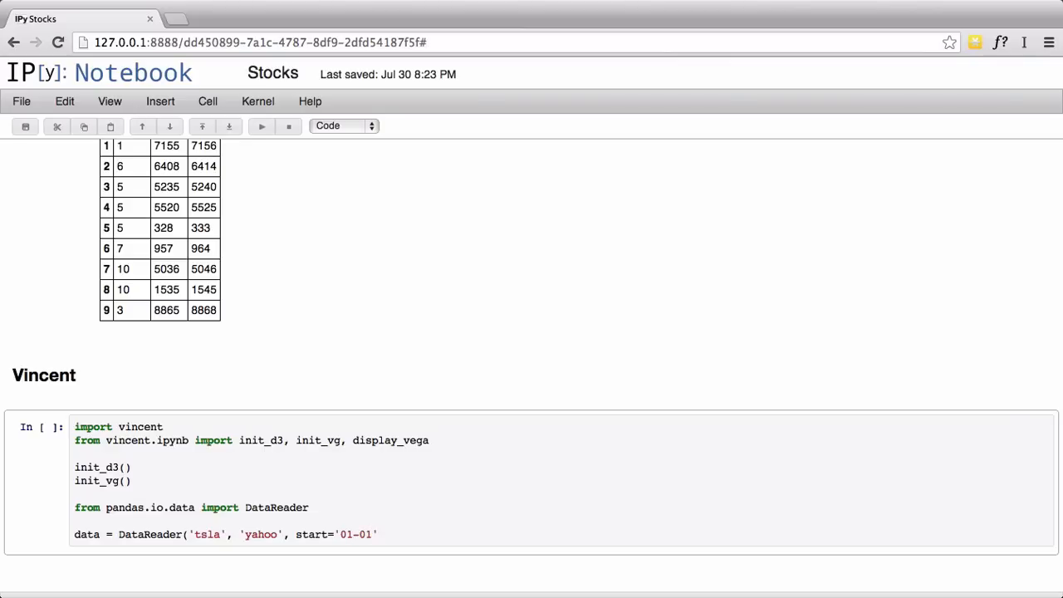
text(2010)
text(dat)
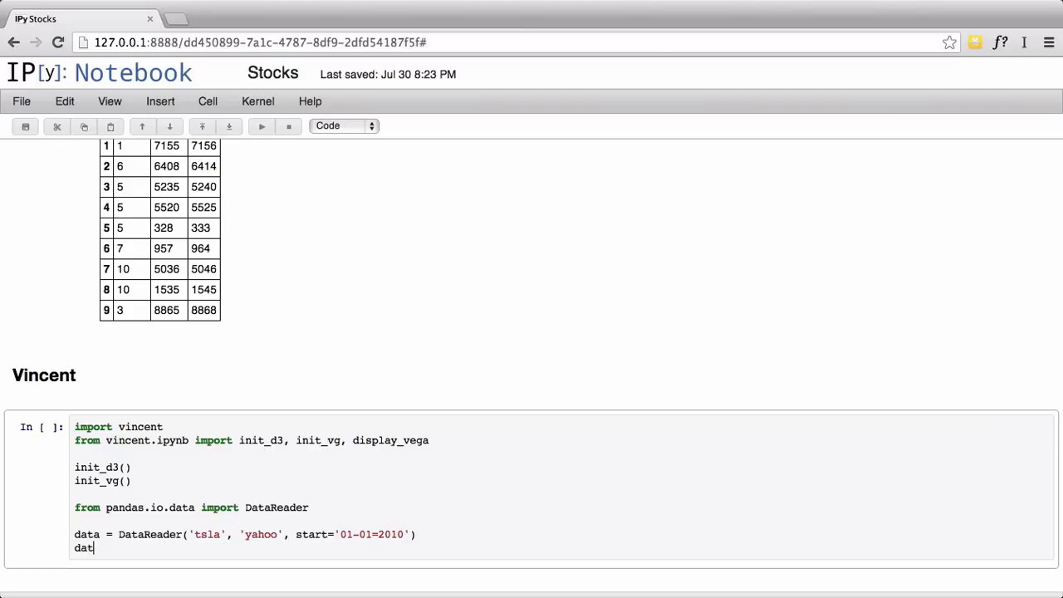
Step: Run the cell to show the 777-entry Tesla DataFrame summary
key(shift+enter)
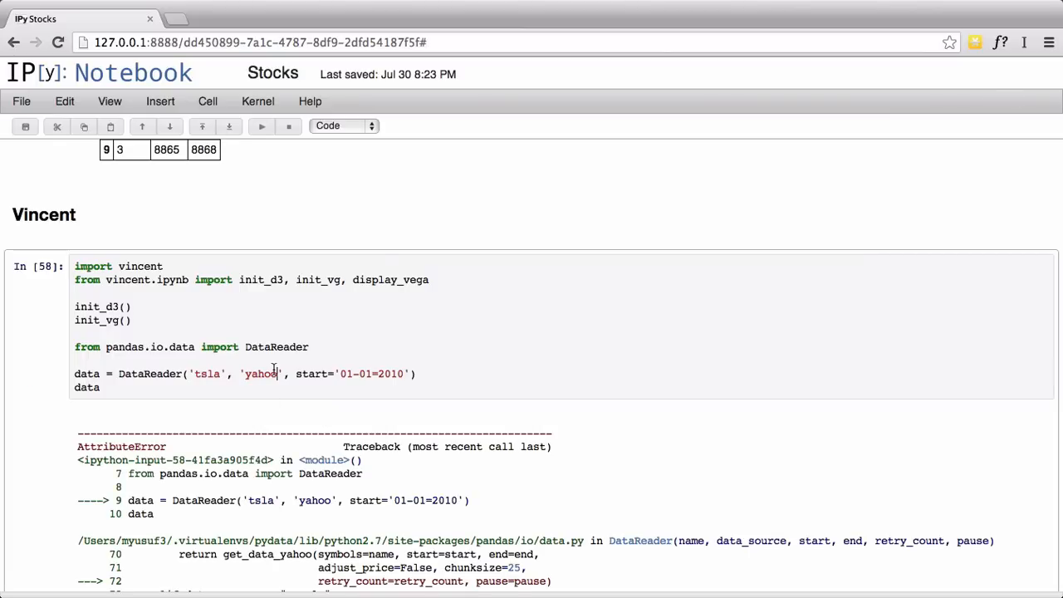
scroll(down, 3)
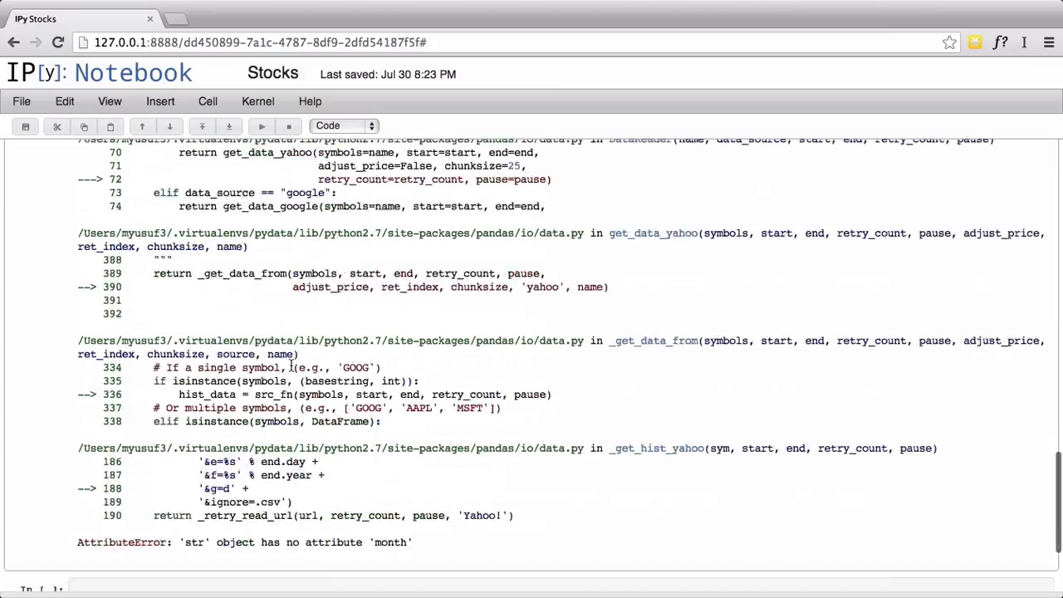
scroll(up, 3)
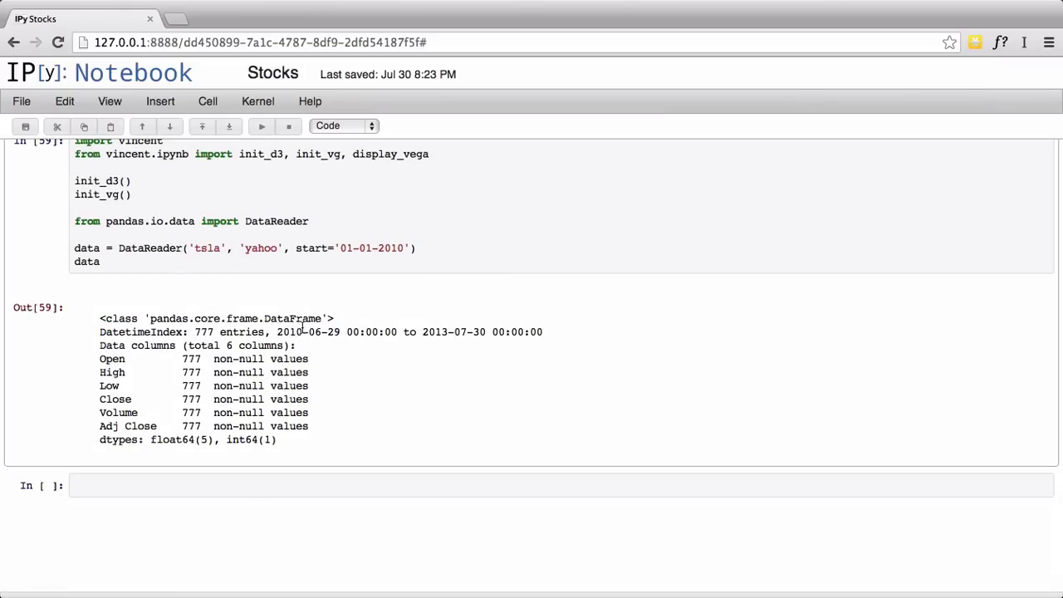
Step: Change the last line to data.head() and rerun to show five Tesla rows
double_click(323, 331)
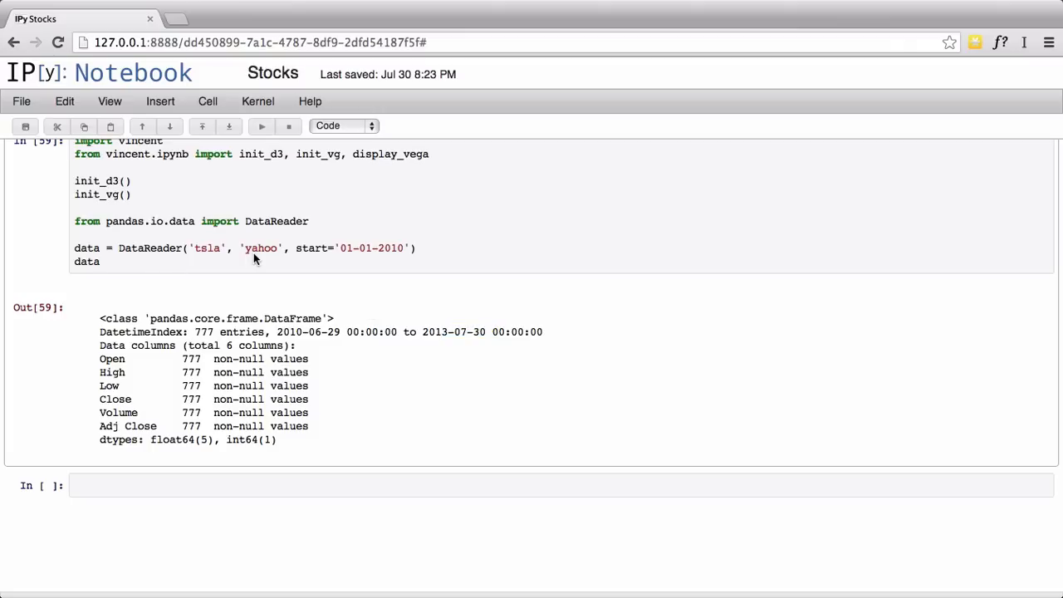
text(.h)
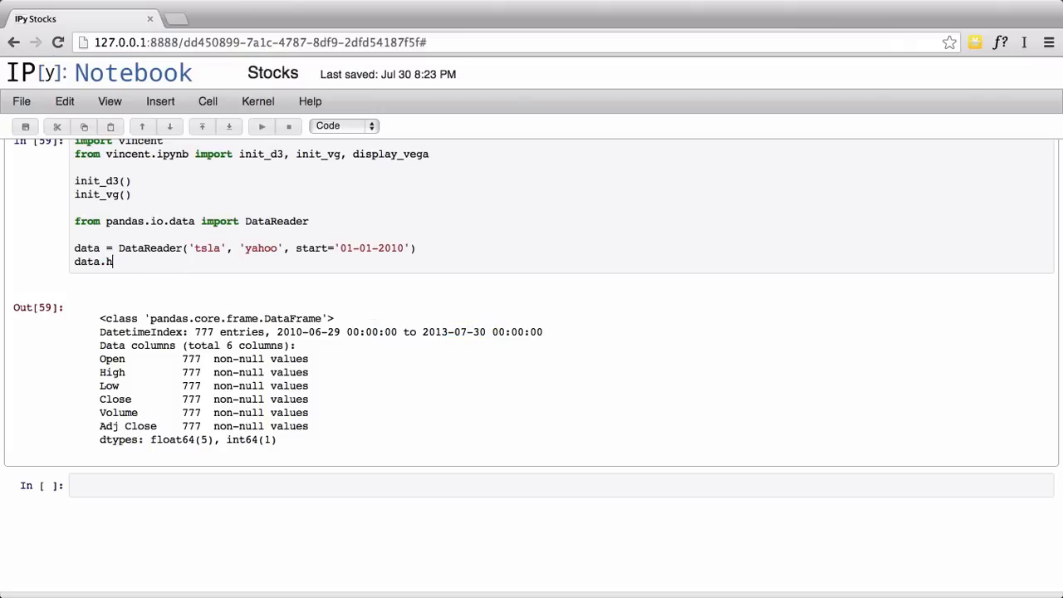
text(ead())
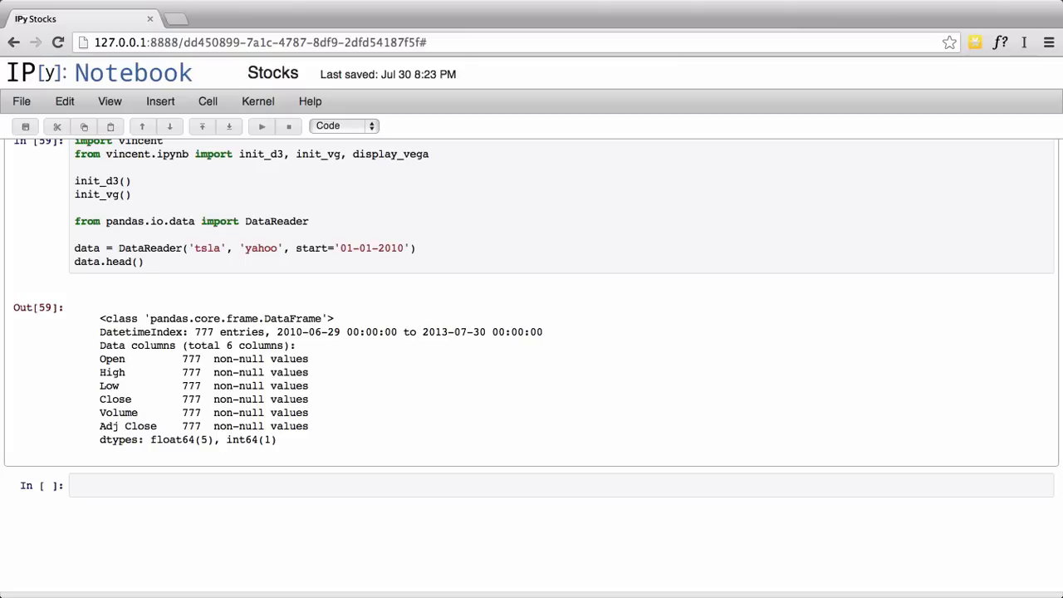
click(143, 262)
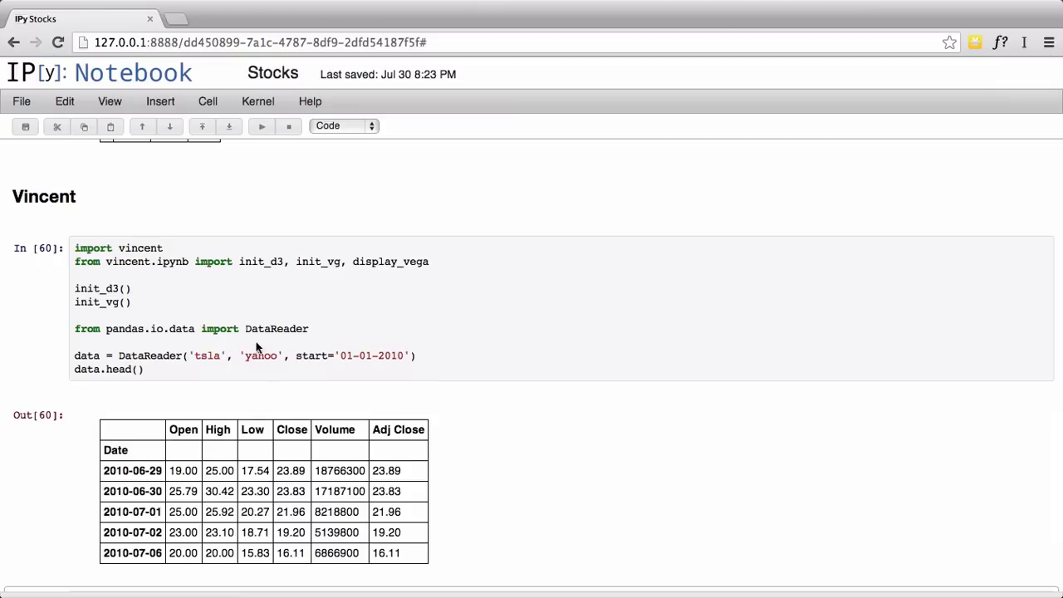
scroll(down, 3)
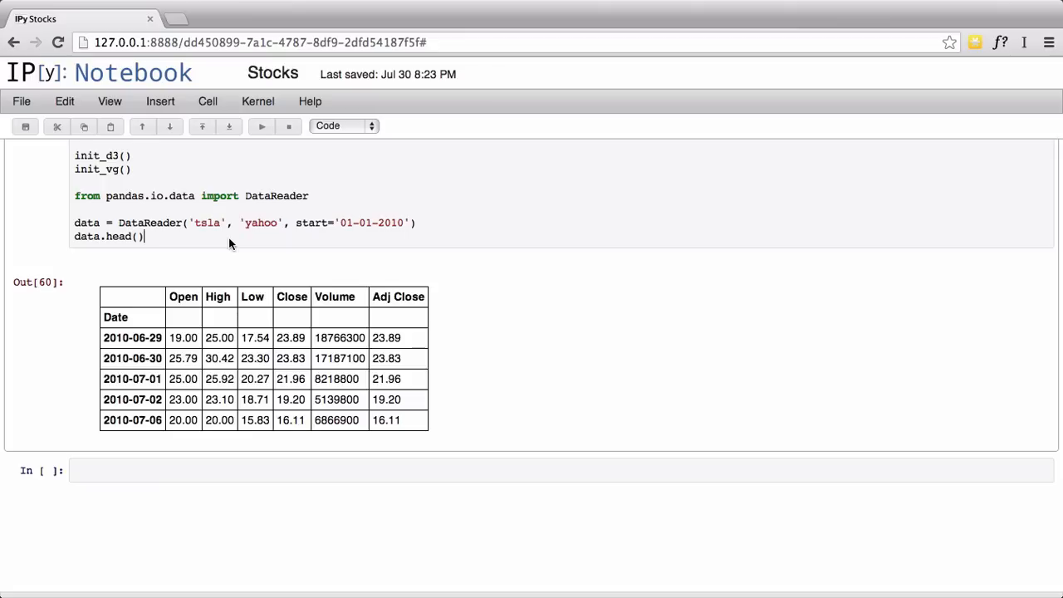
Step: Replace data.head() with high = data['High'] to list daily High prices
key(Backspace)
text(data[')
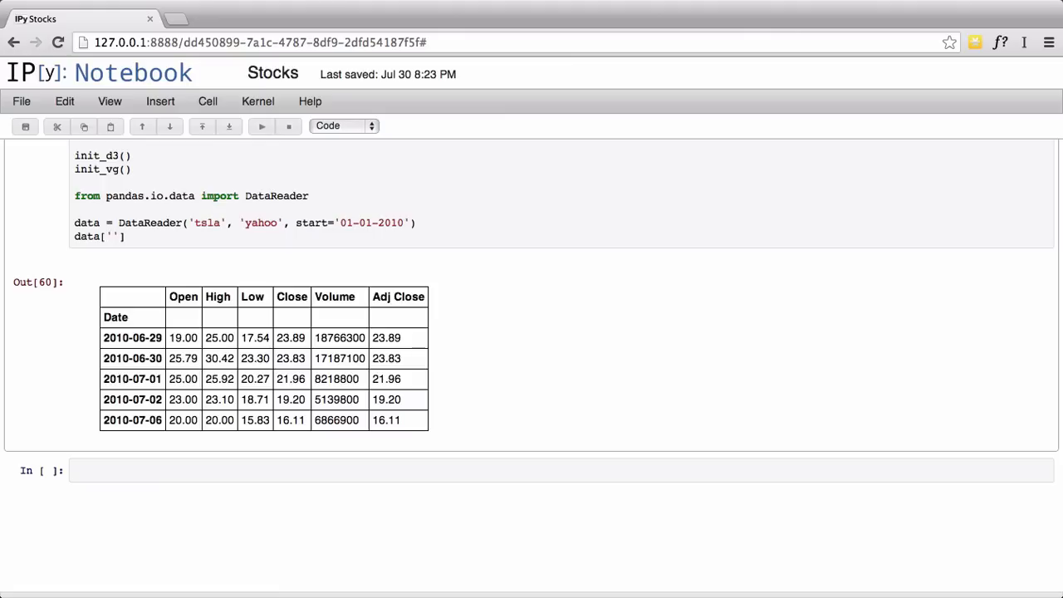
text(High)
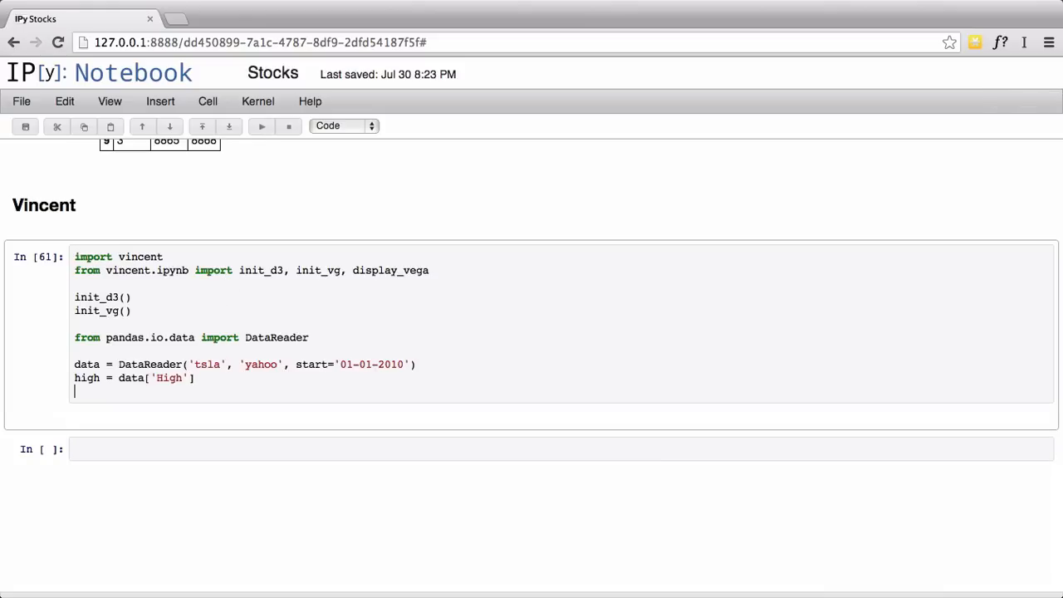
text(high)
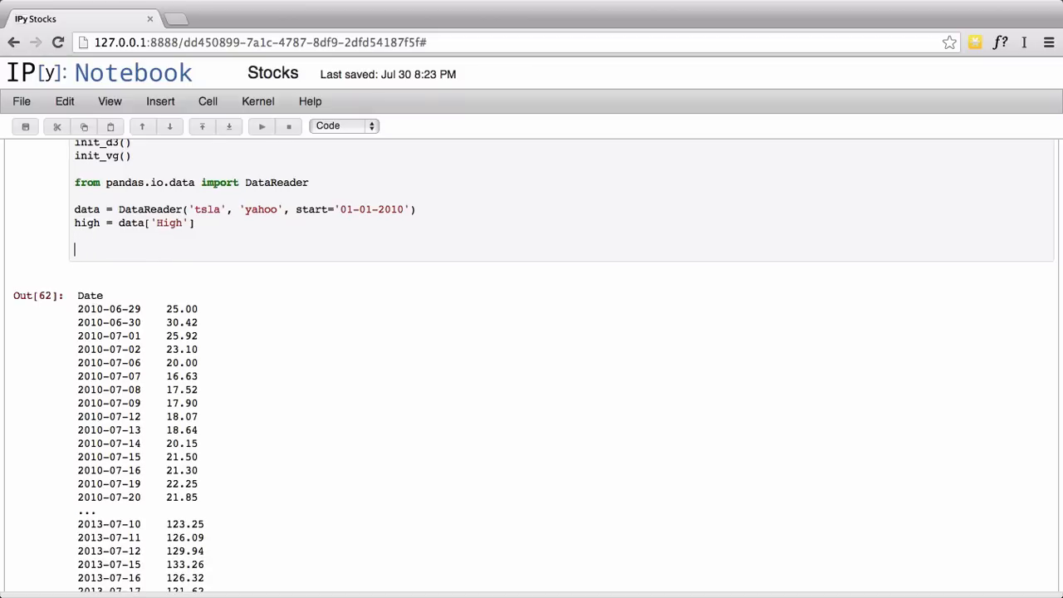
Step: Add high = high.resampled('D', how='sum') on a new line below the high assignment
text(volmu)
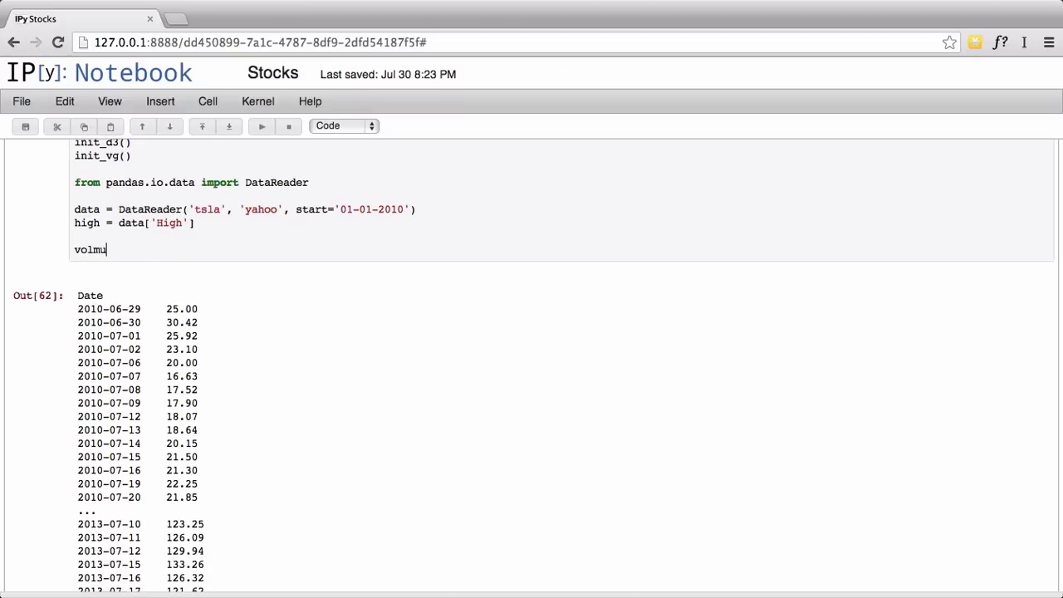
text(e)
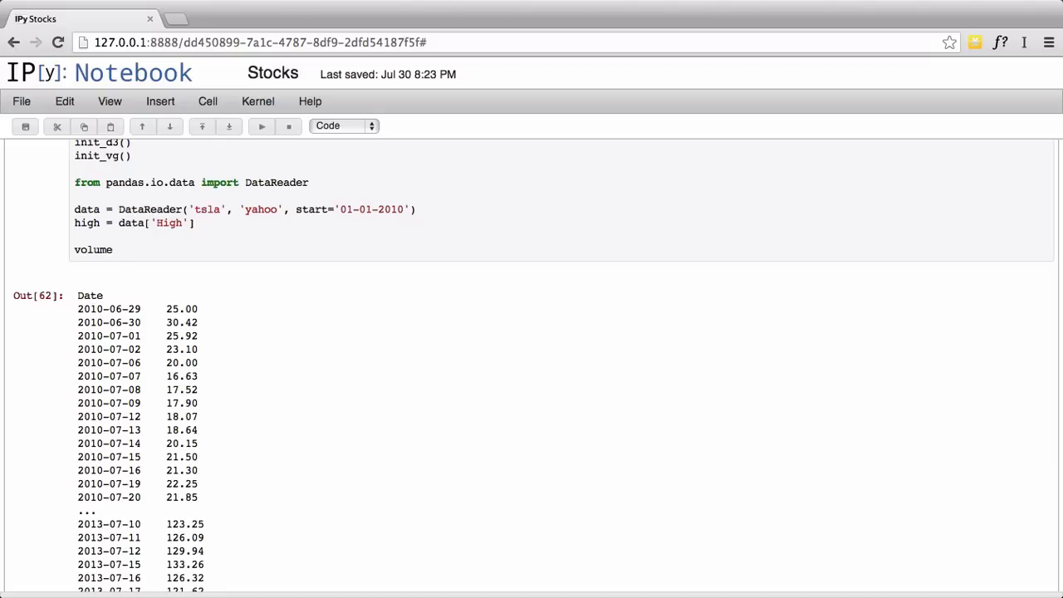
text(=)
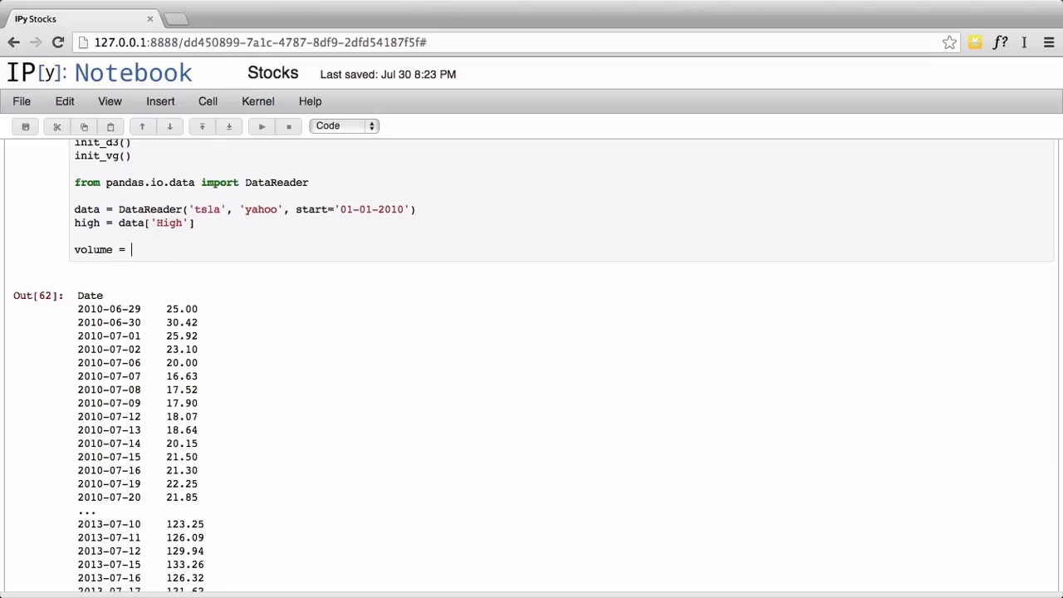
text(volum)
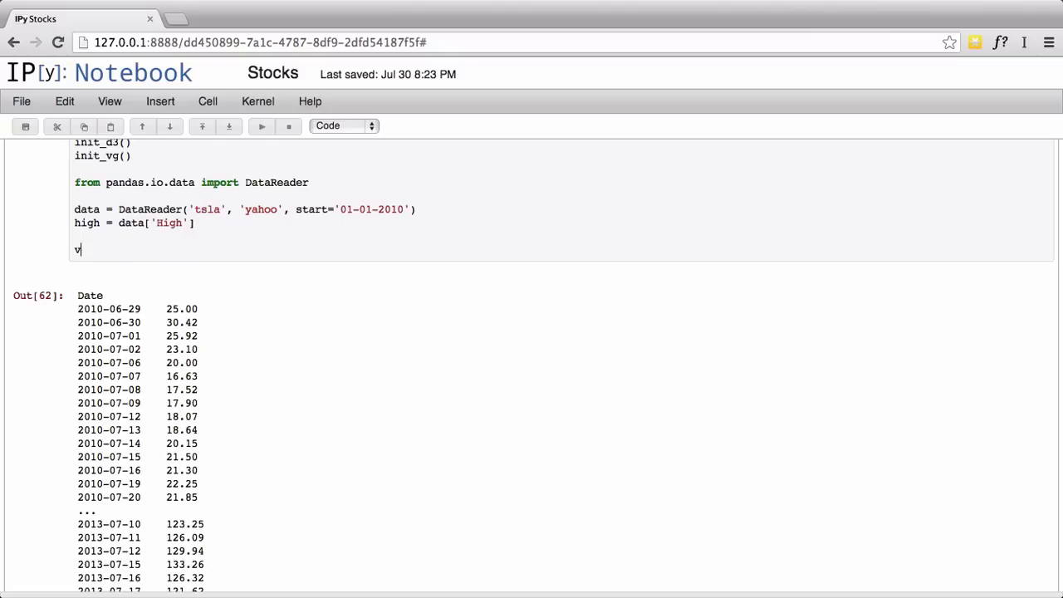
text(high = high.re)
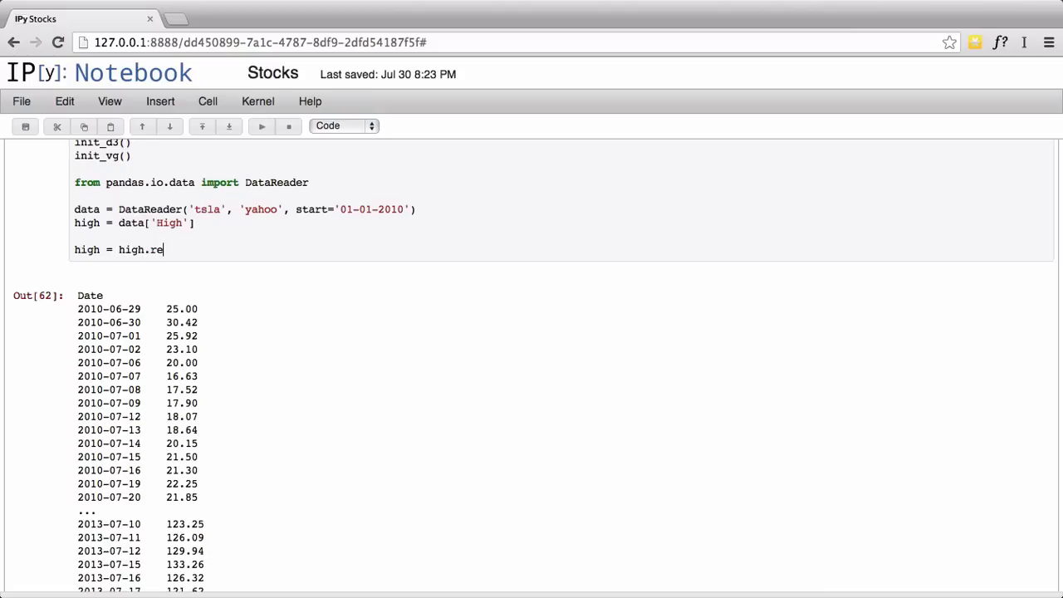
text(sampled)
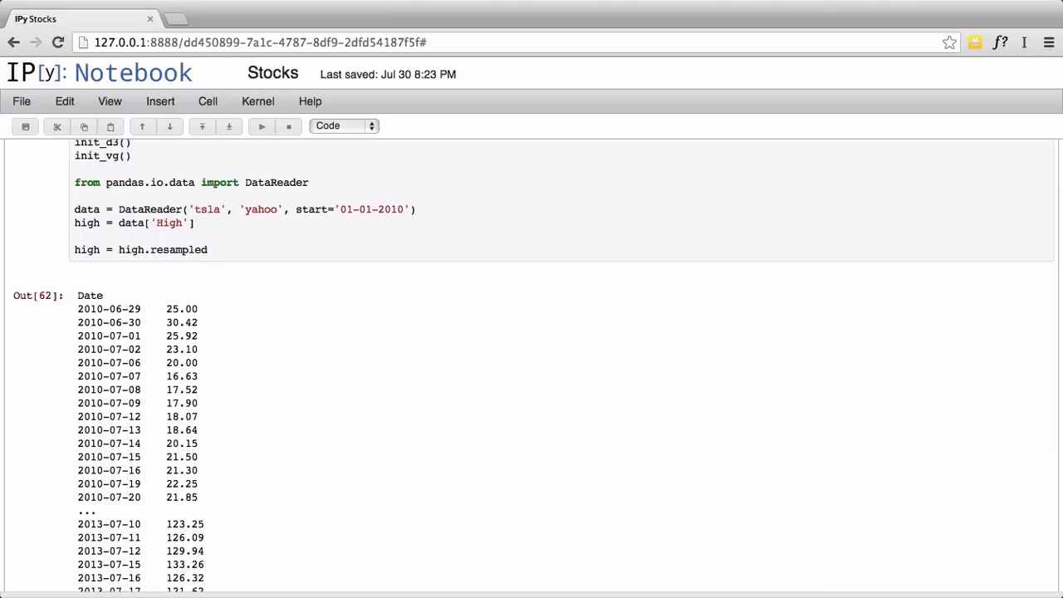
text((''))
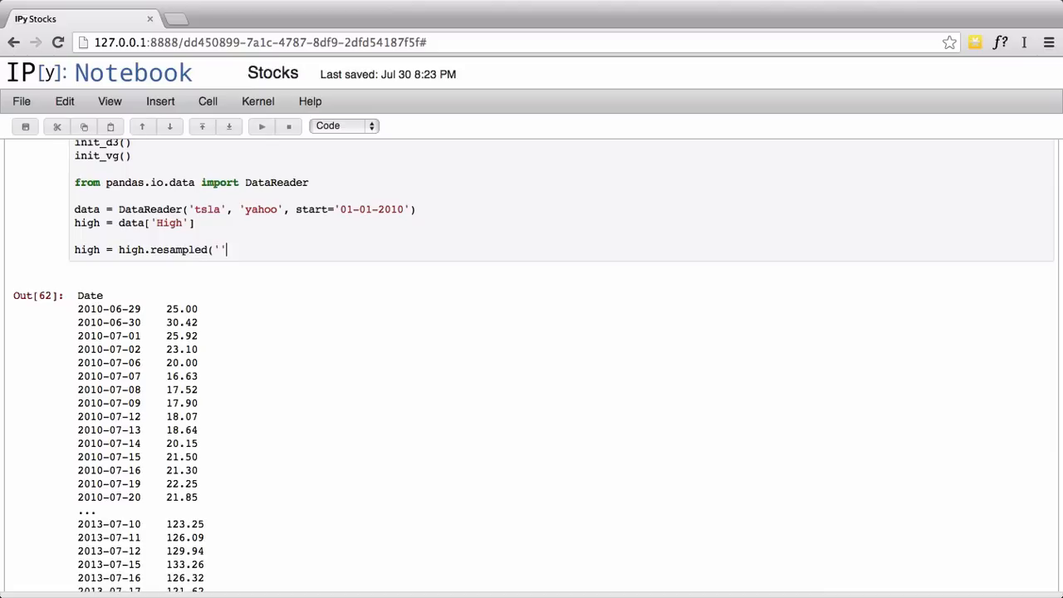
text(D', how'')
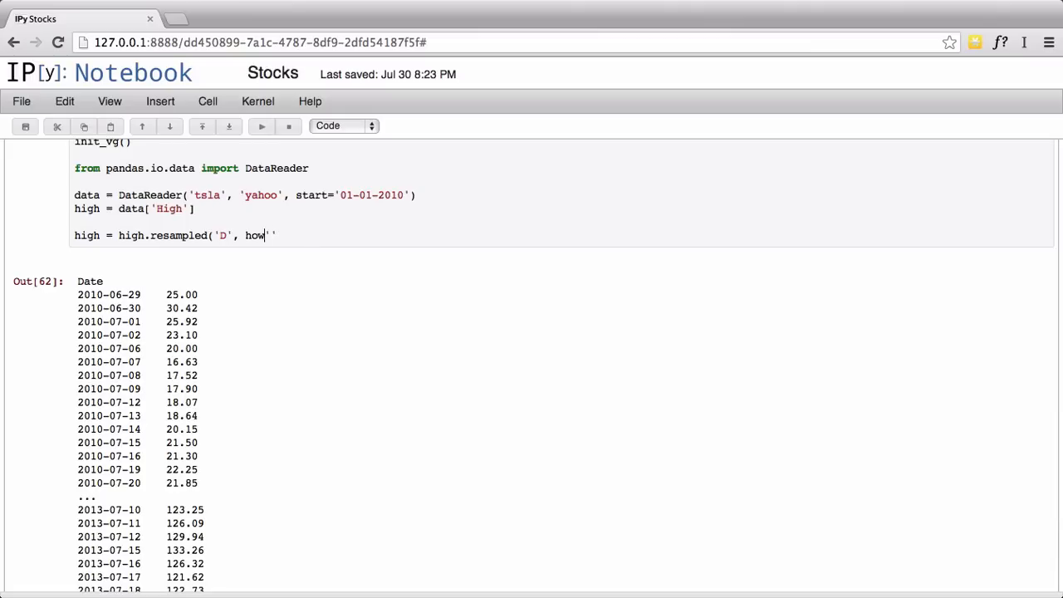
text(='sum')
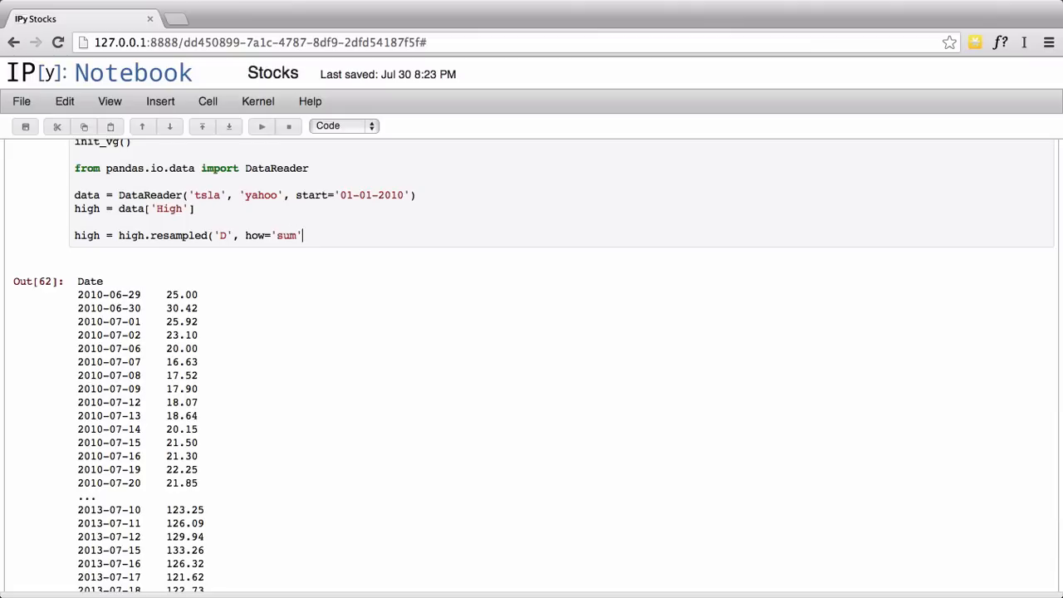
text())
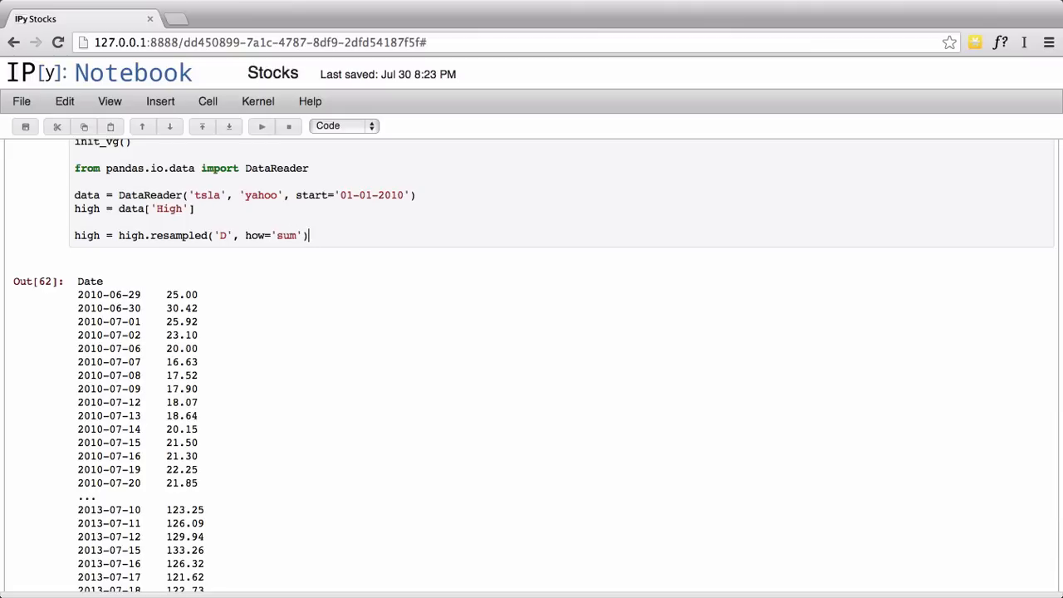
key(enter)
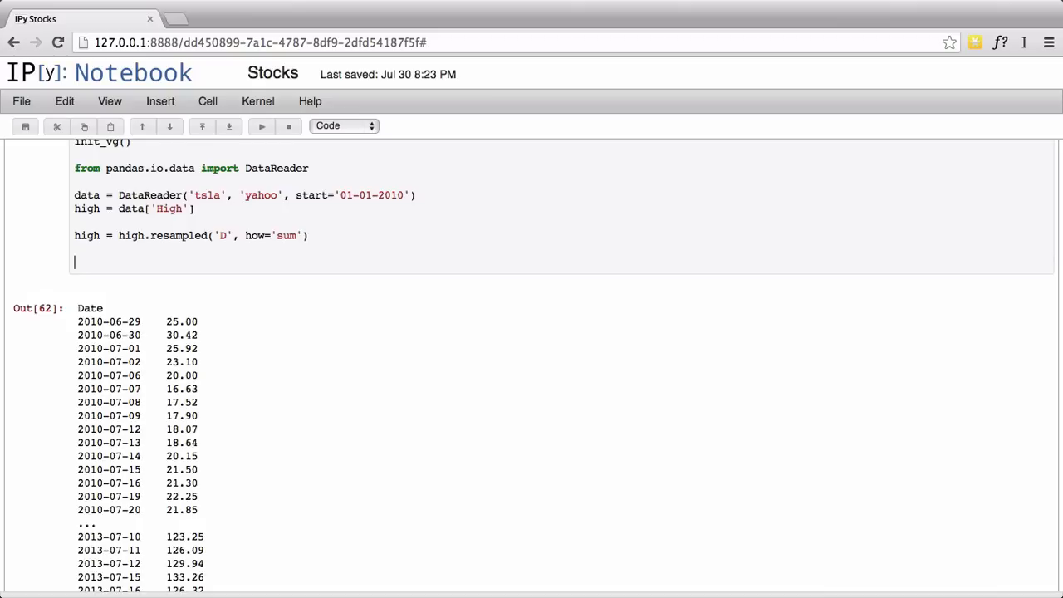
Step: Add line = vincent.Line(), line.tabular_data(high) and display_vega(line), then run
text(line =)
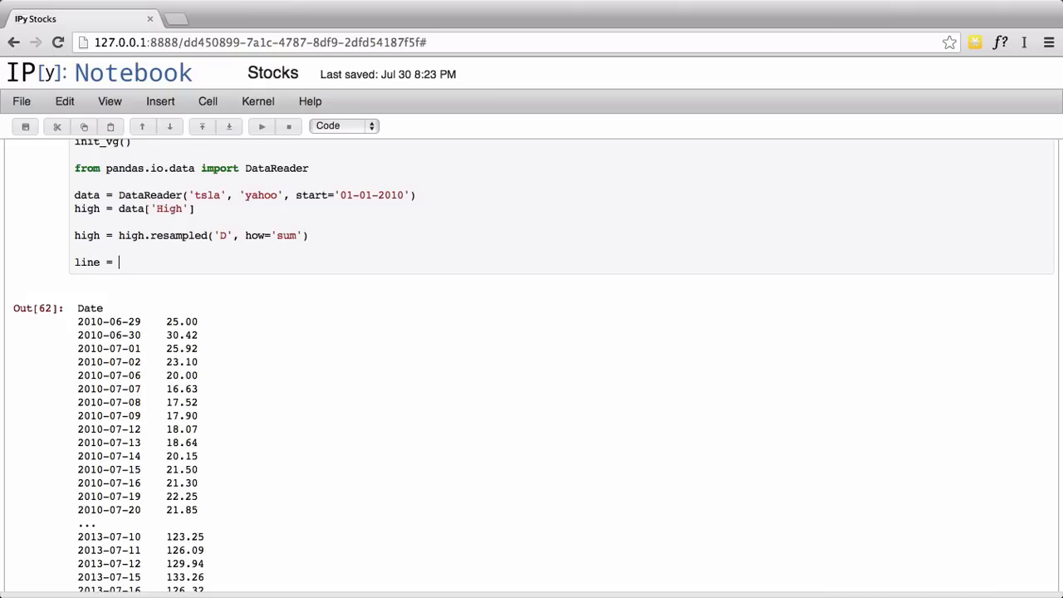
text(vincent)
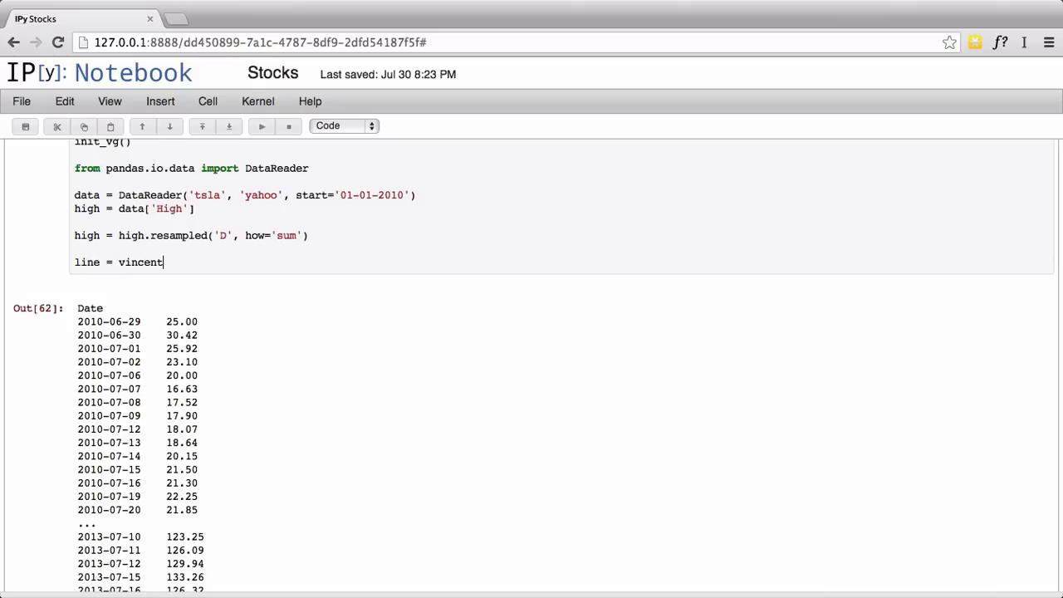
text(.Line())
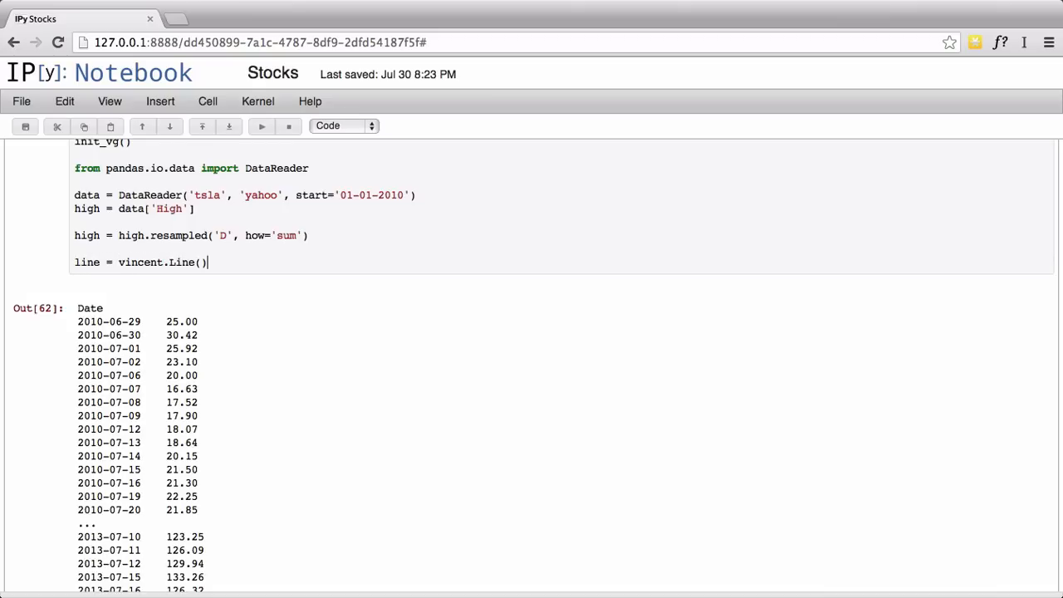
text(line)
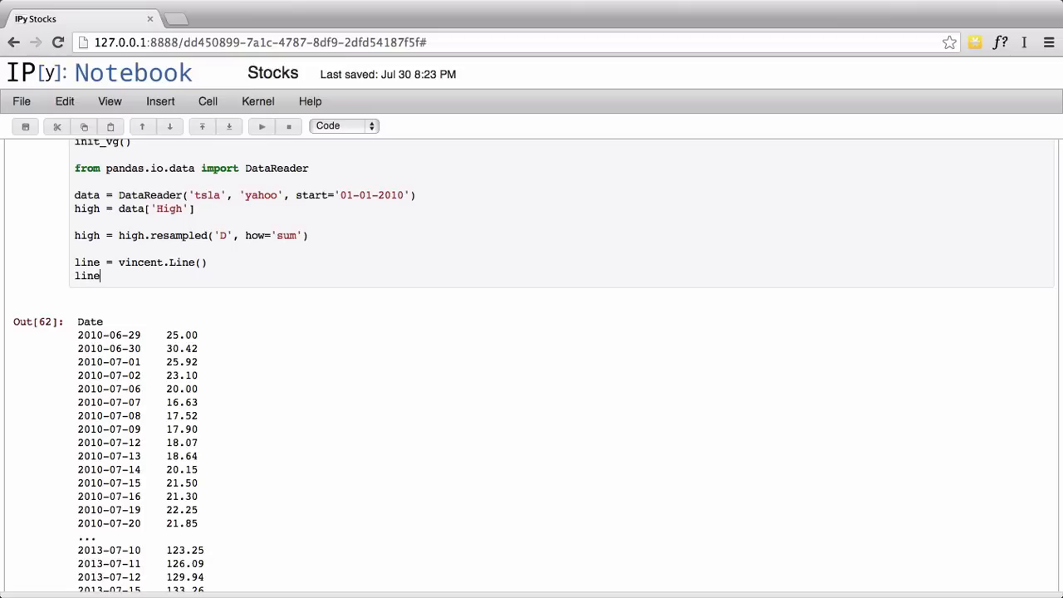
text(.t)
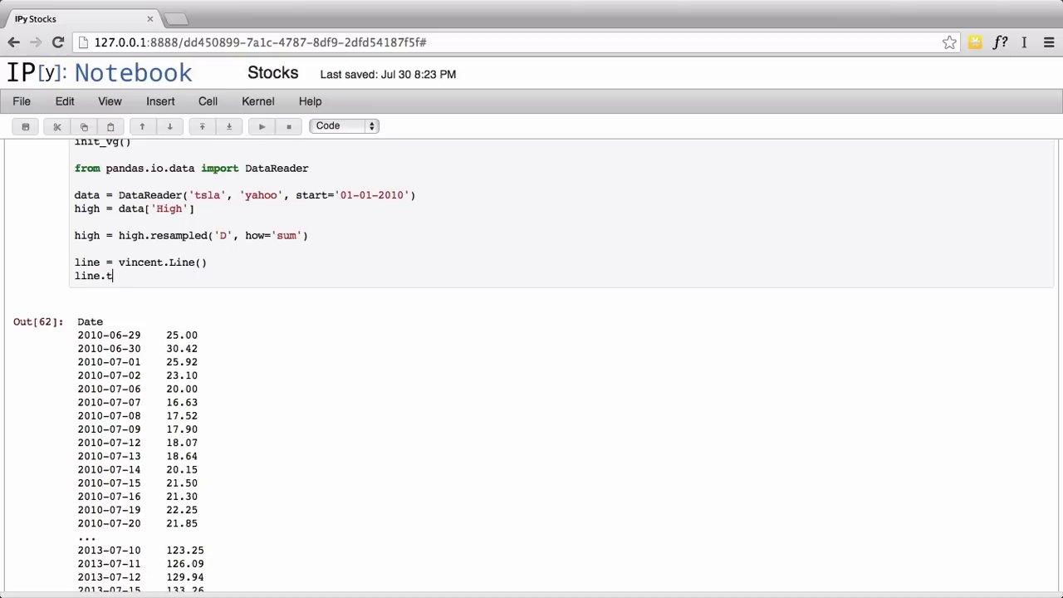
text(abular)
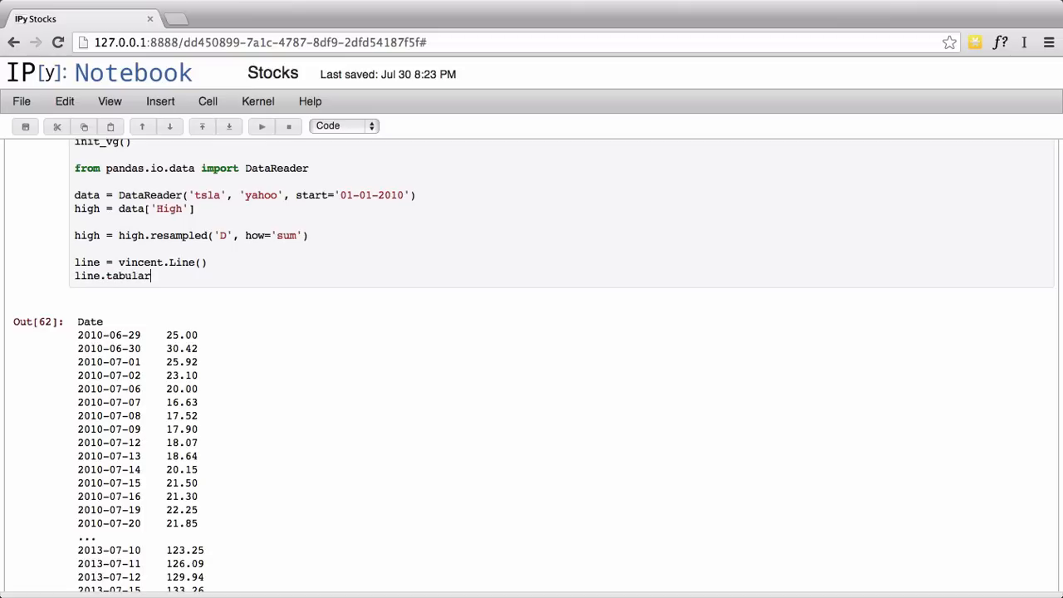
text(_)
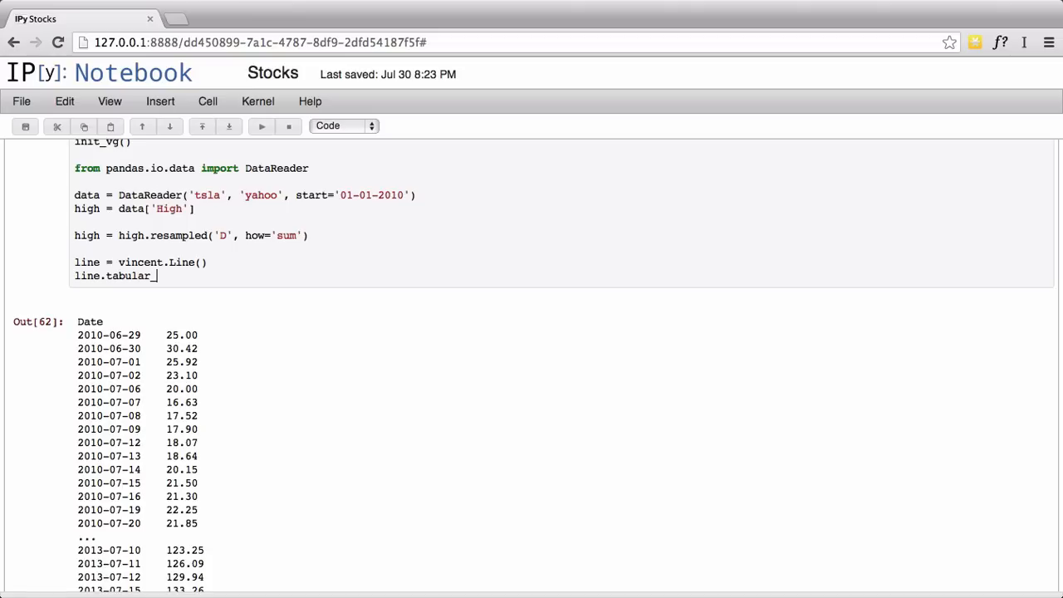
text(date)
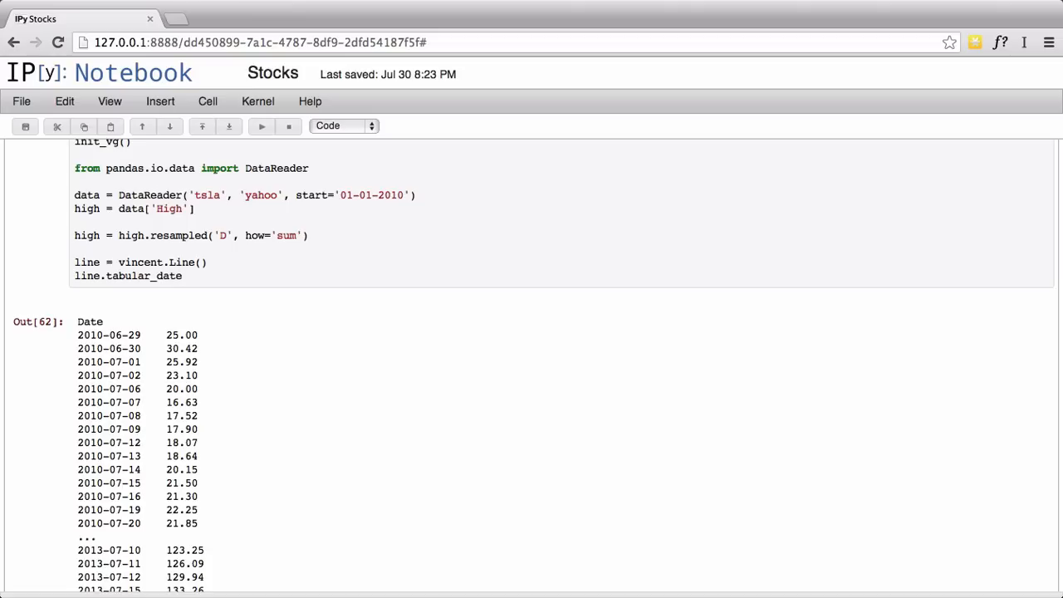
text(a()
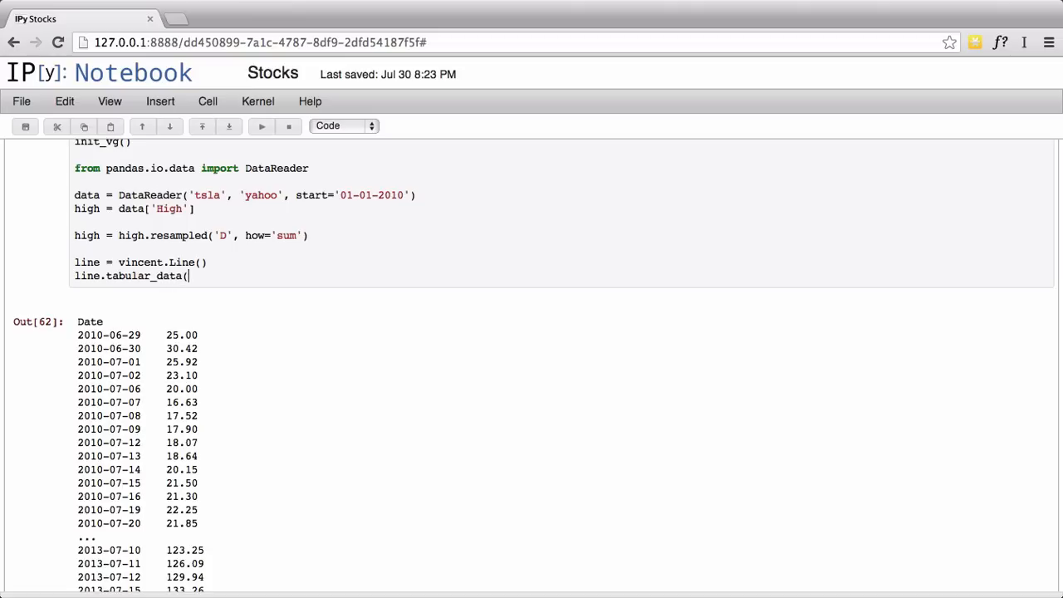
text(high))
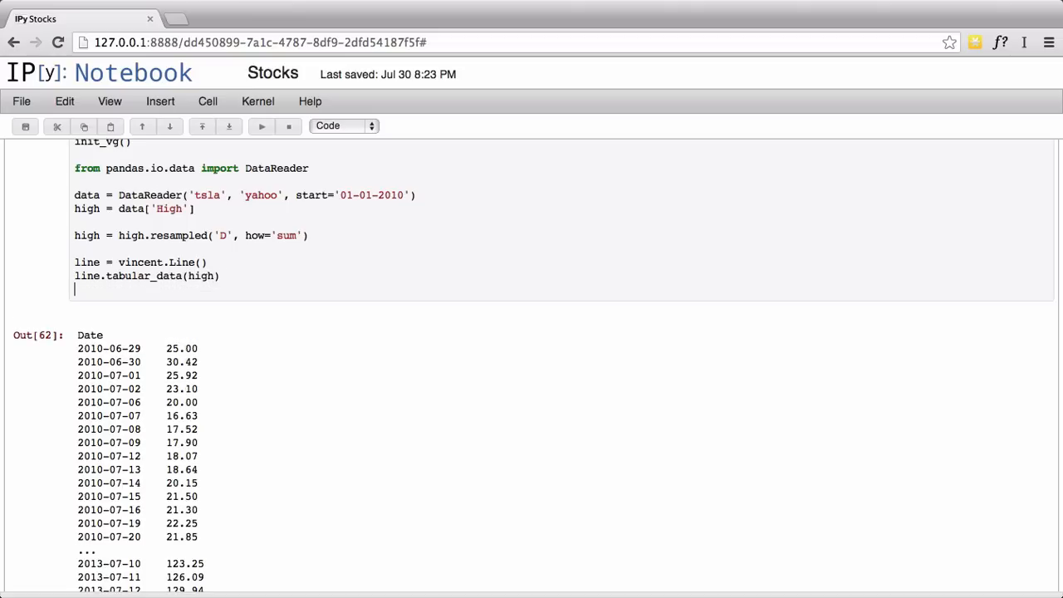
text(display_vega(line)
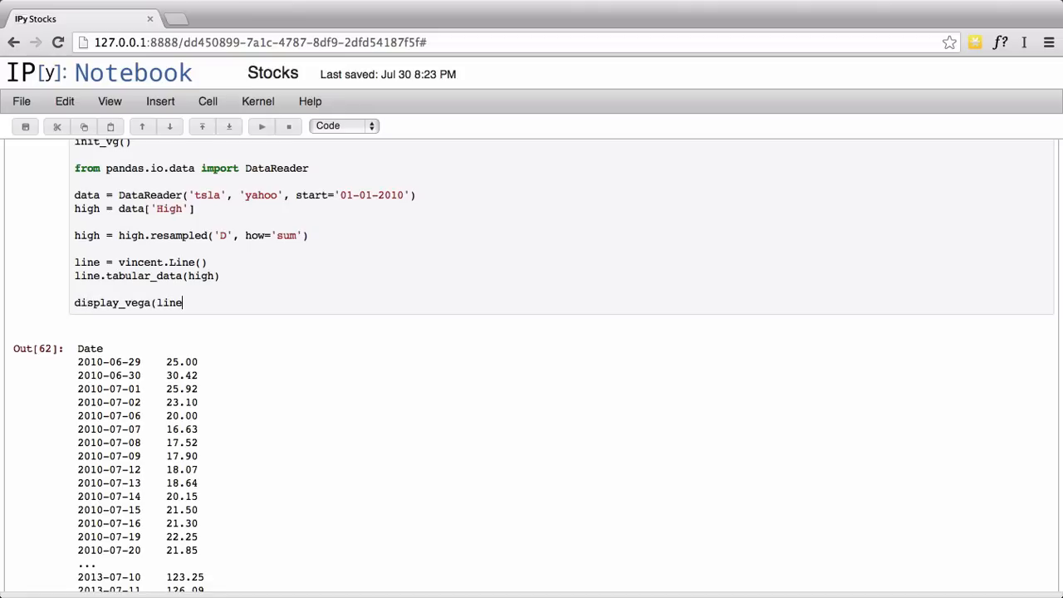
text())
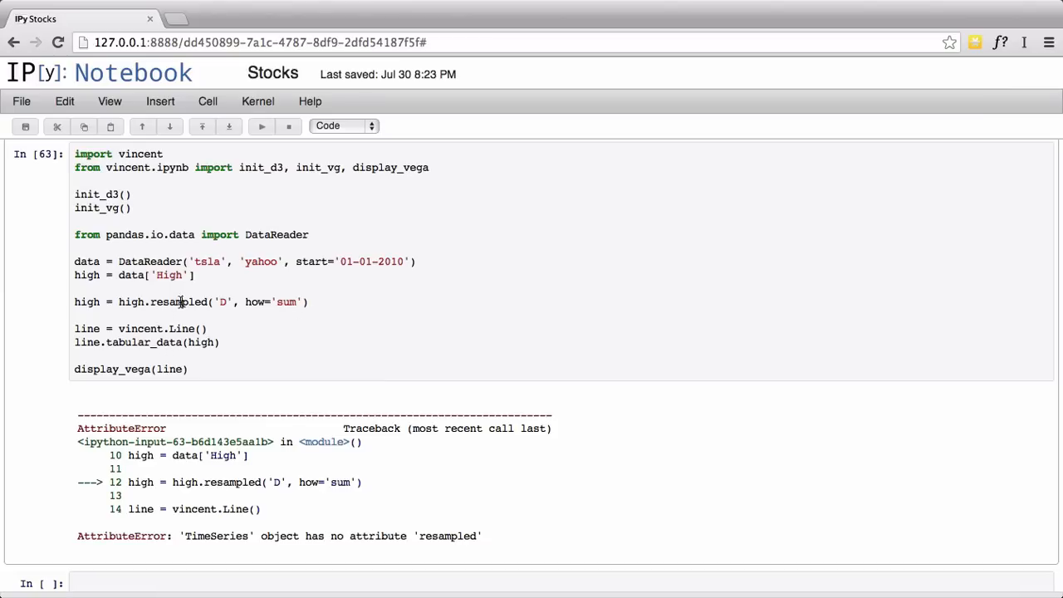
Step: Correct resampled to resample so the Tesla high-price chart renders
key(BackSpace)
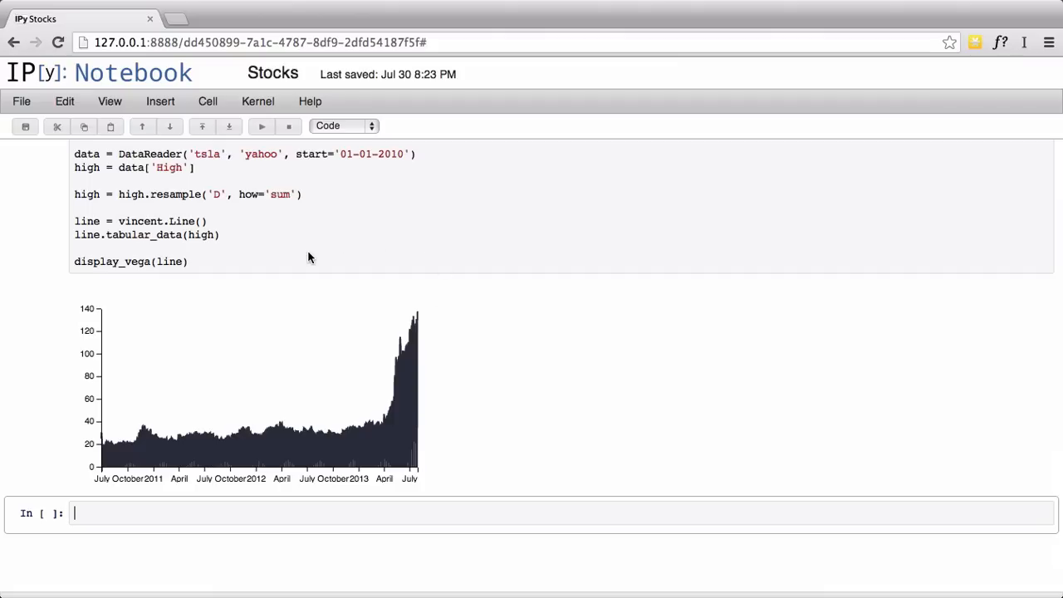
click(220, 234)
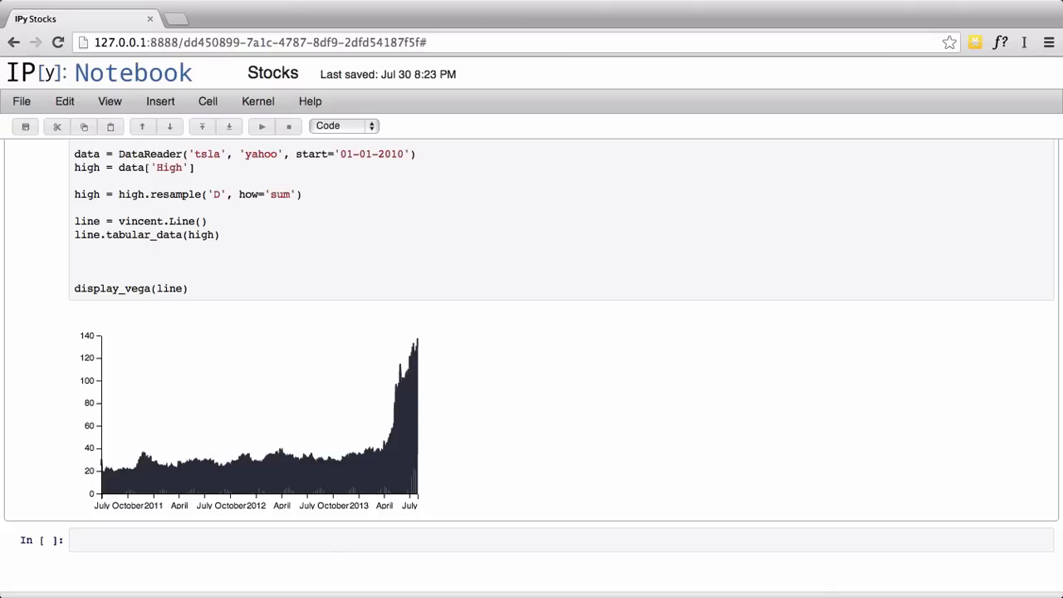
Step: Type line.update with padding bottom 50, left 100, right 200, top 10 and width=800
text(line.update(padding={'bottom': 50, 'lef)
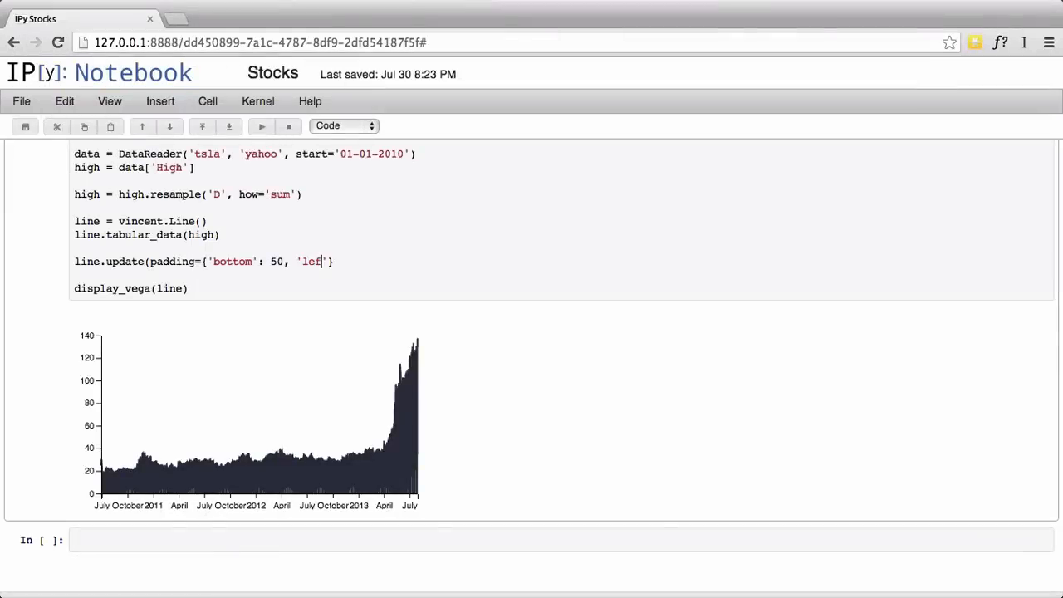
text(': 100, right':200, 'top': 10)
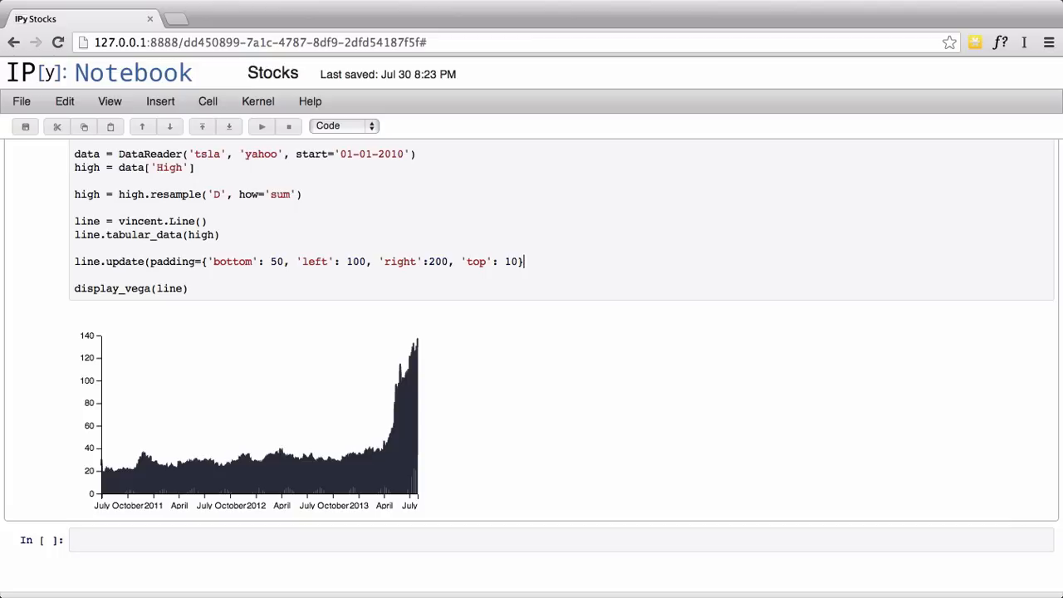
text(, w)
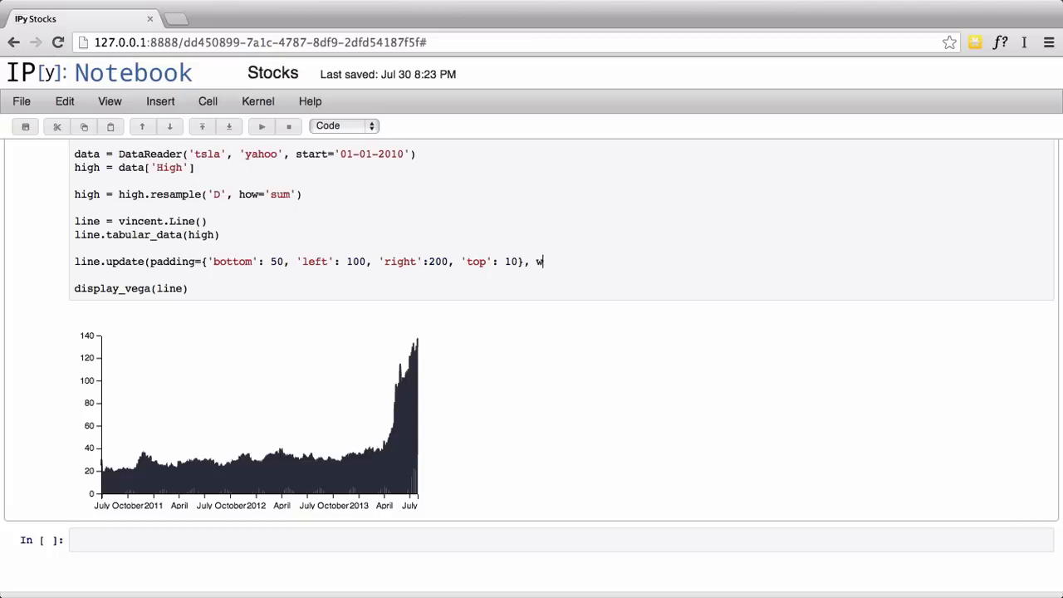
text(idth=800, hi)
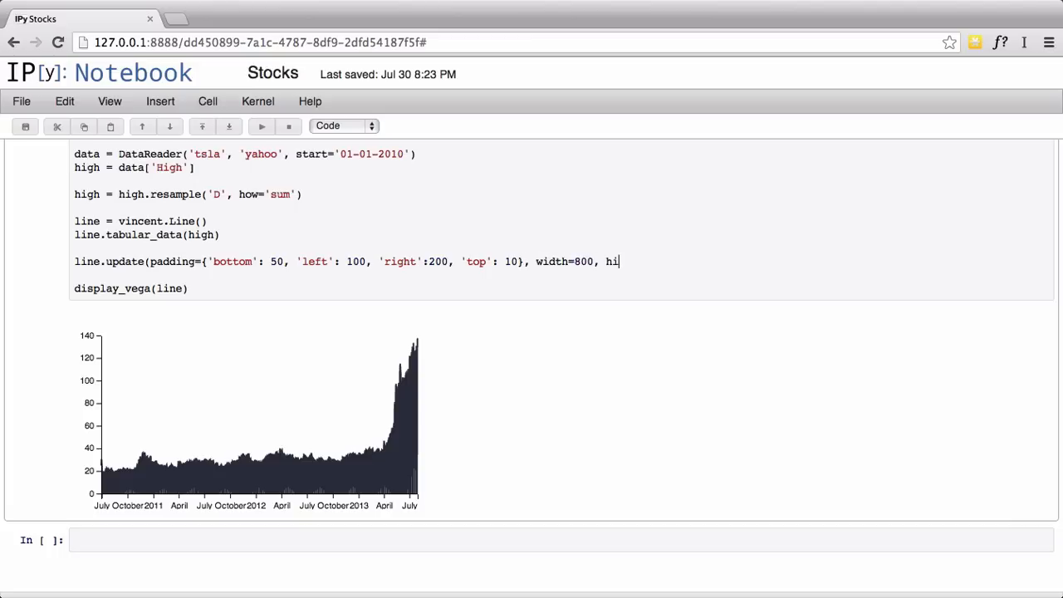